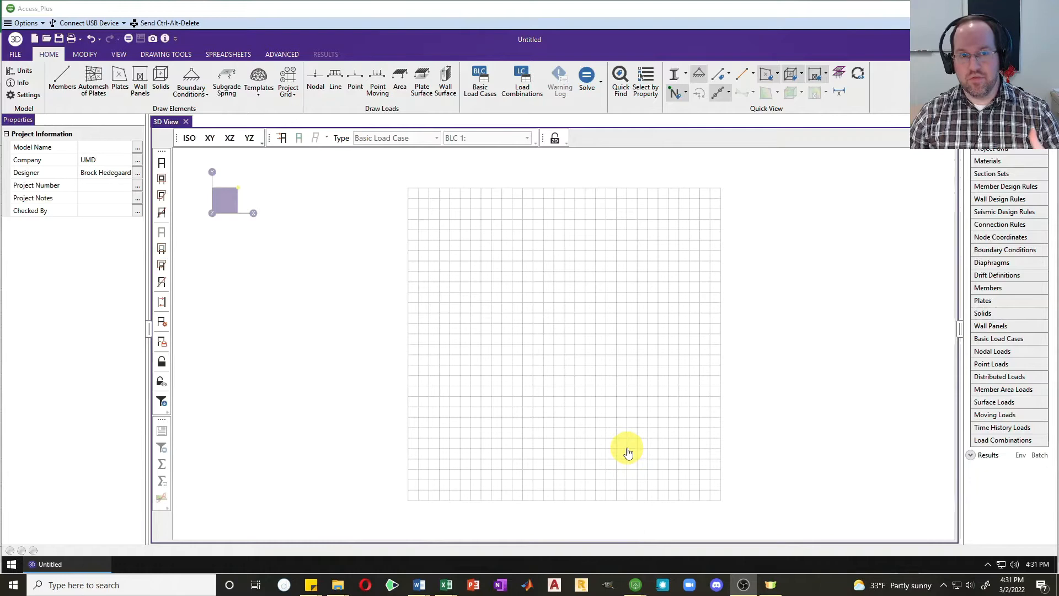
mouse_move(61, 82)
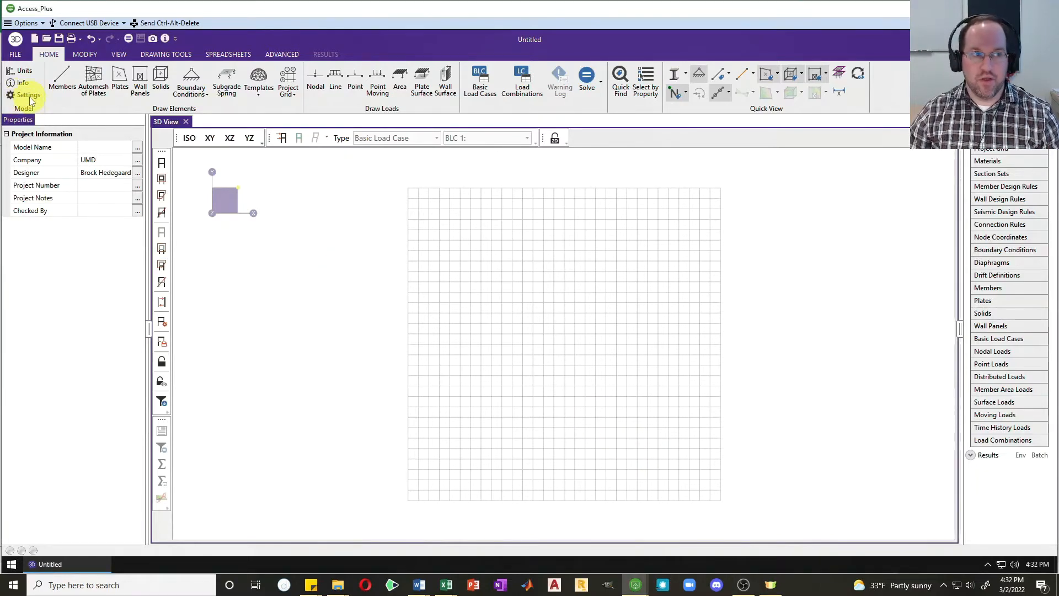
Set hot-rolled steel and connection codes to AISC 15th (360-16) LRFD, with iterative stiffness adjustment
click(28, 94)
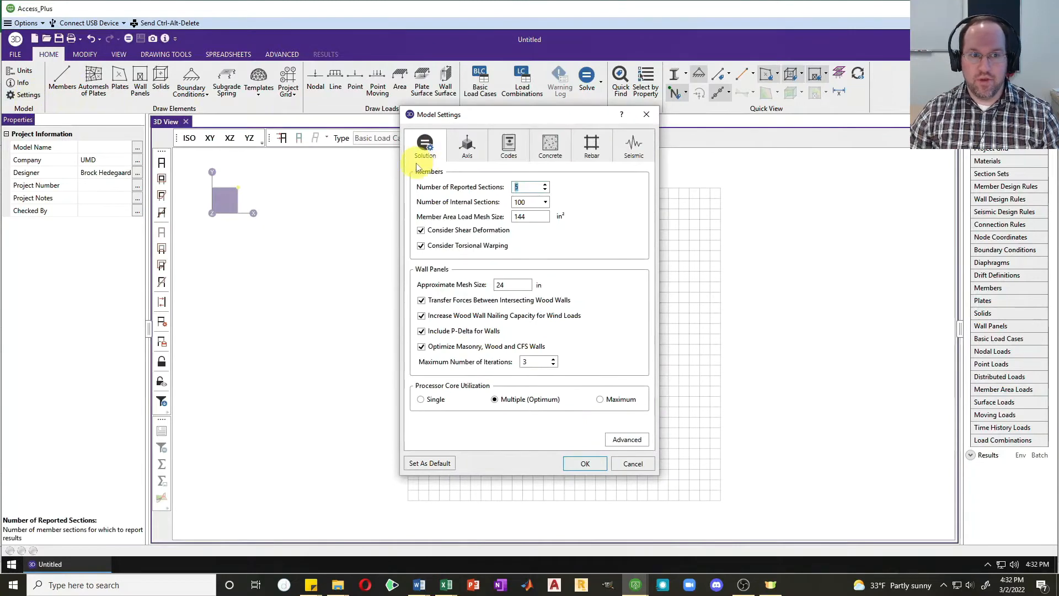
click(508, 145)
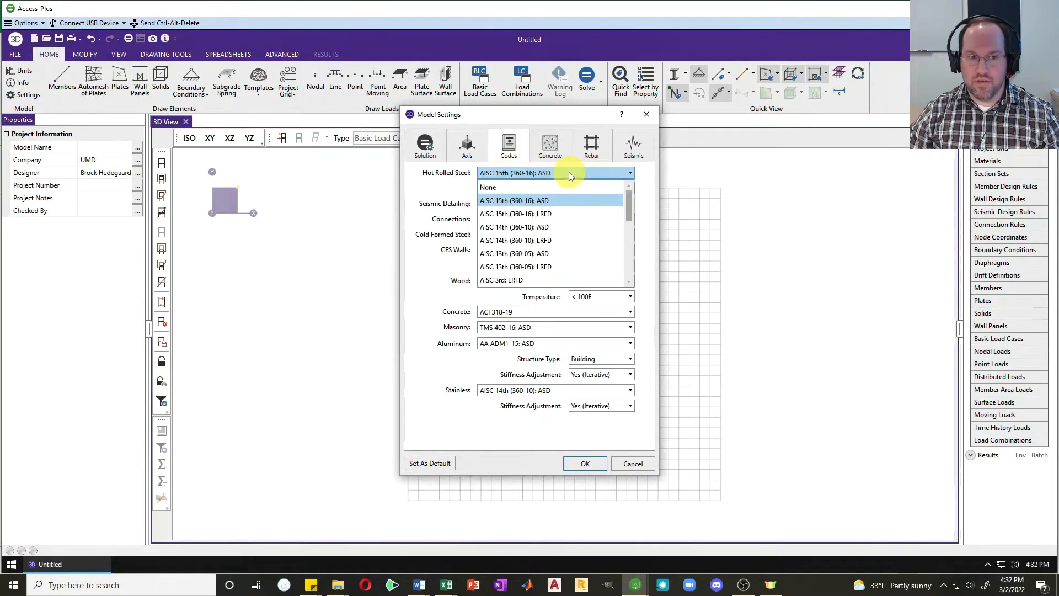
mouse_move(544, 213)
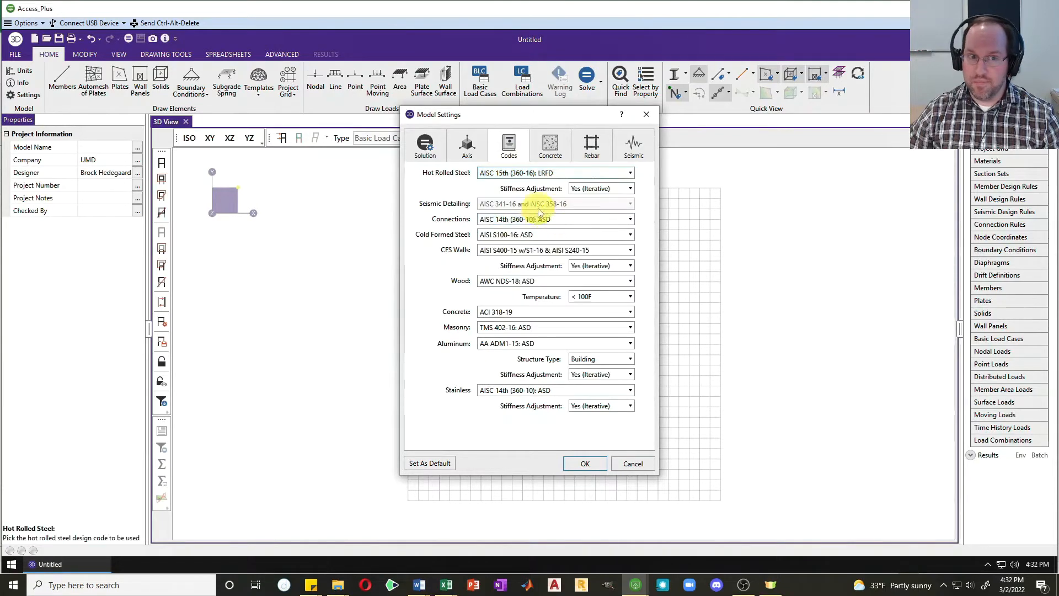
click(629, 219)
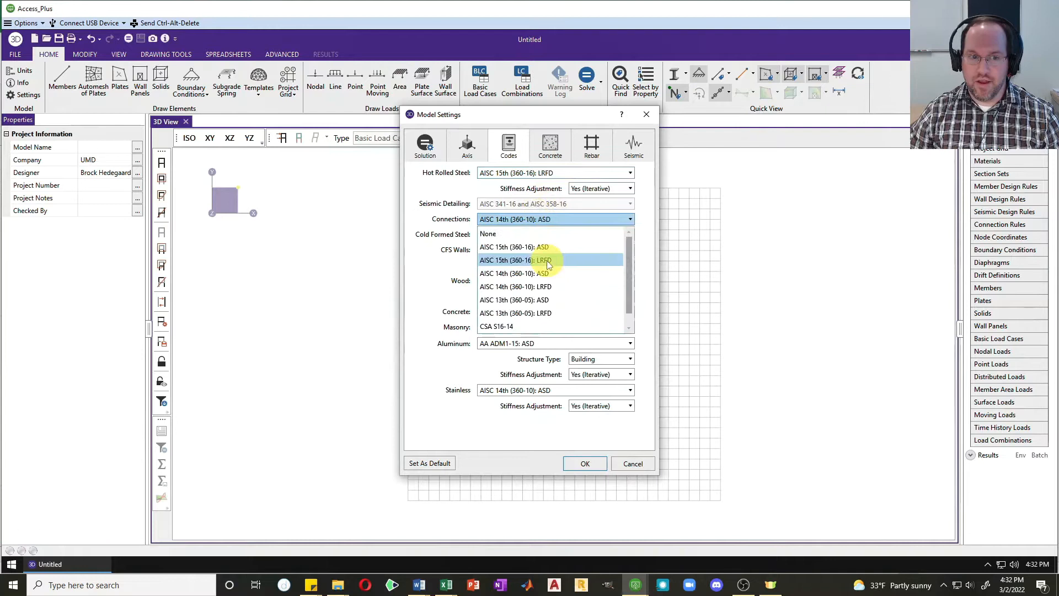
click(515, 260)
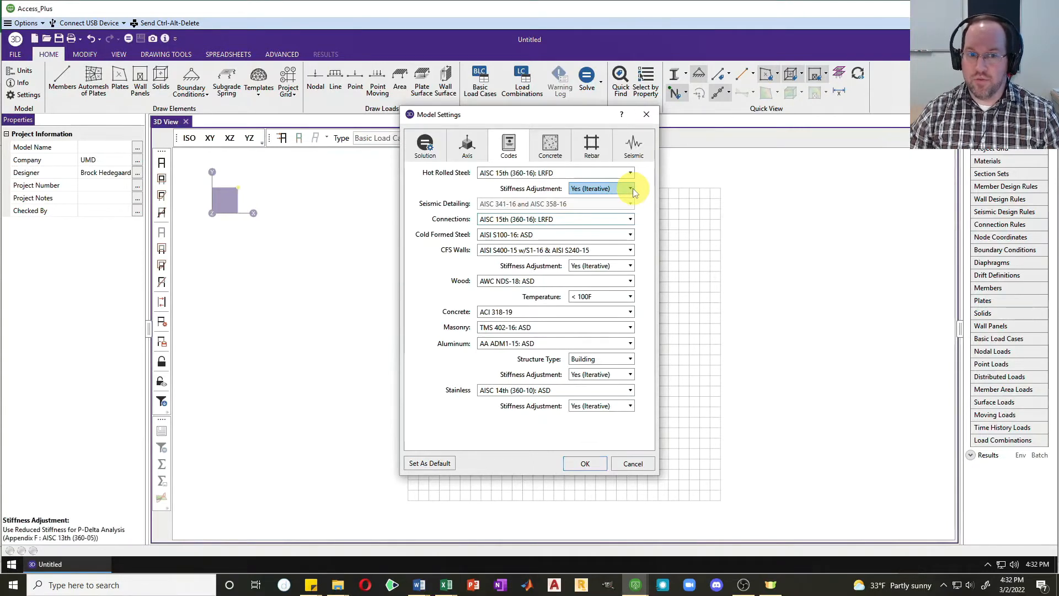
click(629, 189)
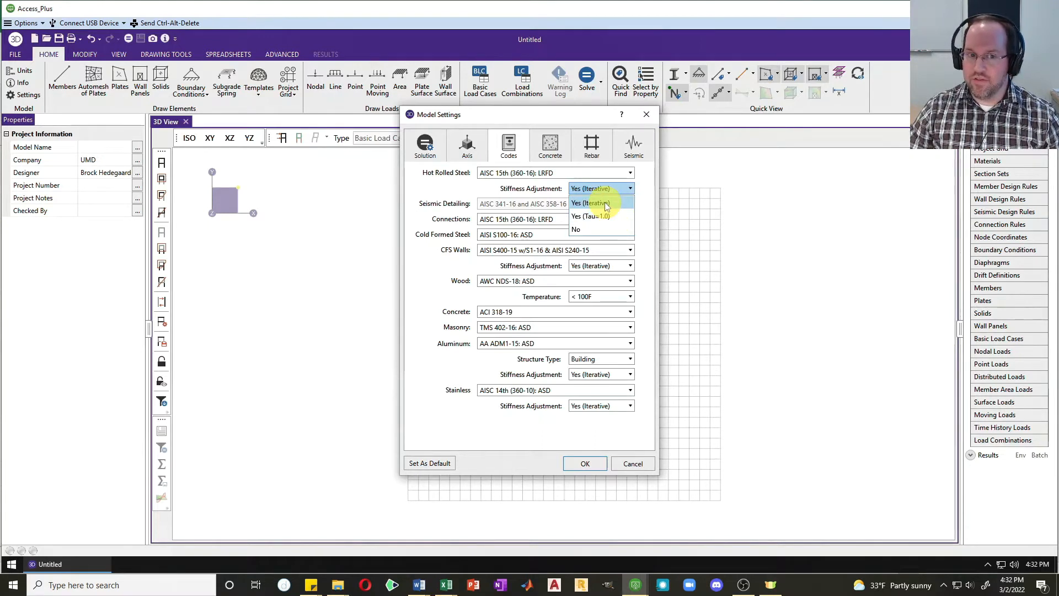
click(590, 204)
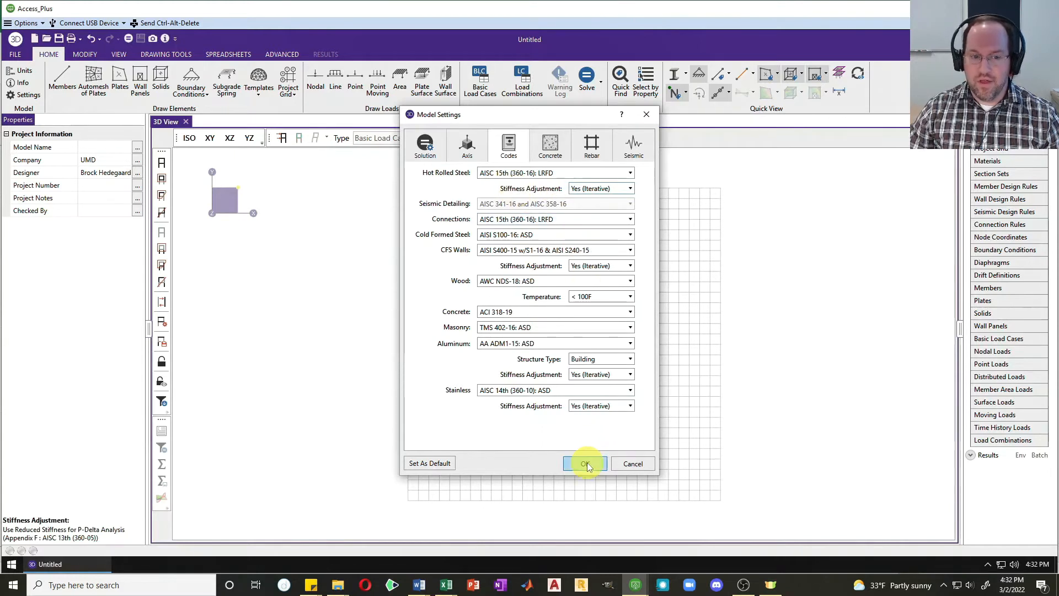
click(584, 463)
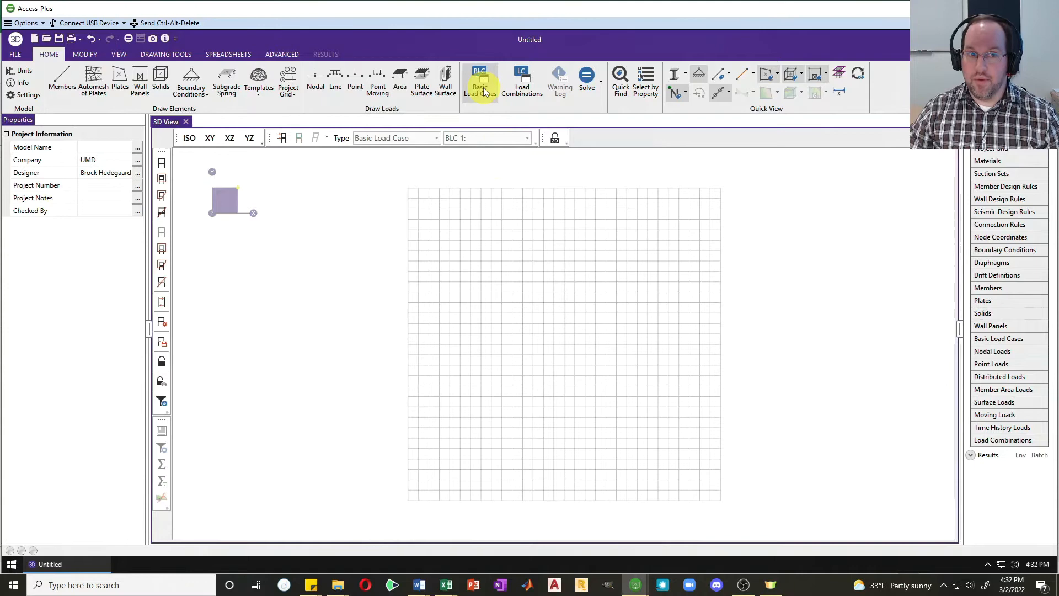
Enter load cases DL, LL and N with categories DL, LL and NLX
click(479, 81)
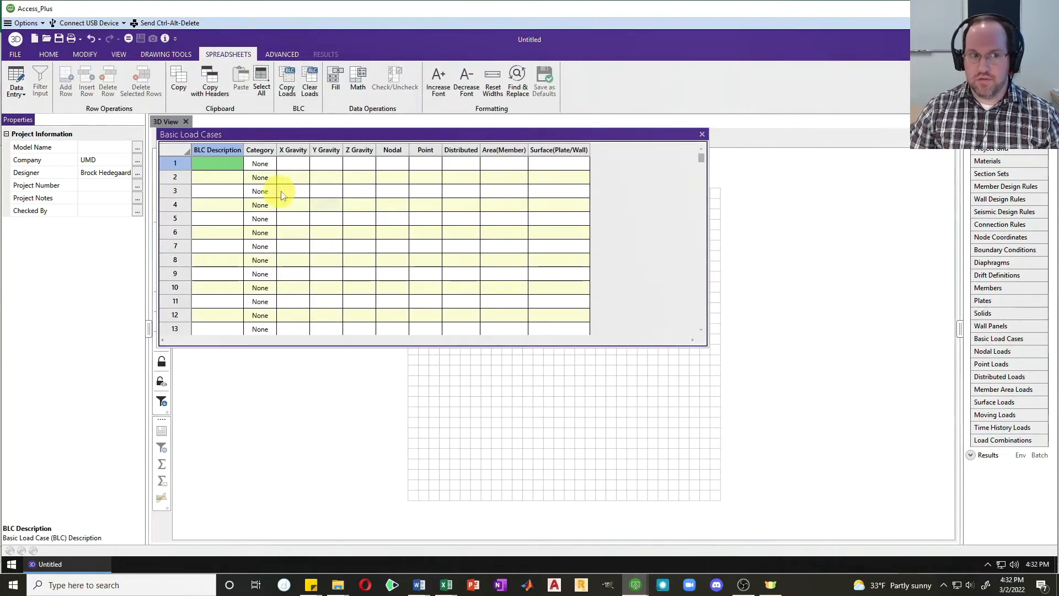
click(217, 163)
text(DL)
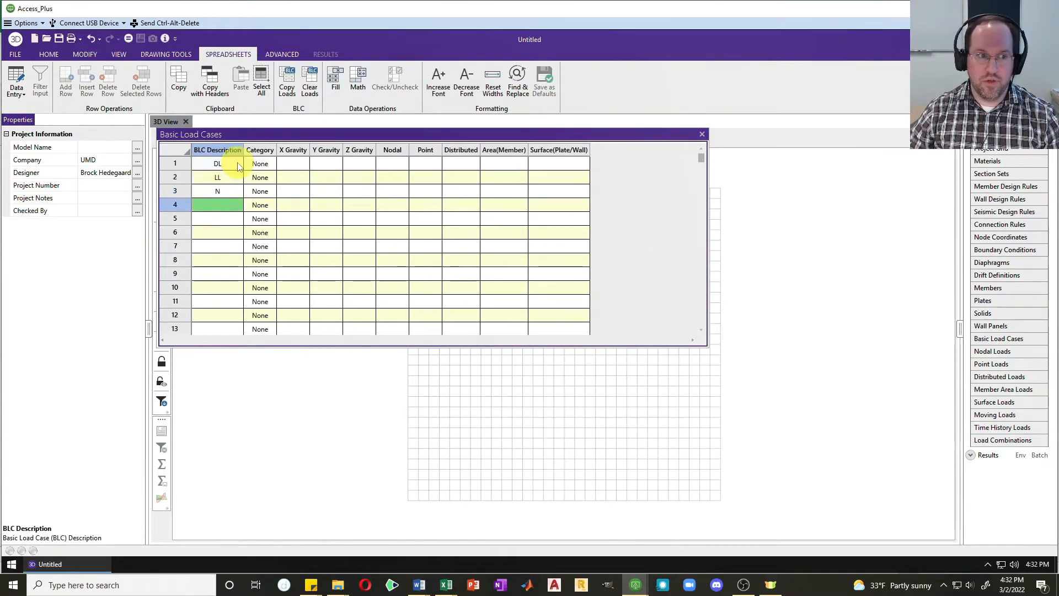
click(268, 163)
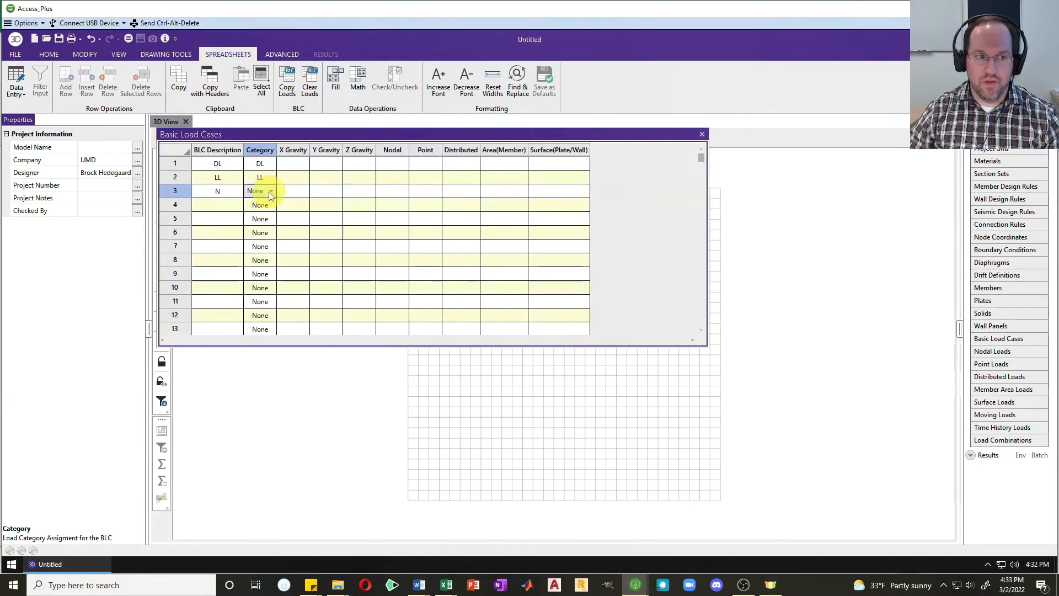
click(270, 191)
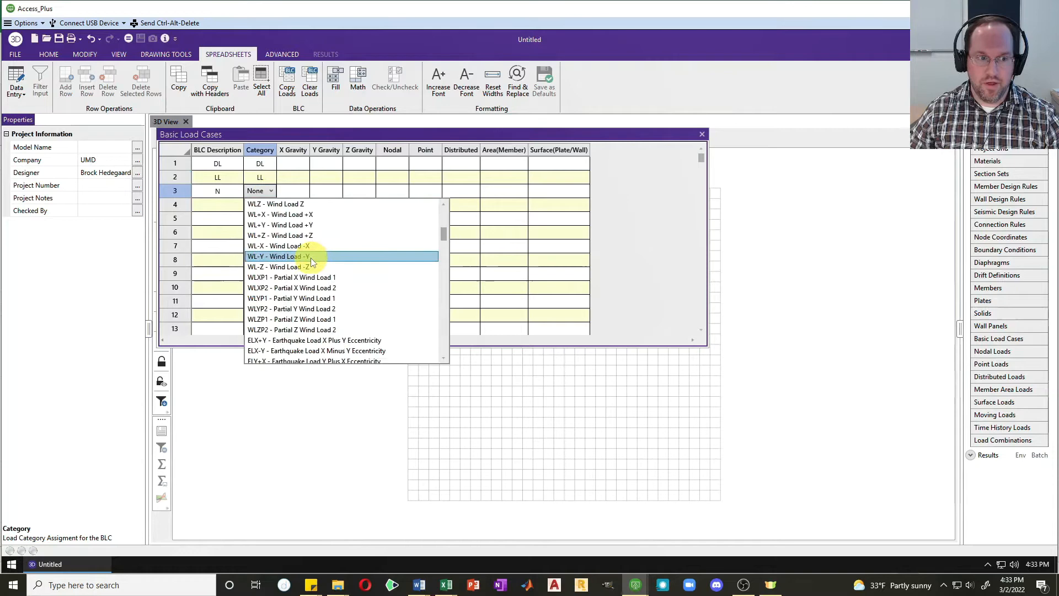
scroll(down, 3)
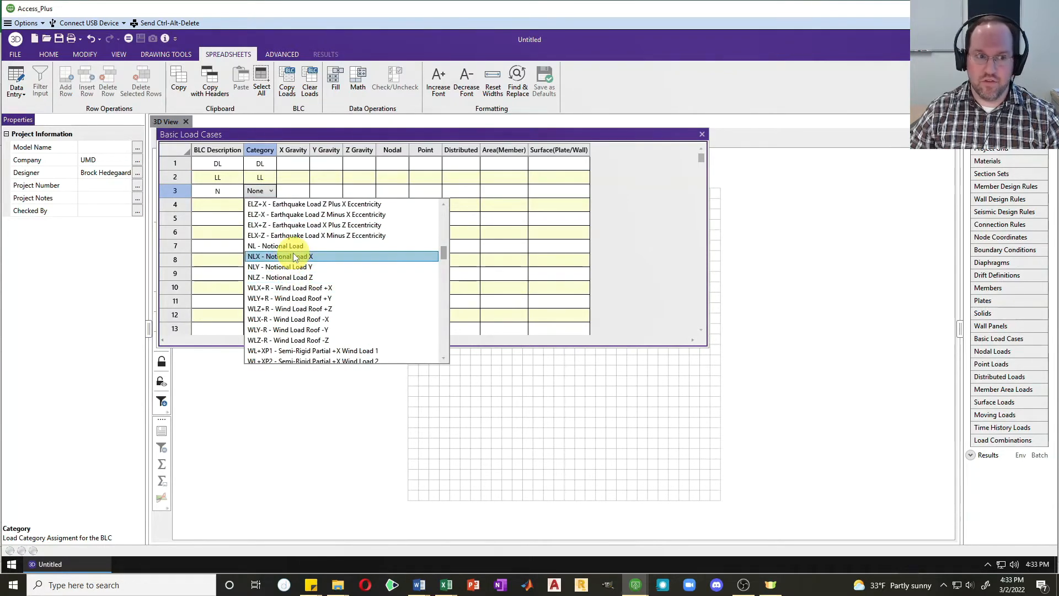
click(279, 256)
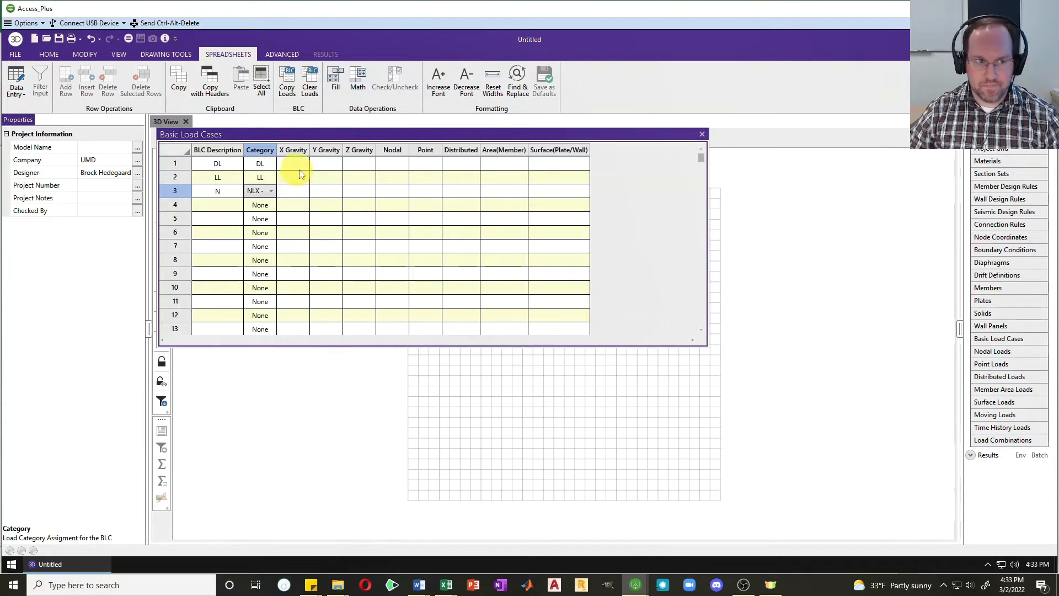
Give load case DL a Y gravity factor of -1
click(326, 163)
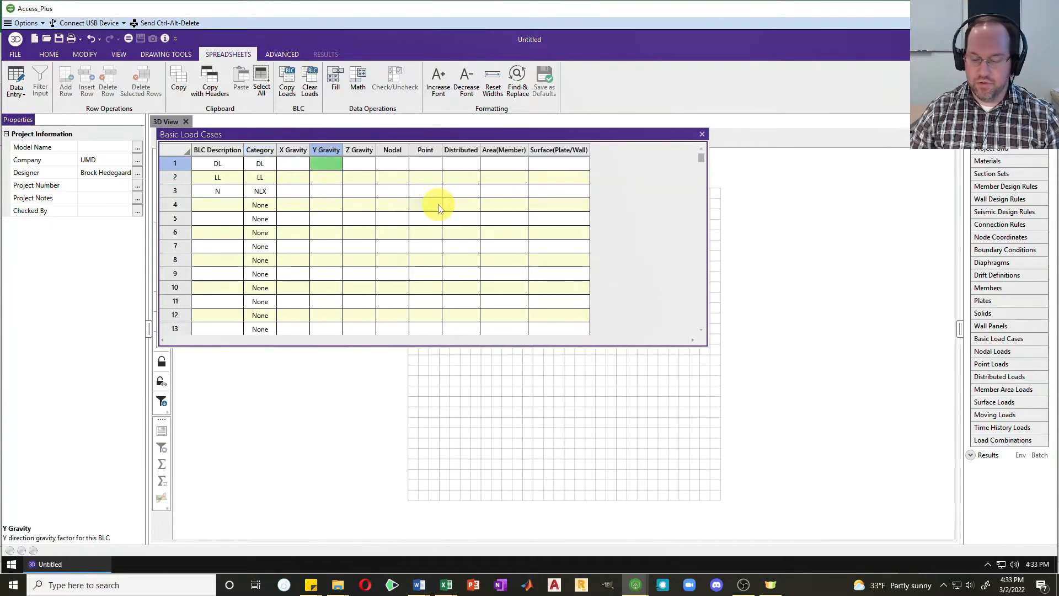
text(-1)
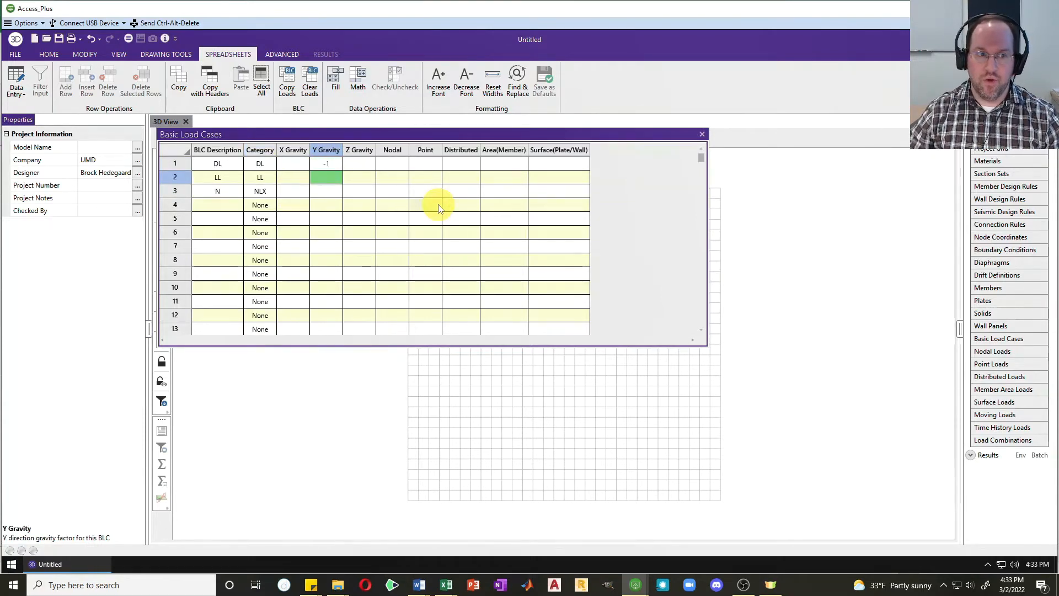
mouse_move(312, 247)
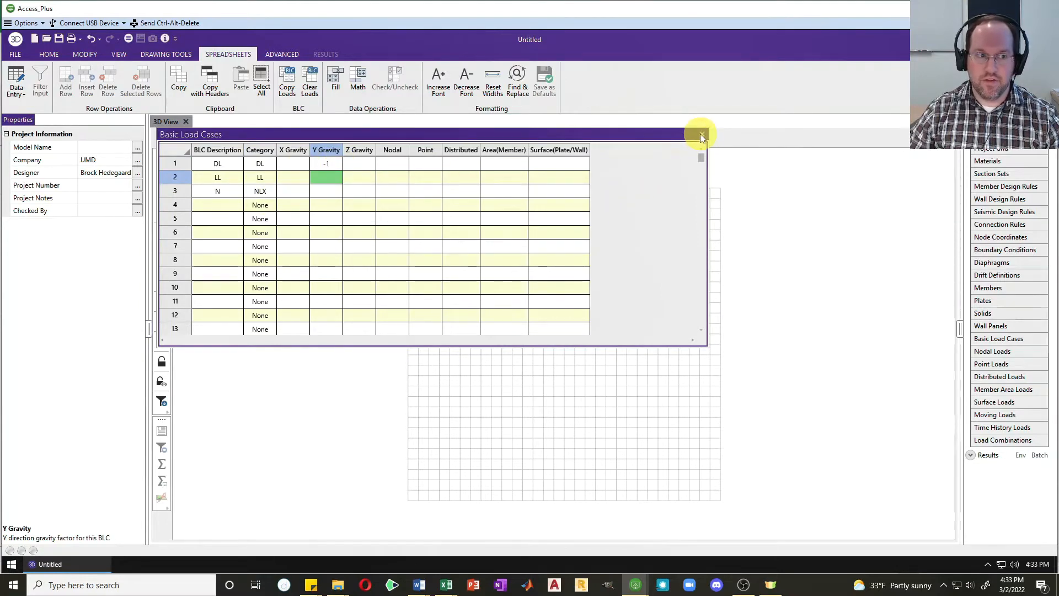
click(700, 135)
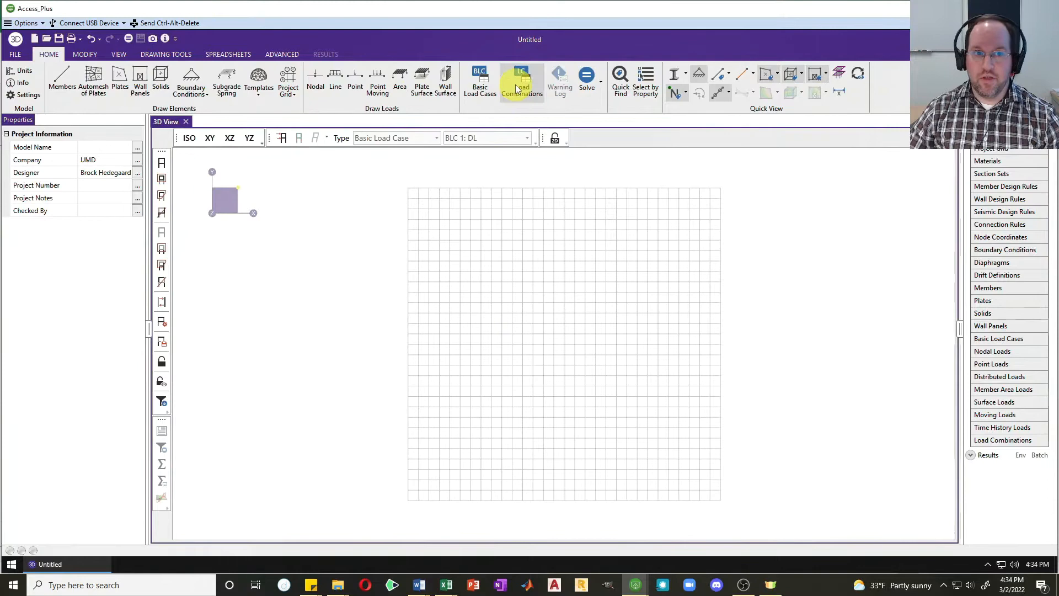
Start load combination 1.2D+1.6L with P-Delta enabled
click(521, 81)
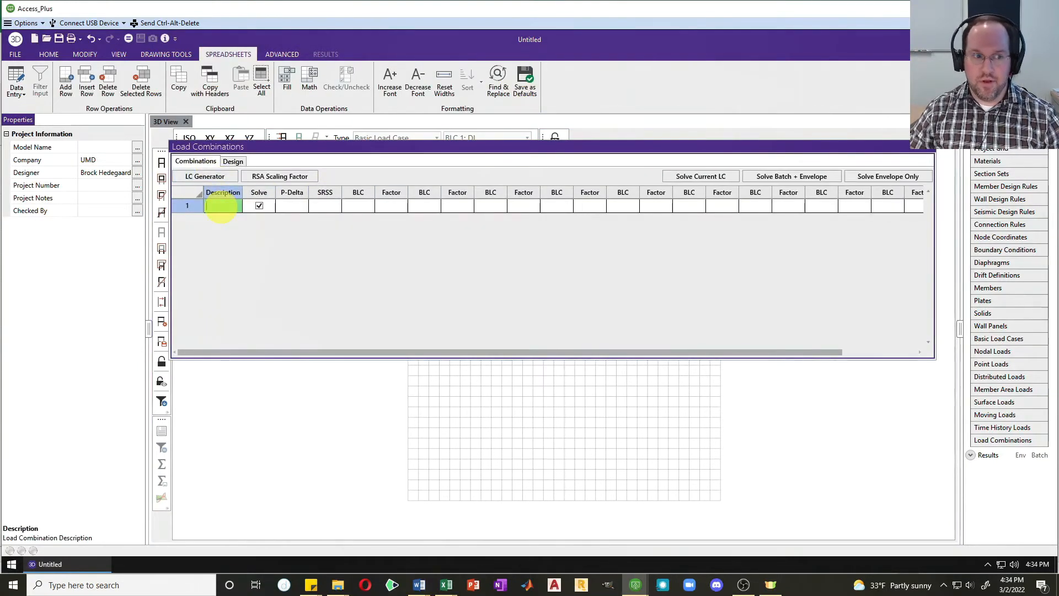
text(1.2)
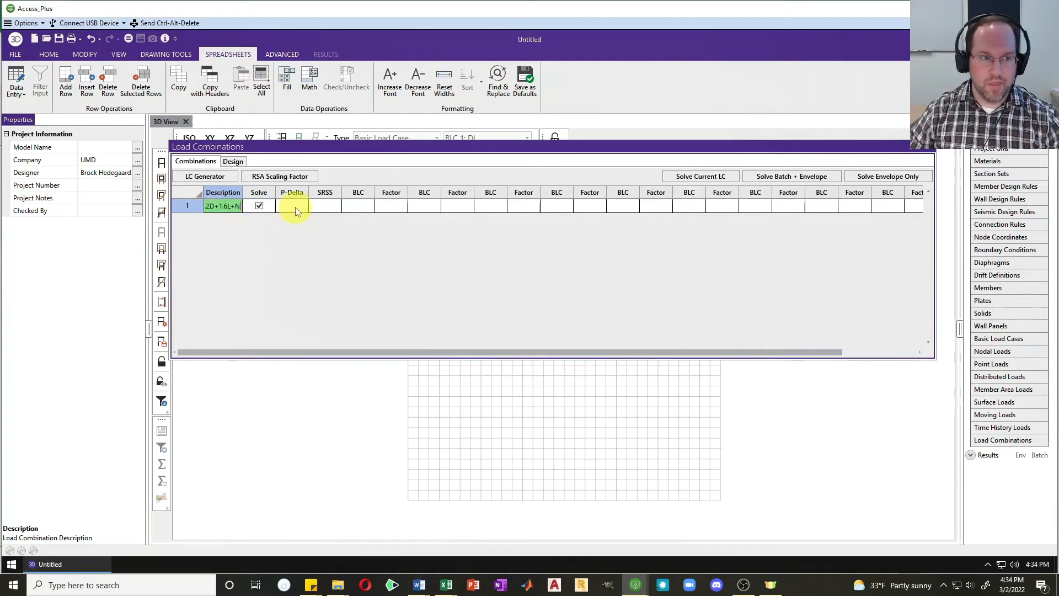
click(292, 205)
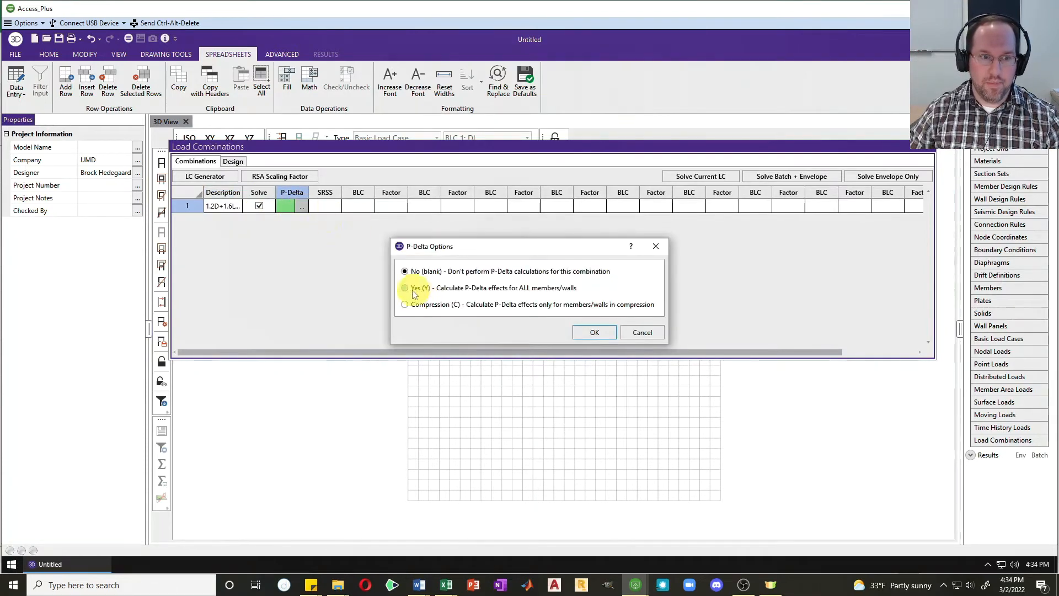
click(404, 288)
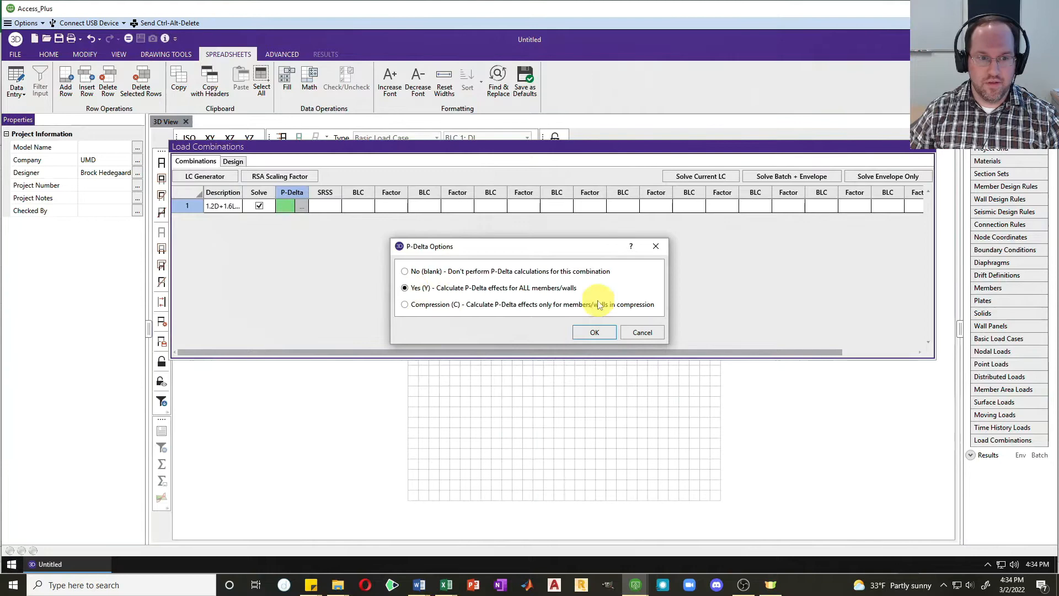
click(593, 331)
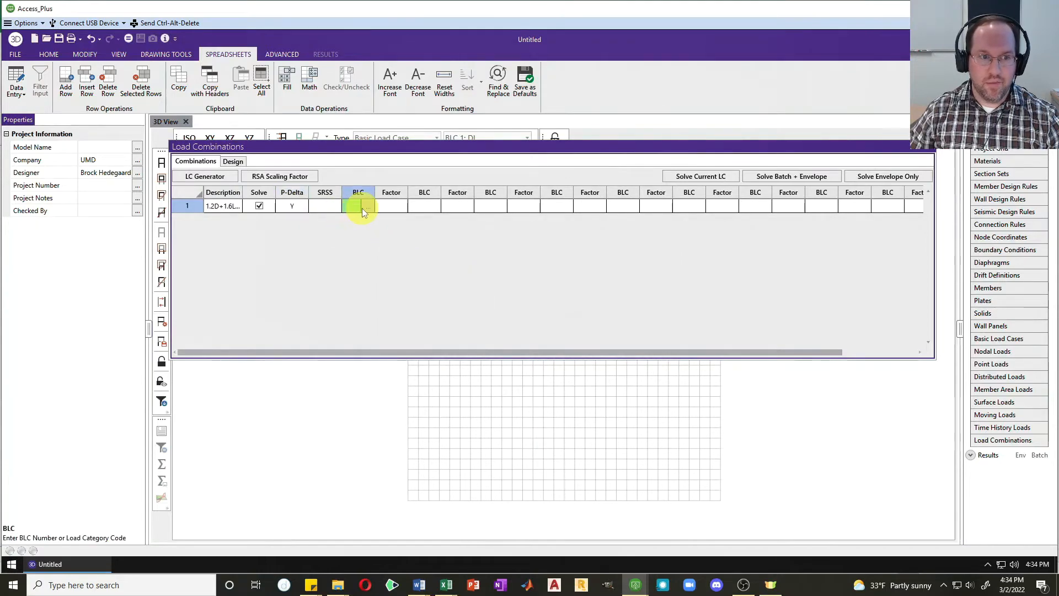
Add DL, LL and NLX as the combination's load cases
click(358, 205)
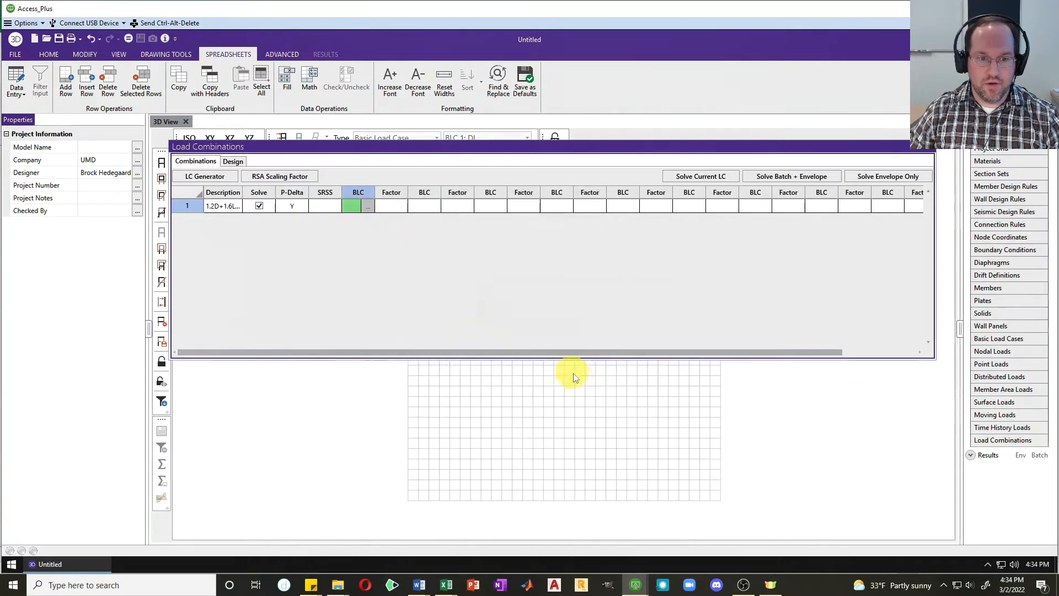
click(367, 206)
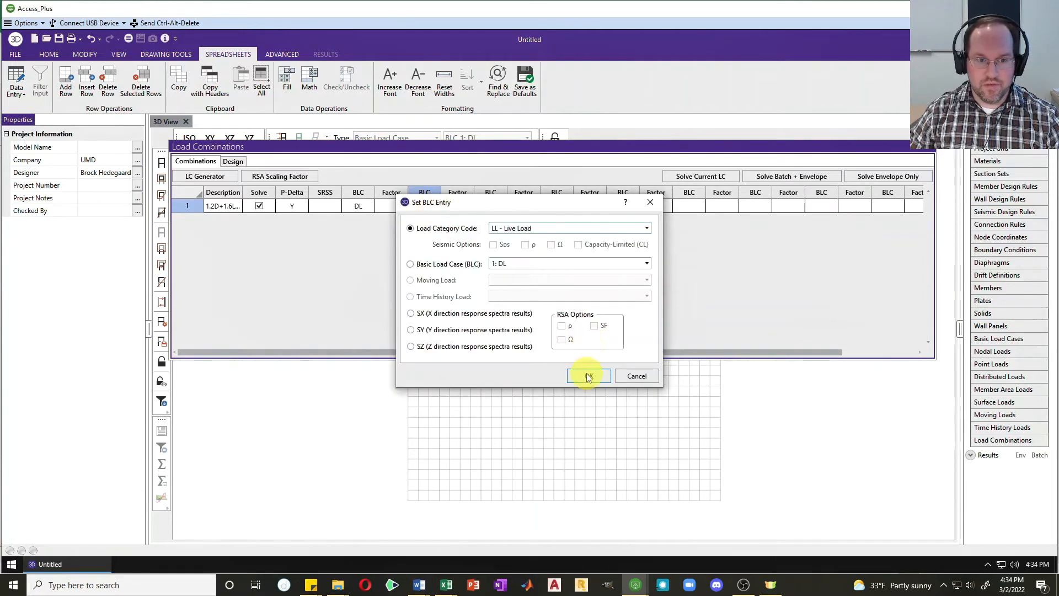
click(587, 376)
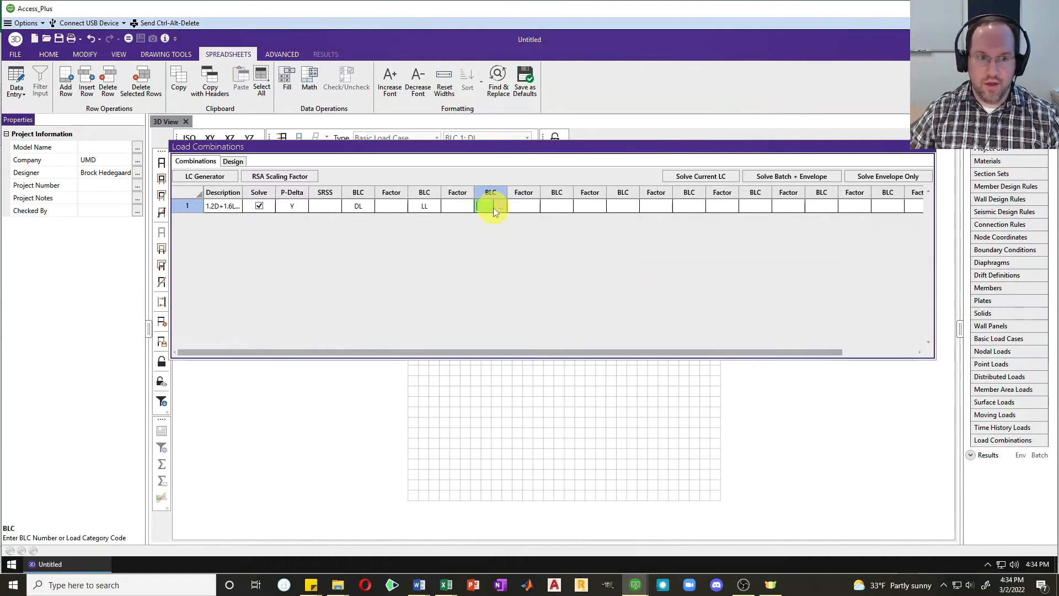
text(NLX)
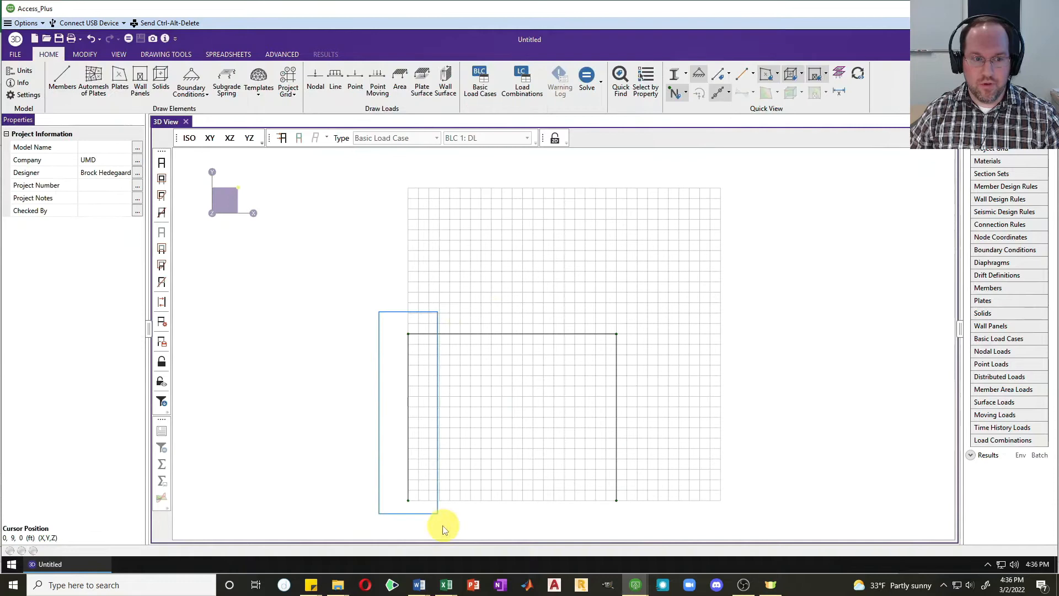
Make both selected vertical members hot-rolled steel columns
click(85, 54)
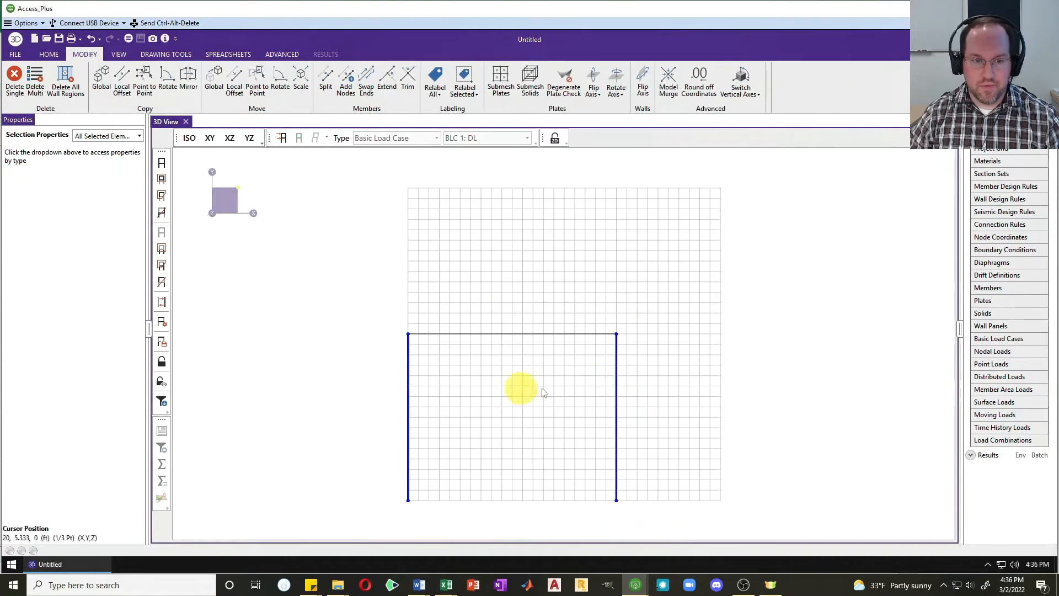
click(139, 136)
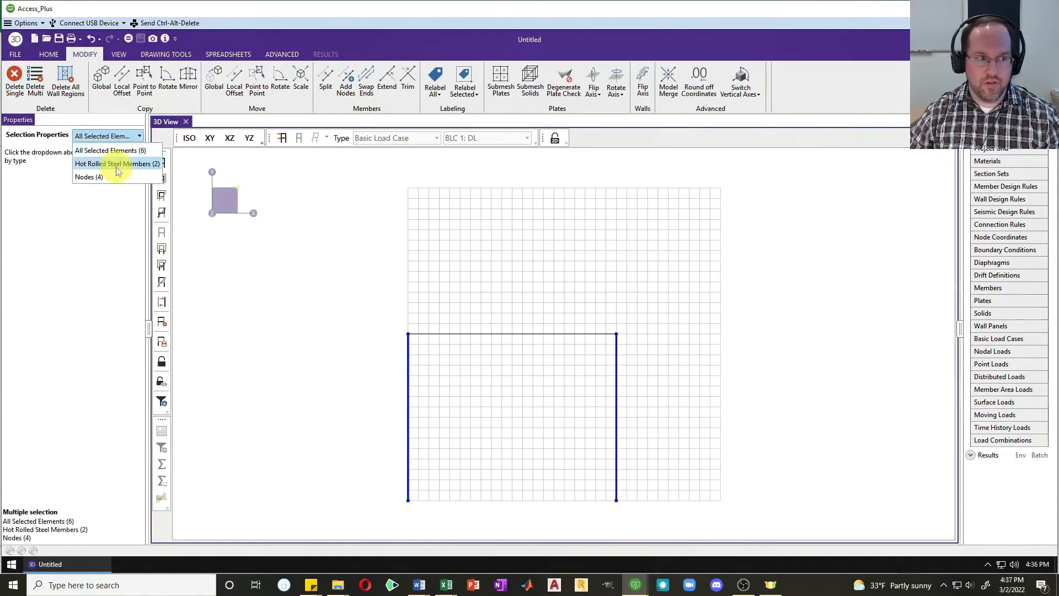
click(118, 163)
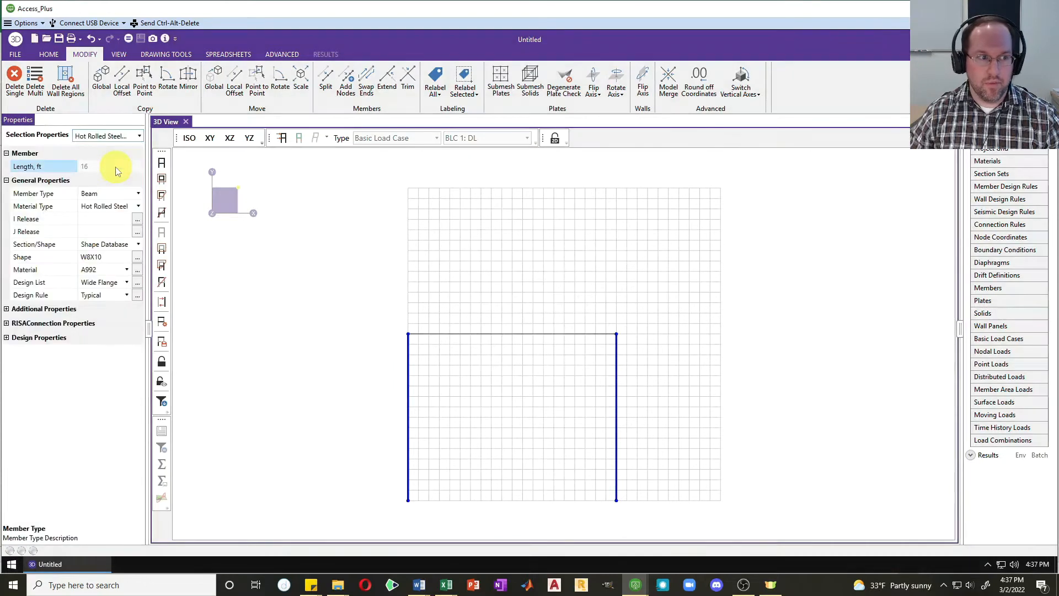
click(138, 193)
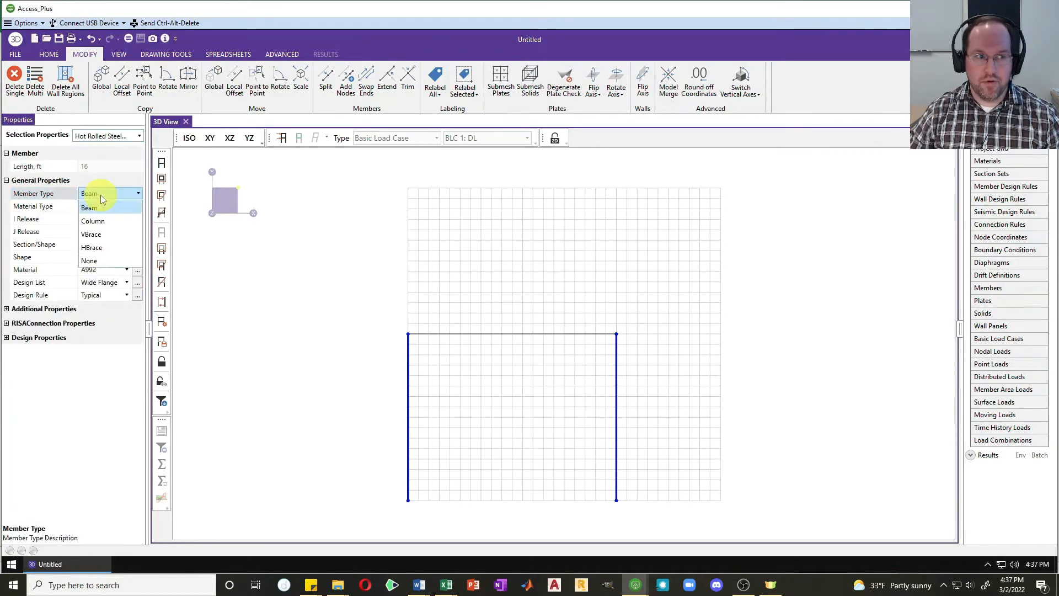
click(93, 221)
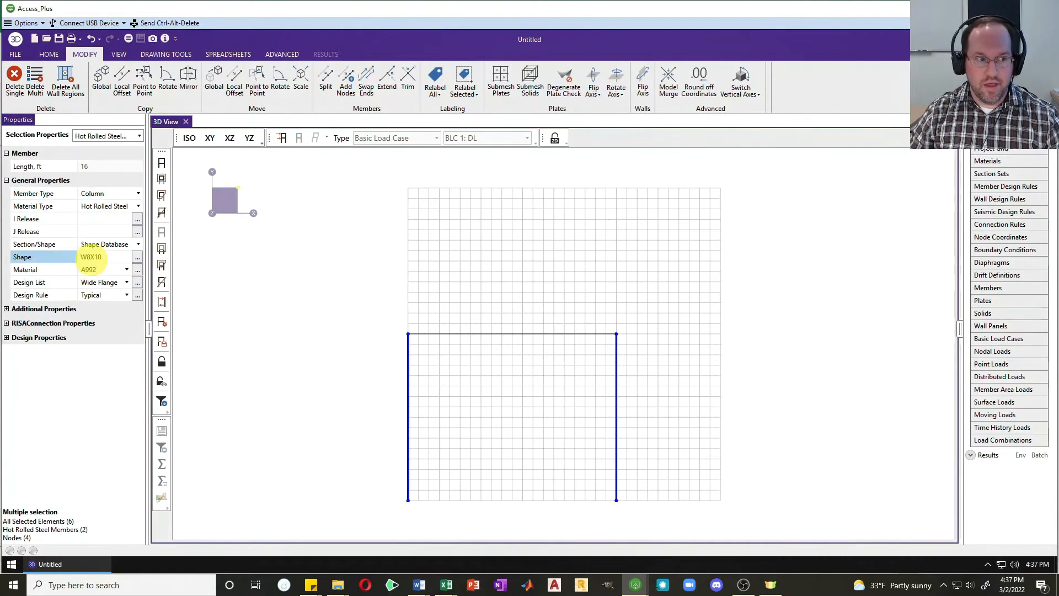
Assign the W12X58 wide flange shape to both columns
click(137, 258)
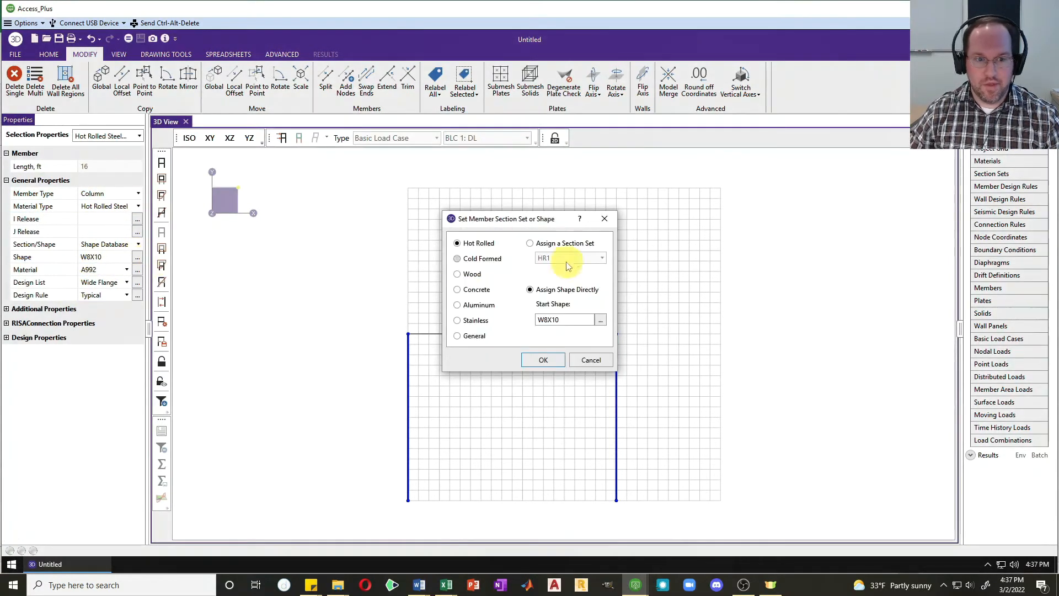
click(600, 319)
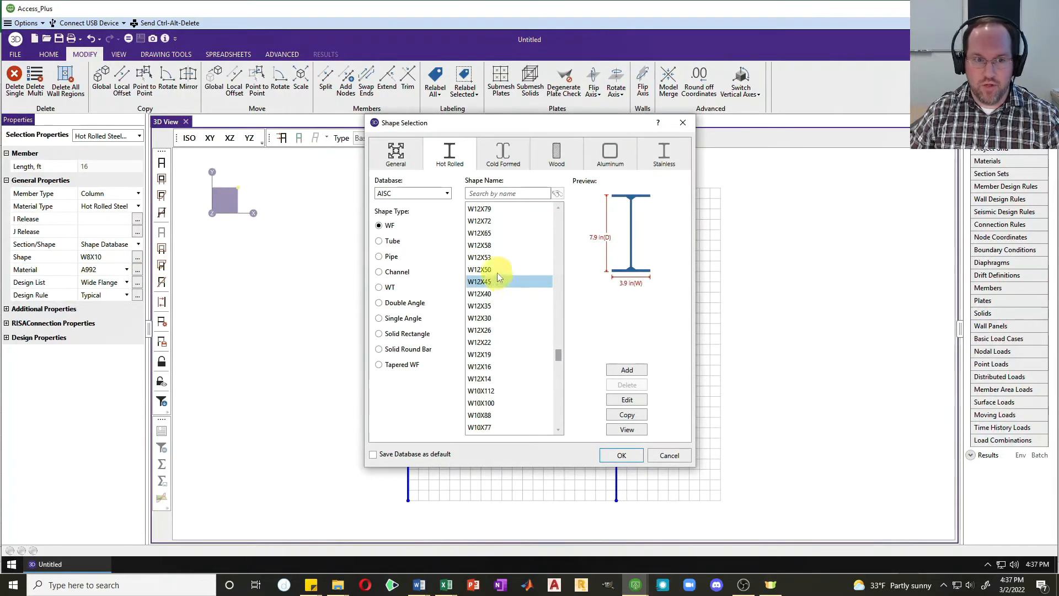
click(479, 245)
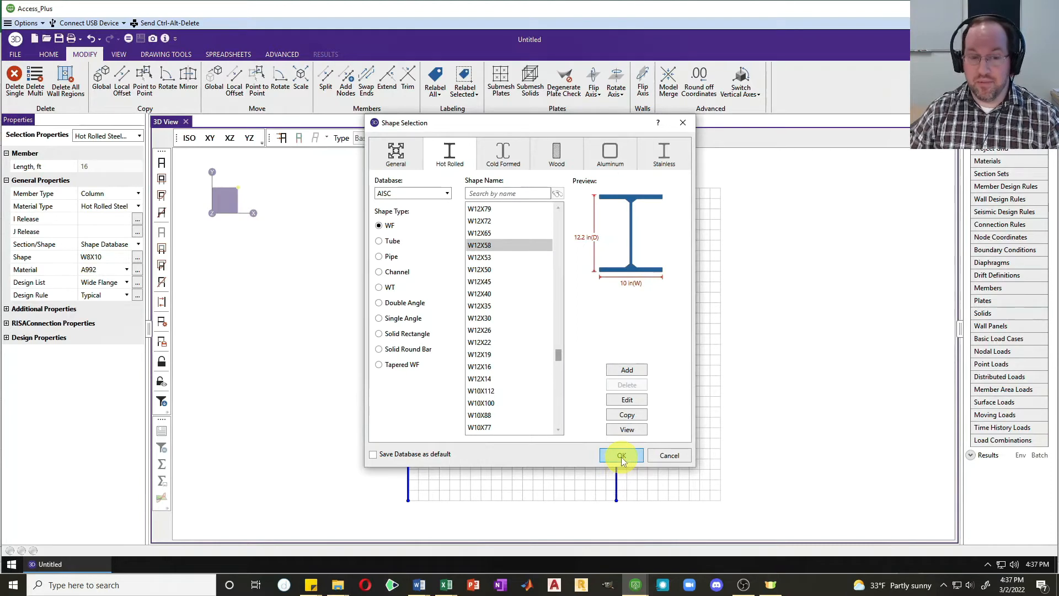
click(620, 454)
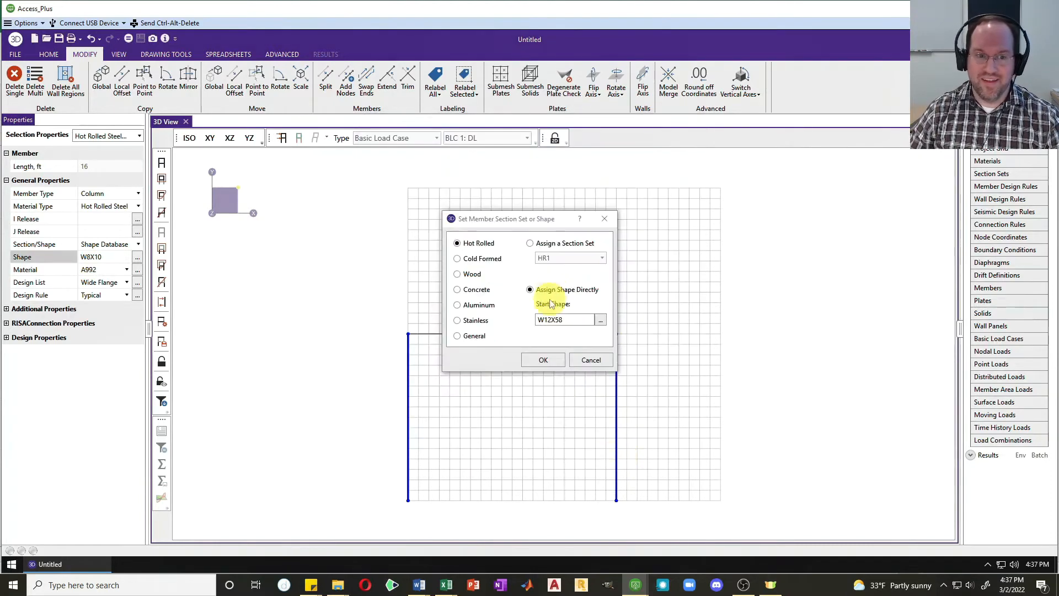
click(542, 359)
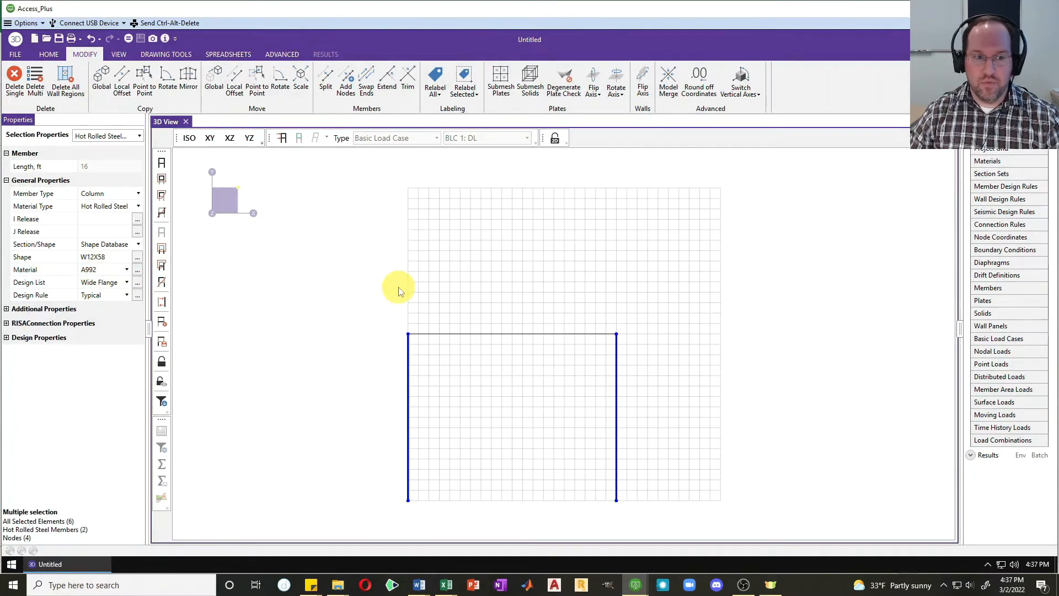
click(48, 54)
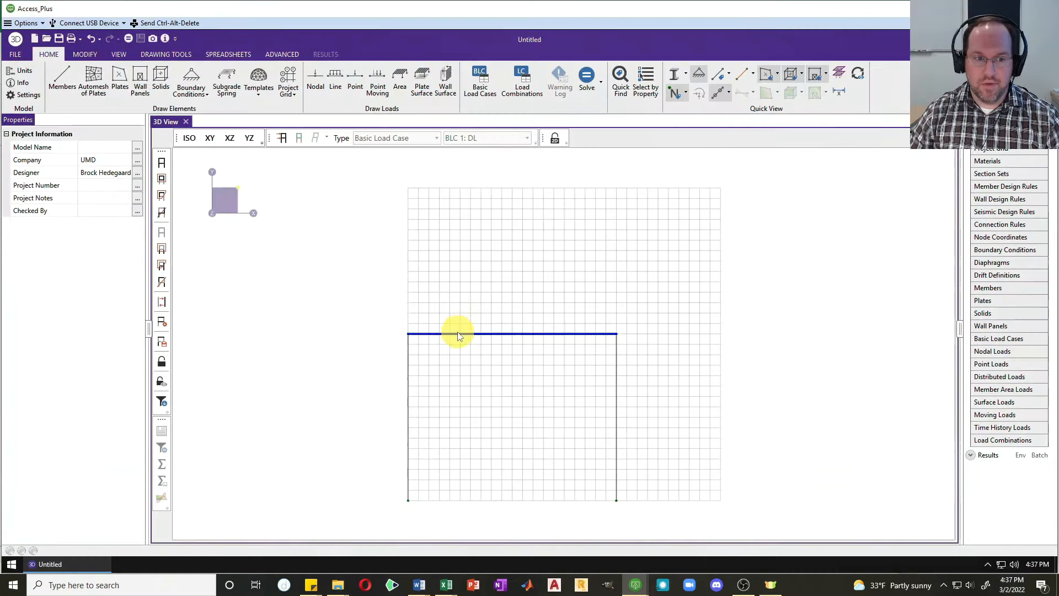
Give the top beam a W16X57 shape
click(460, 334)
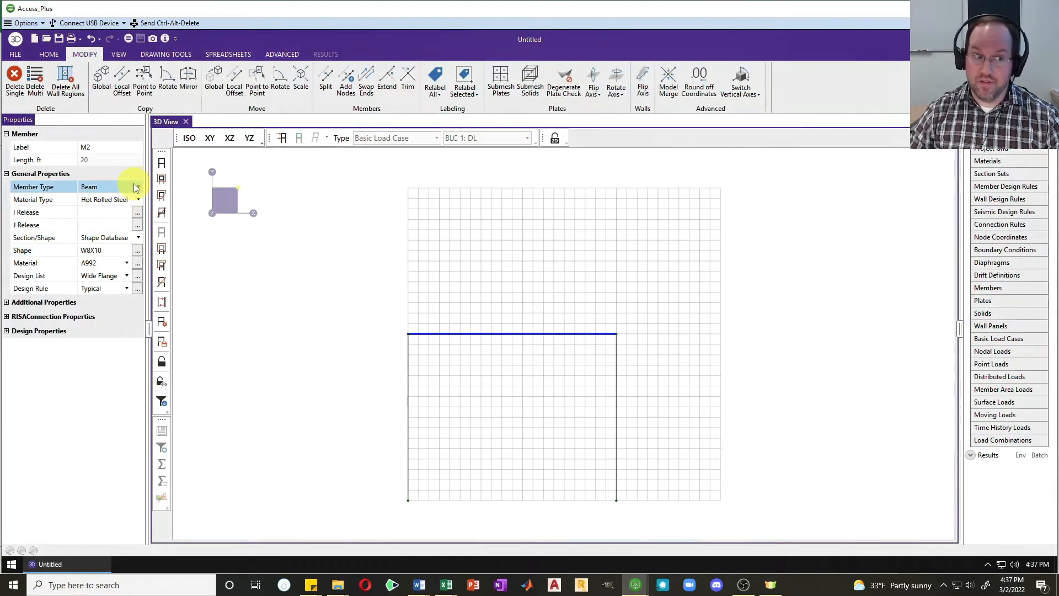
click(138, 250)
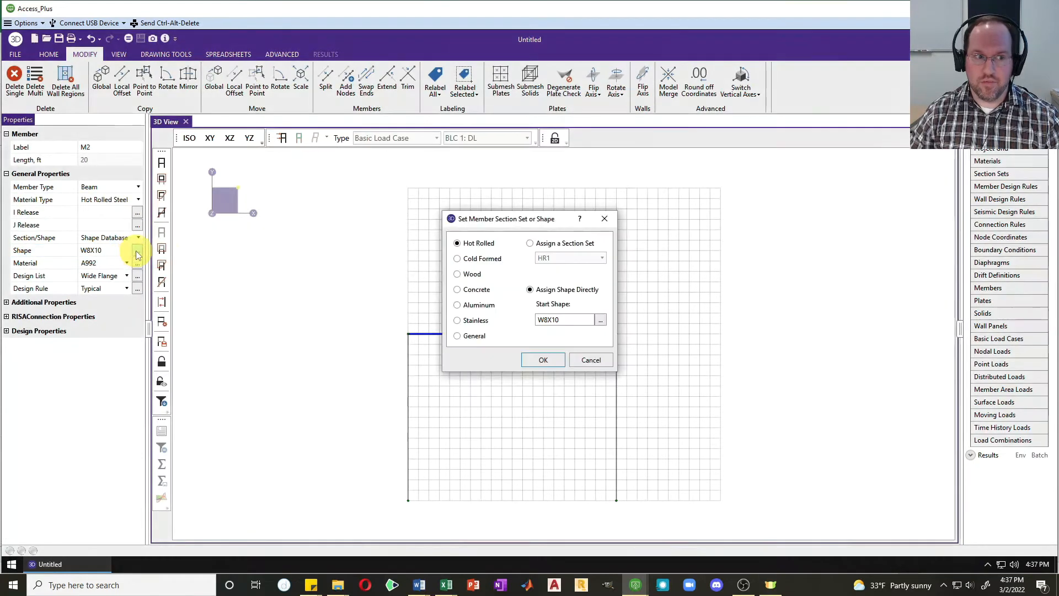
click(599, 319)
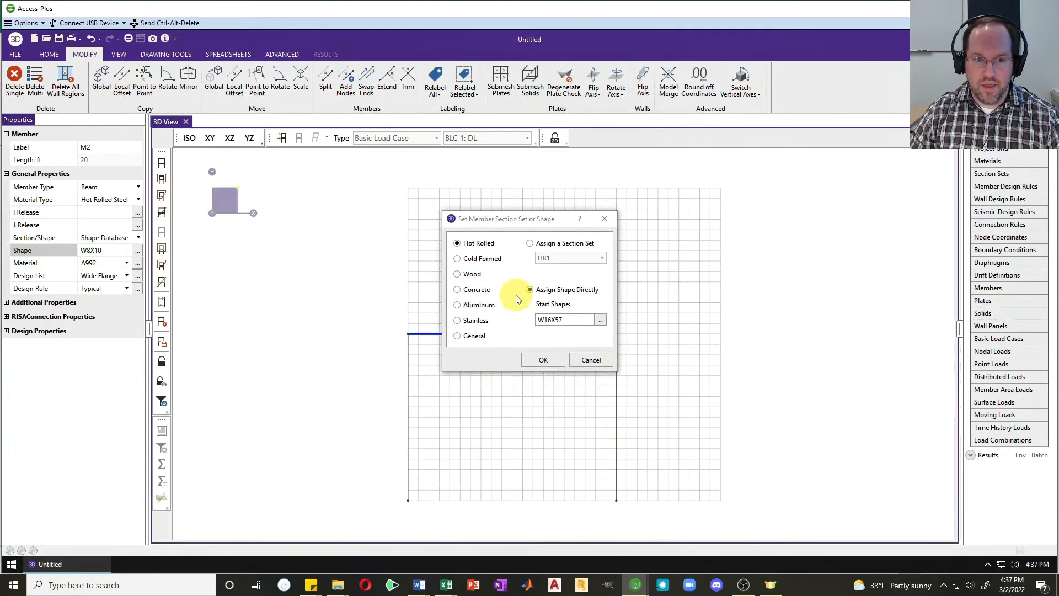
click(543, 359)
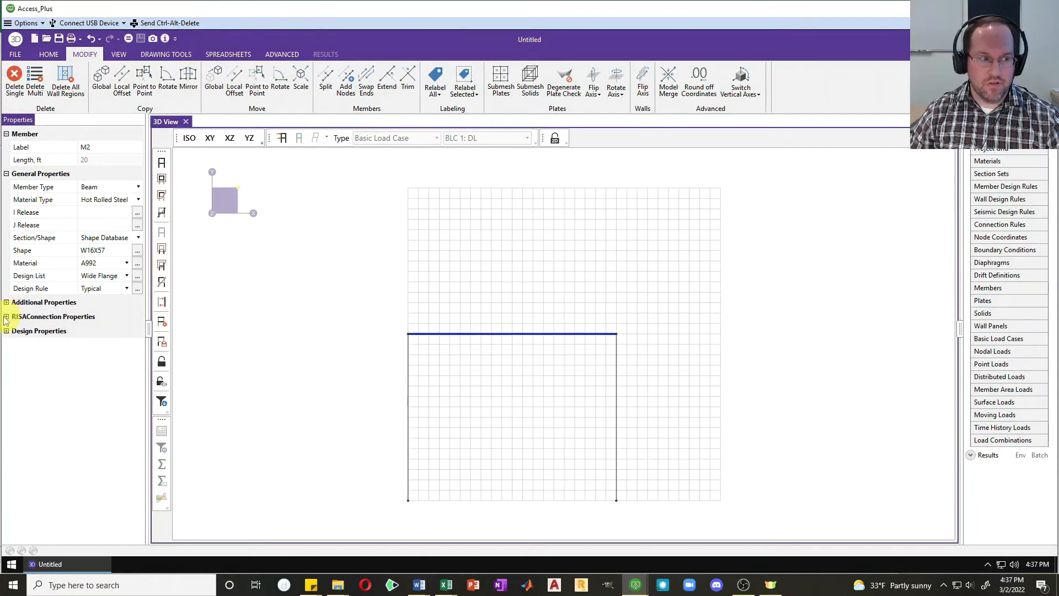
Set the beam's start connection to Col/Bm Ext. End Plate Moment
click(5, 316)
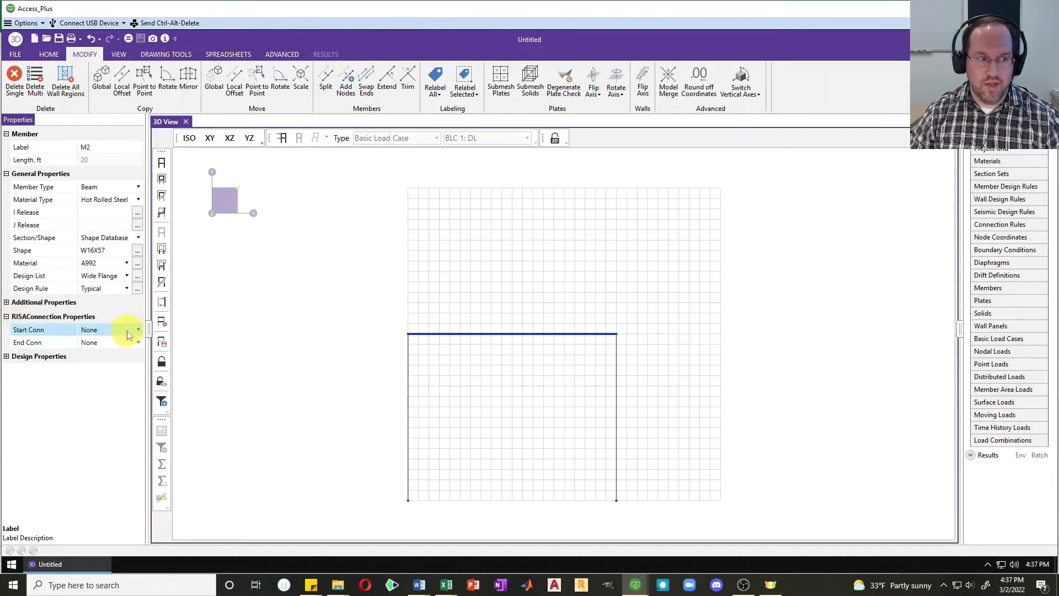
click(138, 330)
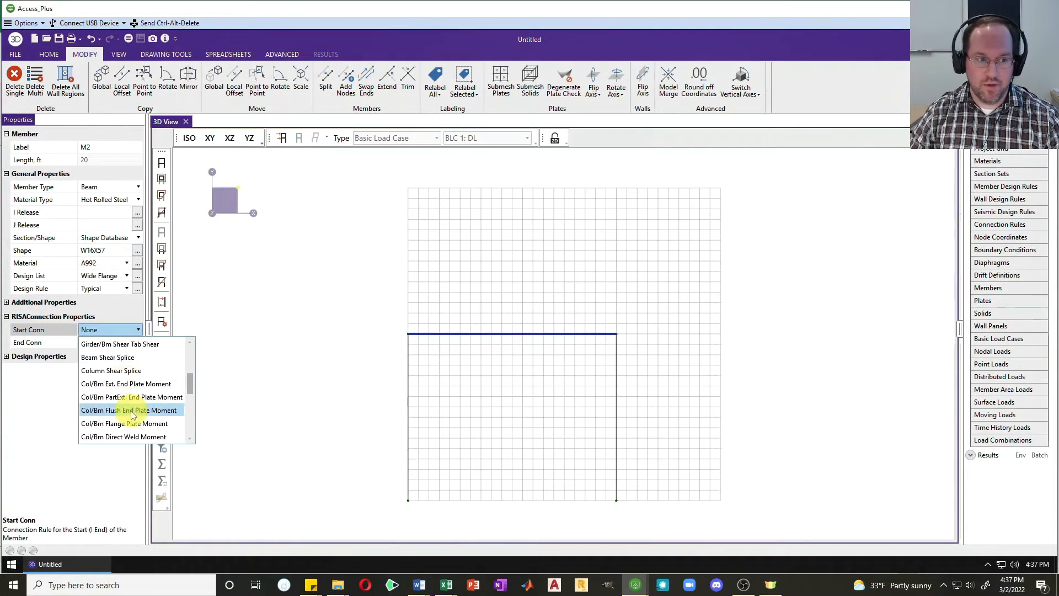
mouse_move(135, 384)
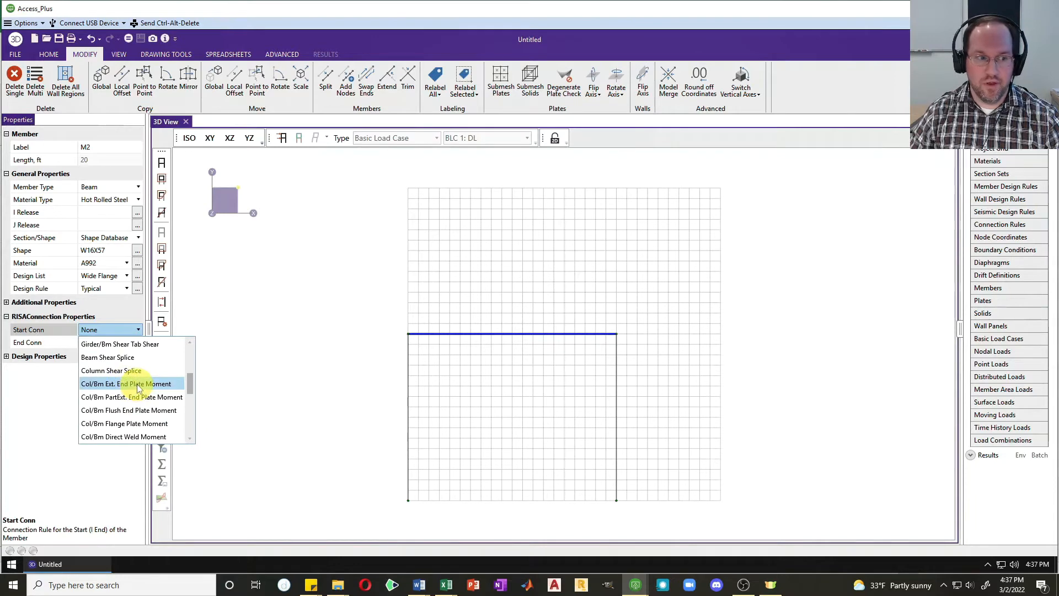
click(127, 384)
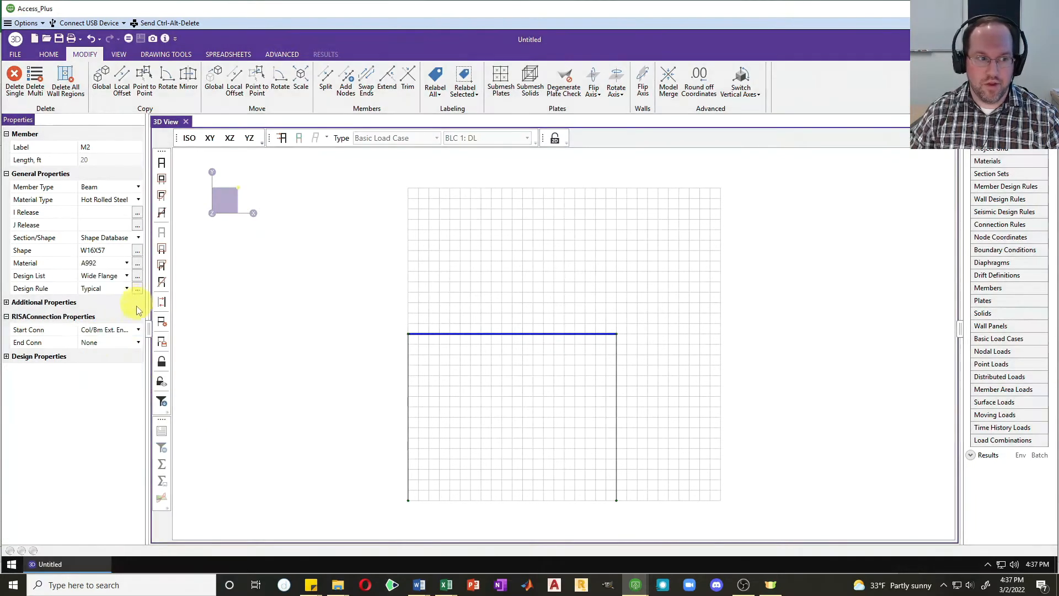
click(137, 342)
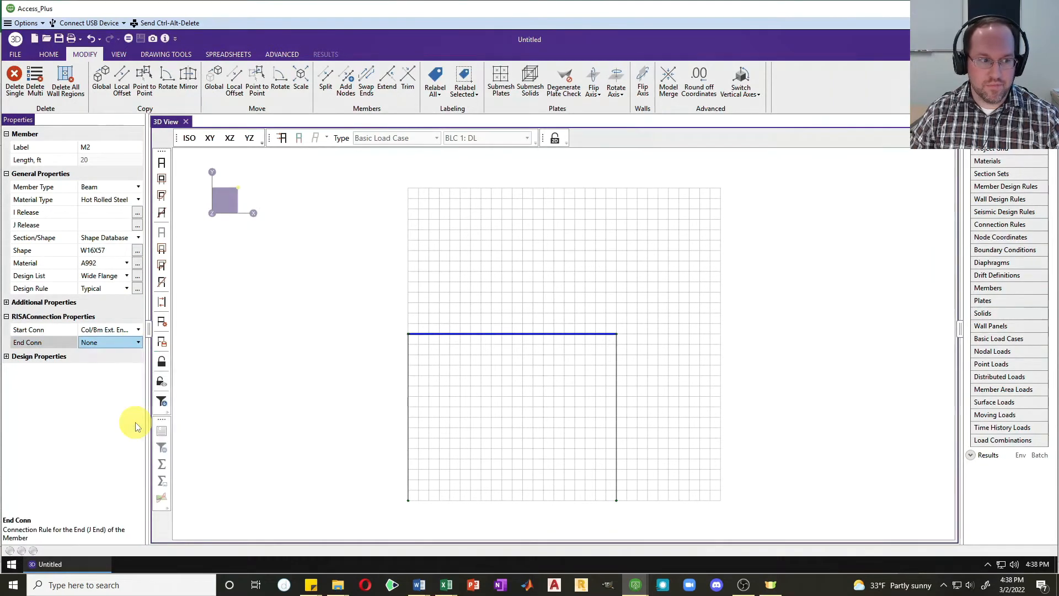
click(108, 342)
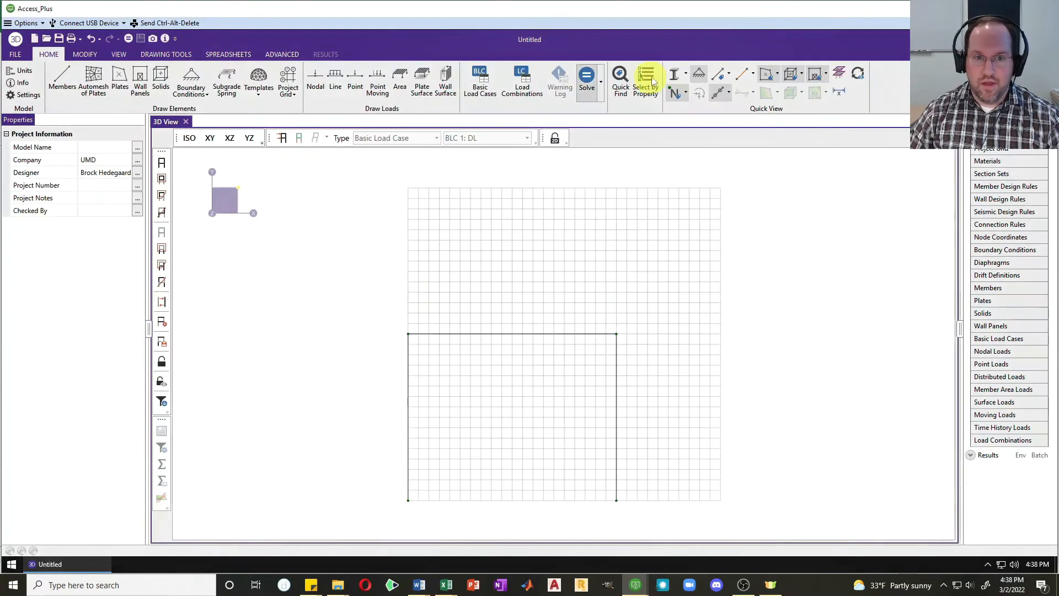
Render the members as solids in ISO view and select the left column
click(684, 72)
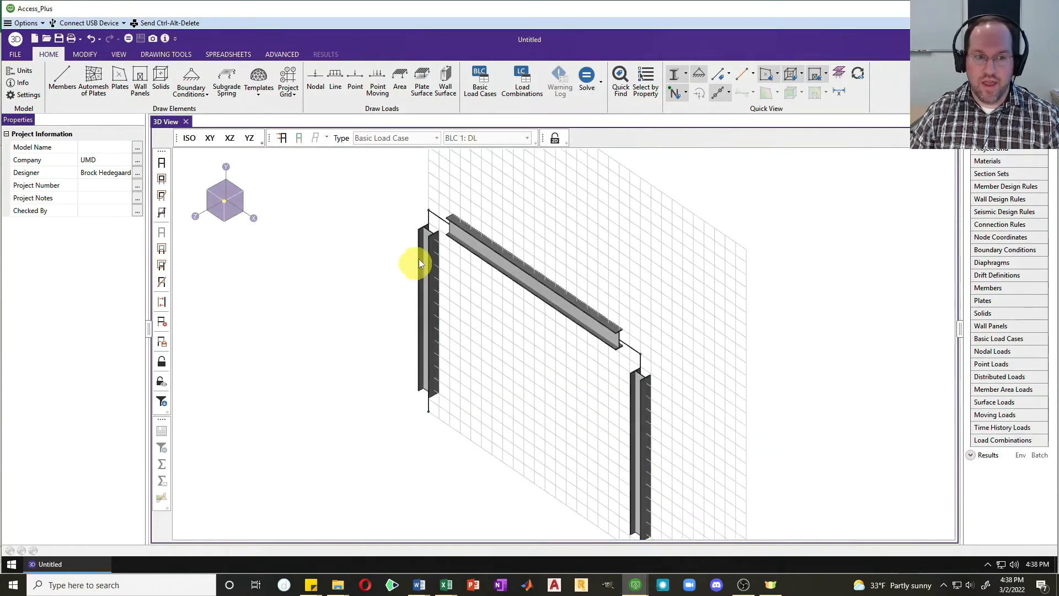
click(429, 283)
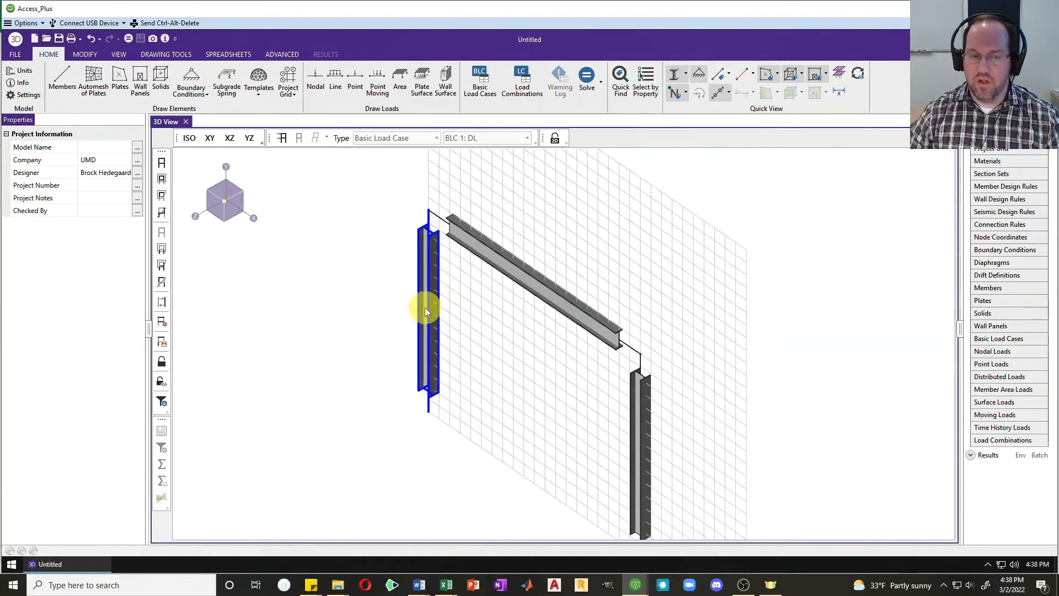
mouse_move(430, 324)
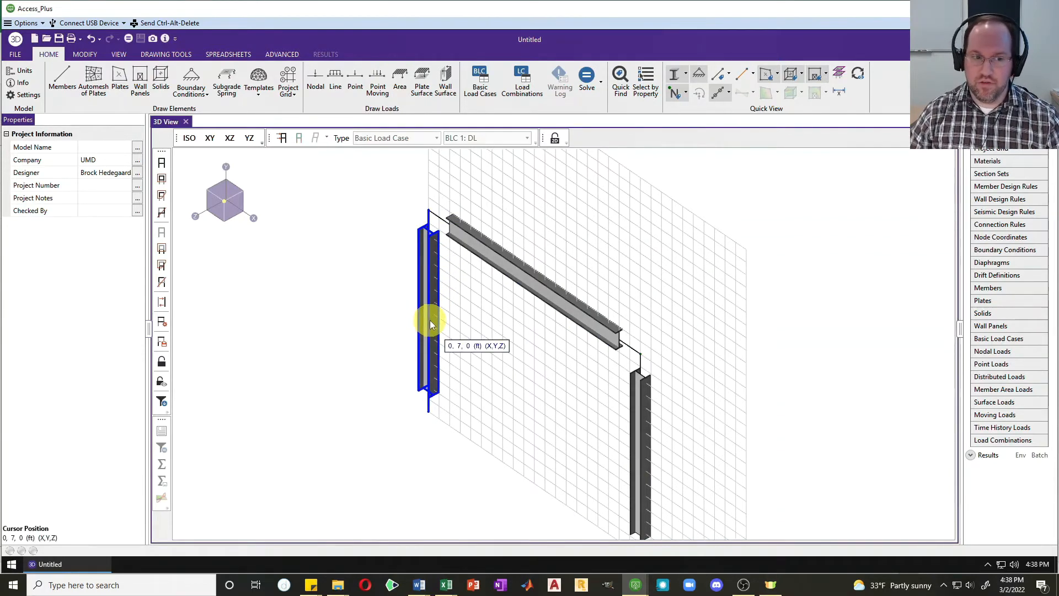
click(641, 429)
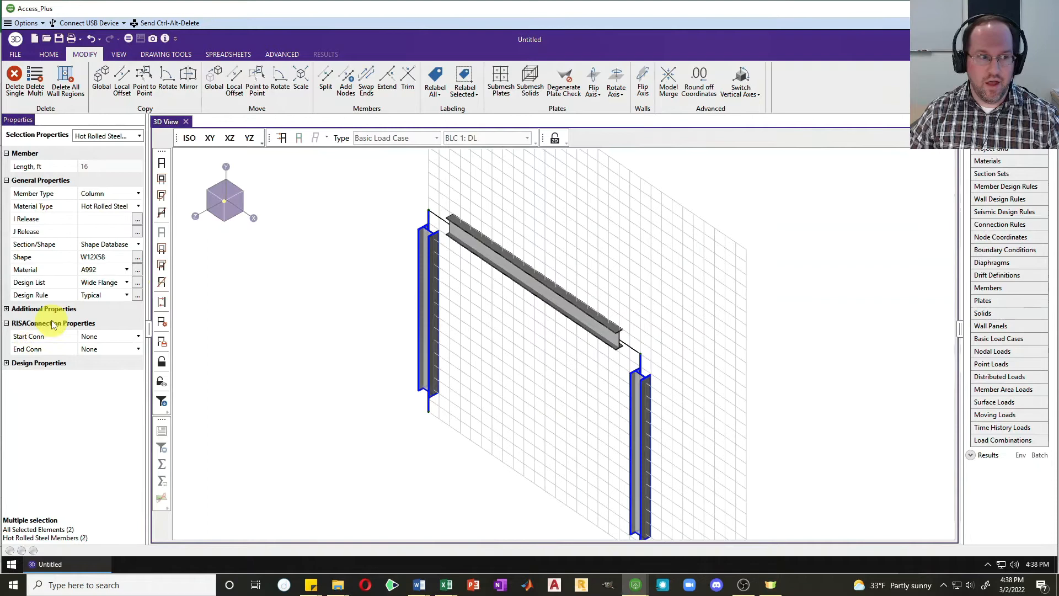
Set Rotate (deg) to 90 for both selected columns
click(6, 309)
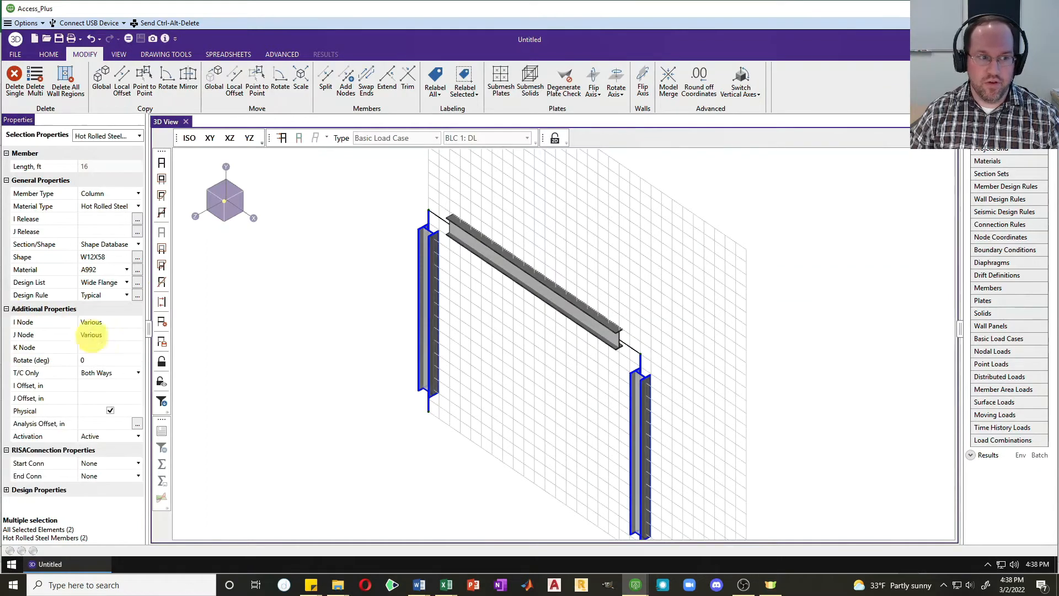
click(102, 360)
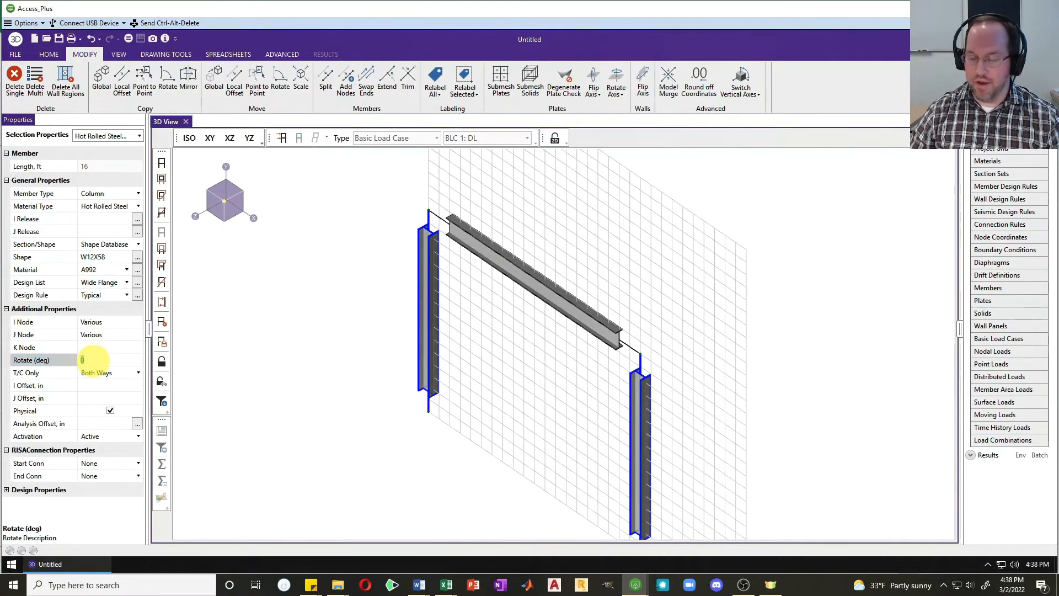
text(90)
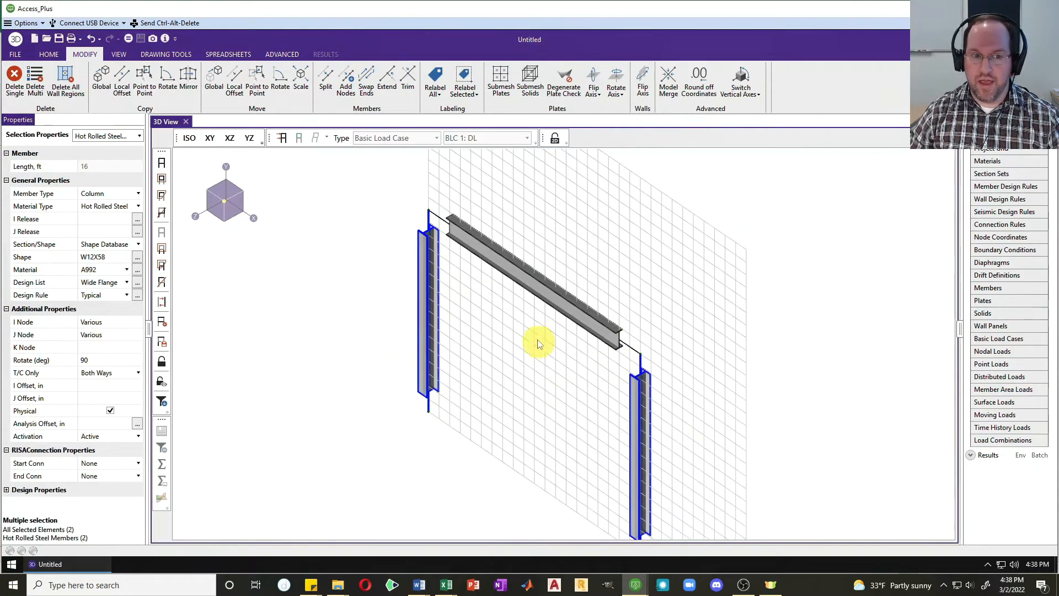
mouse_move(530, 429)
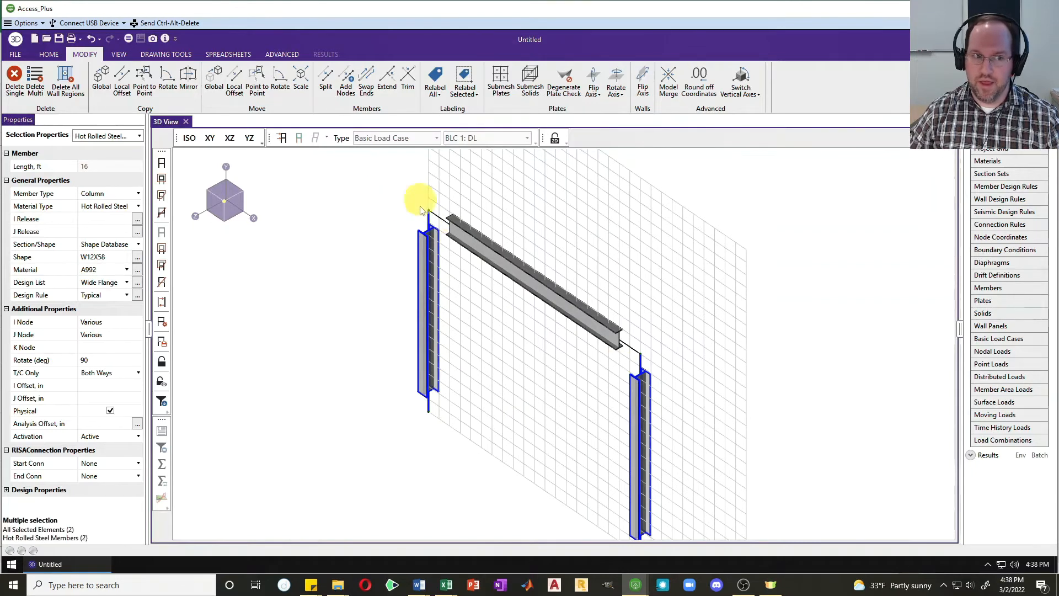
mouse_move(568, 246)
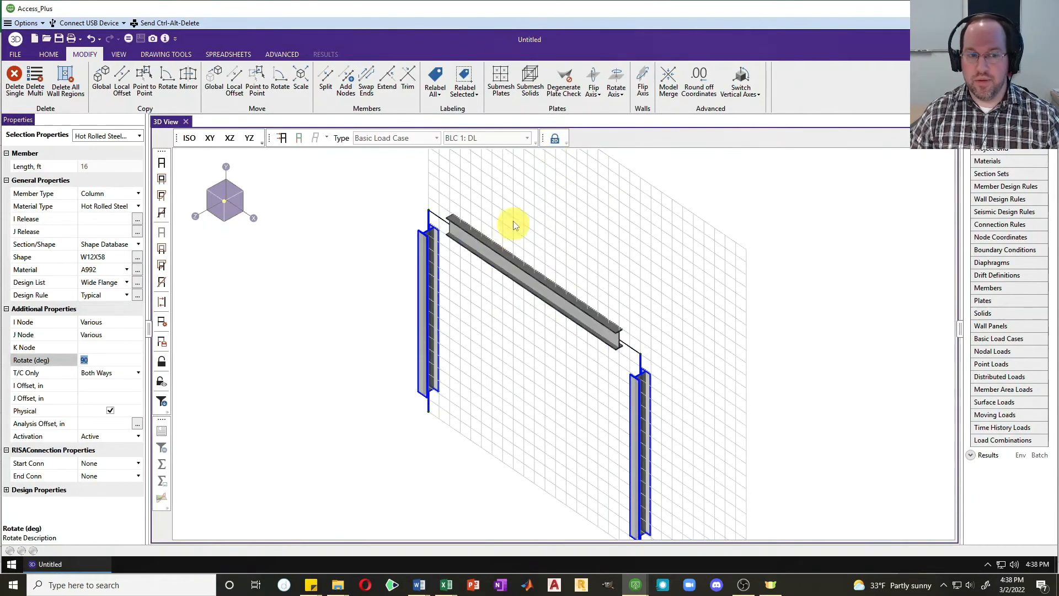
mouse_move(520, 220)
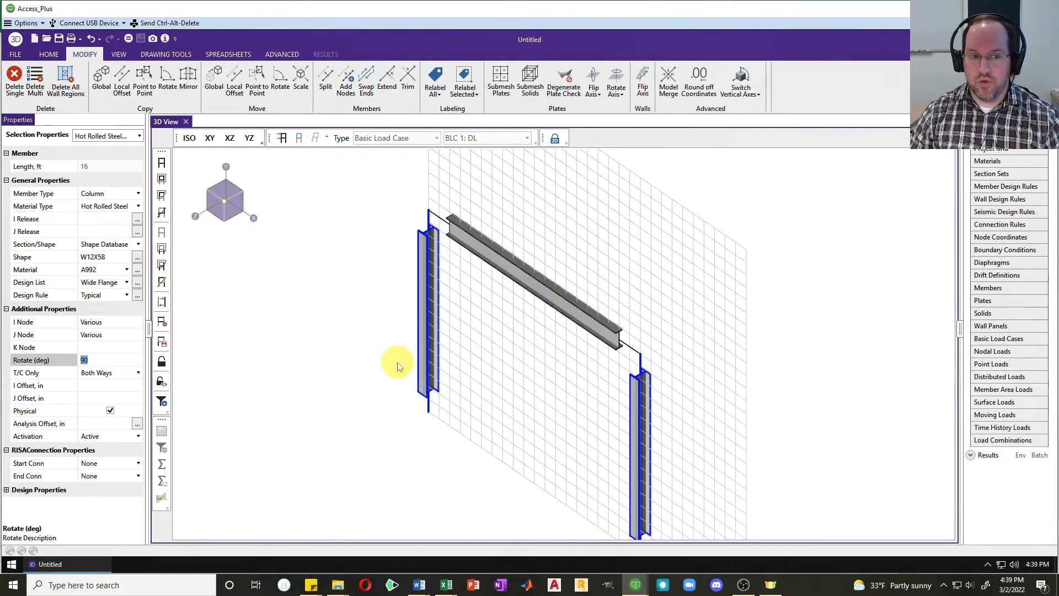
mouse_move(415, 424)
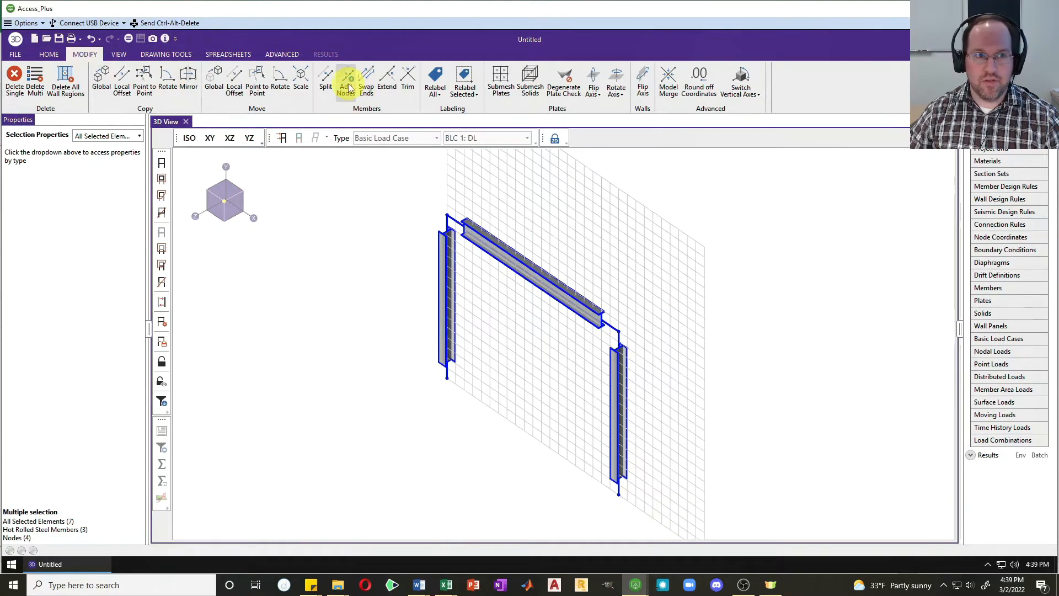
Add intermediate nodes along all members and switch the display to wireframe
click(346, 81)
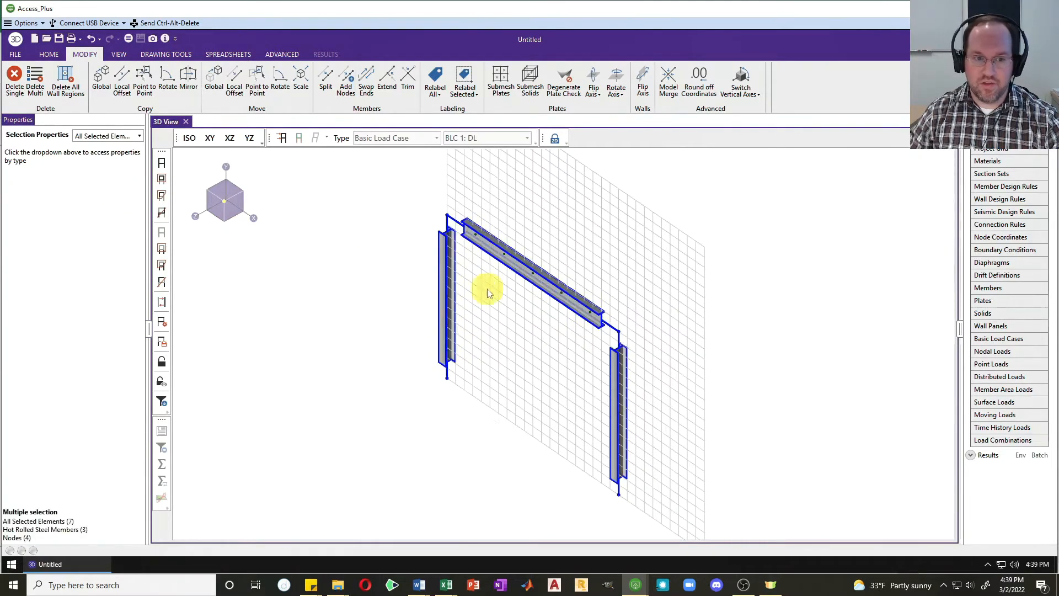
click(48, 54)
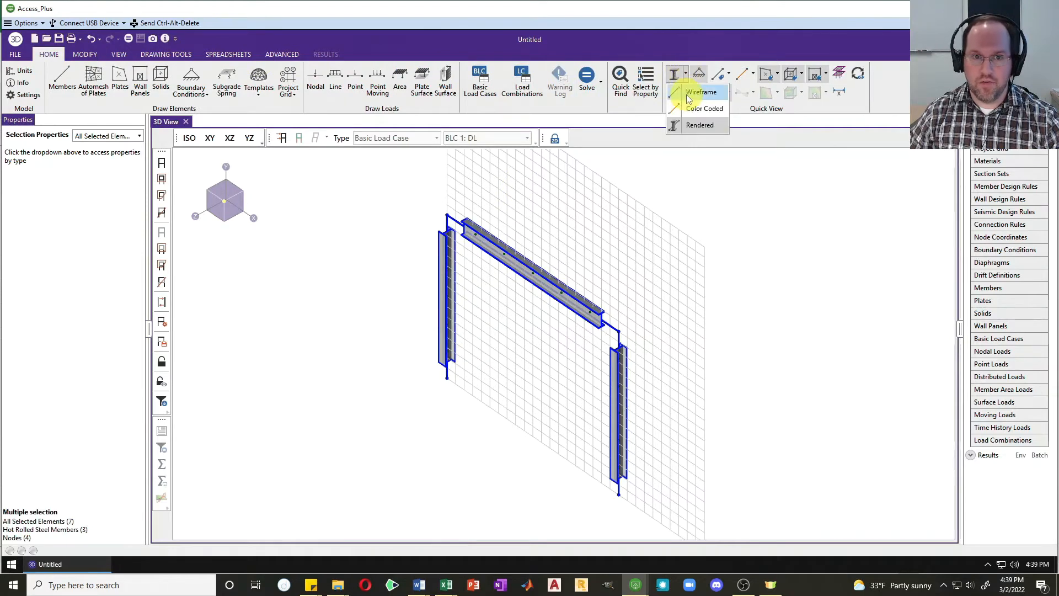
click(701, 92)
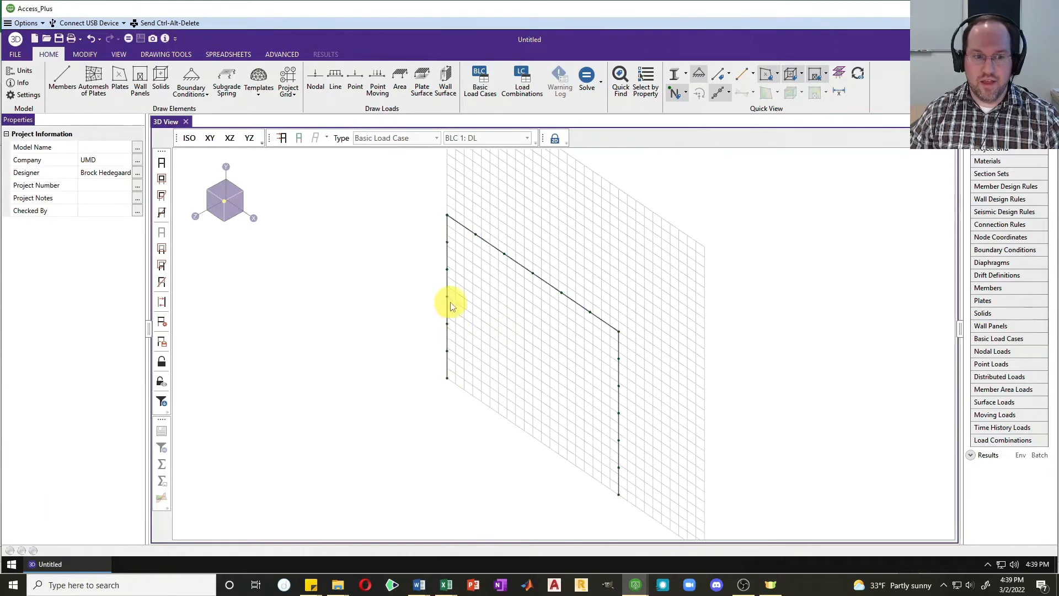
mouse_move(615, 376)
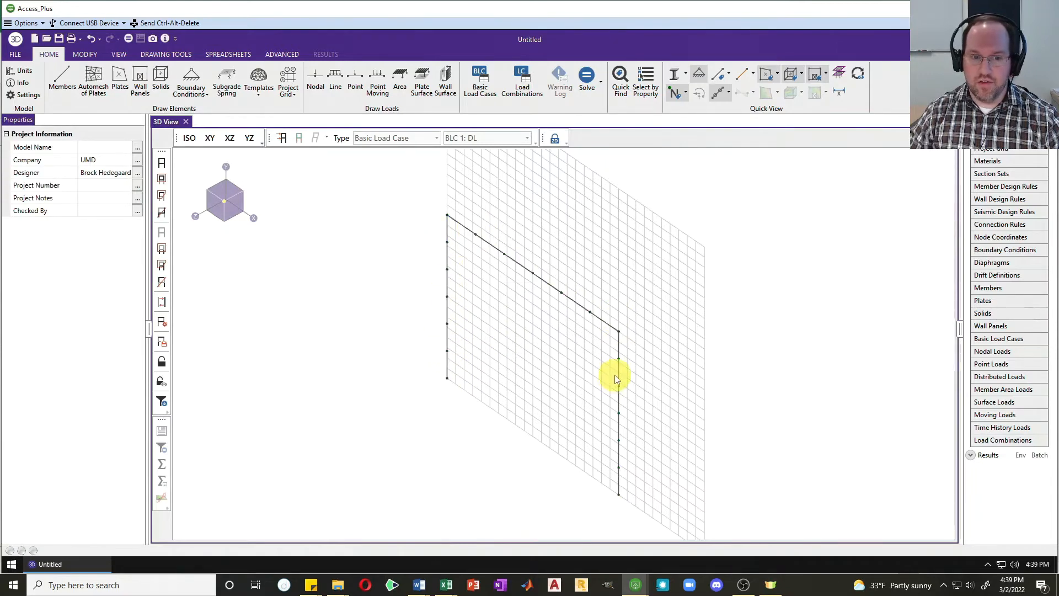
mouse_move(554, 325)
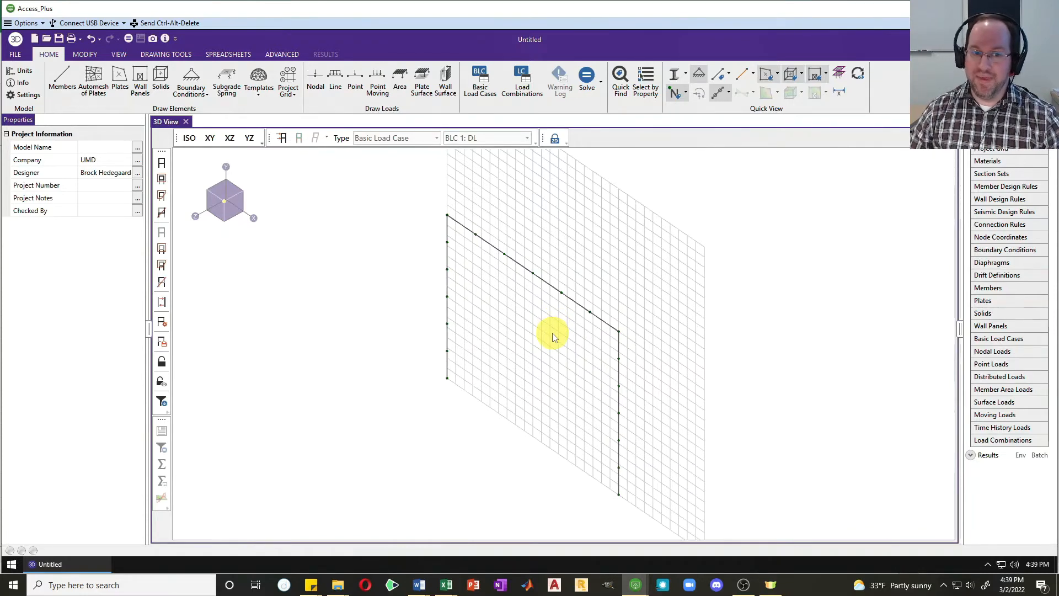
mouse_move(523, 338)
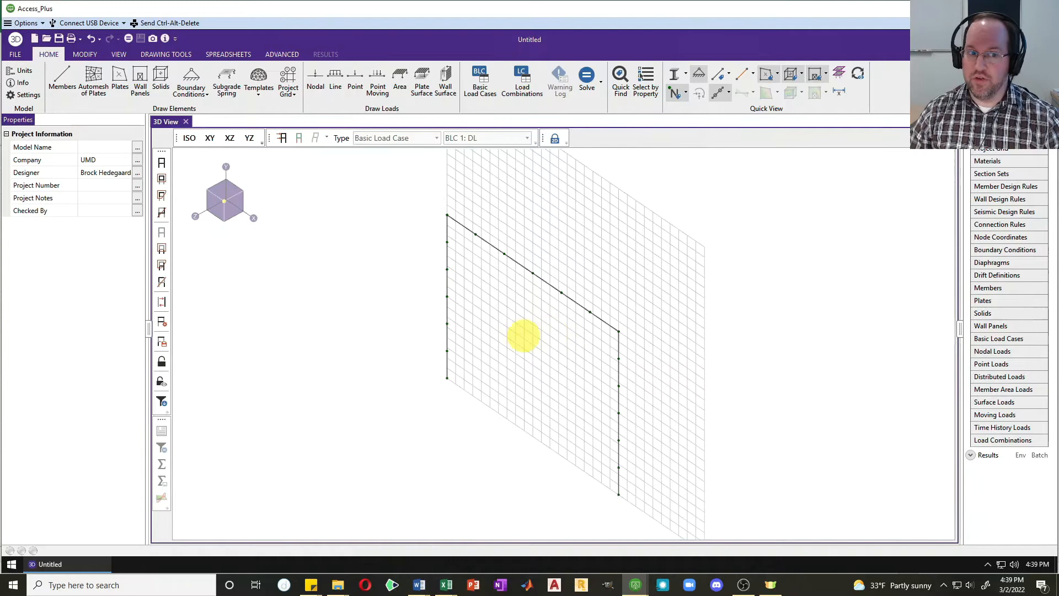
mouse_move(446, 382)
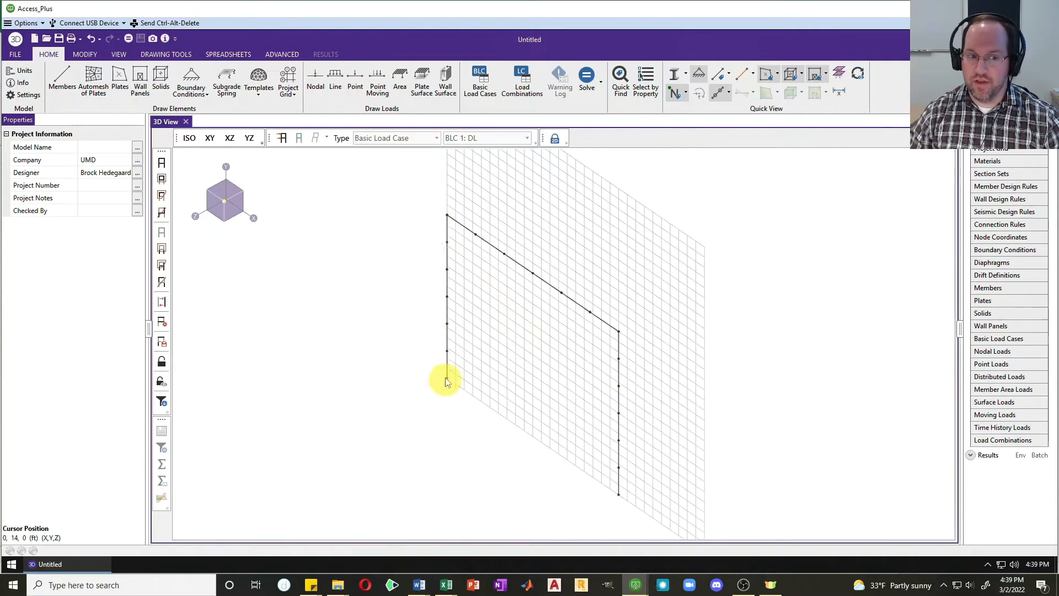
mouse_move(456, 337)
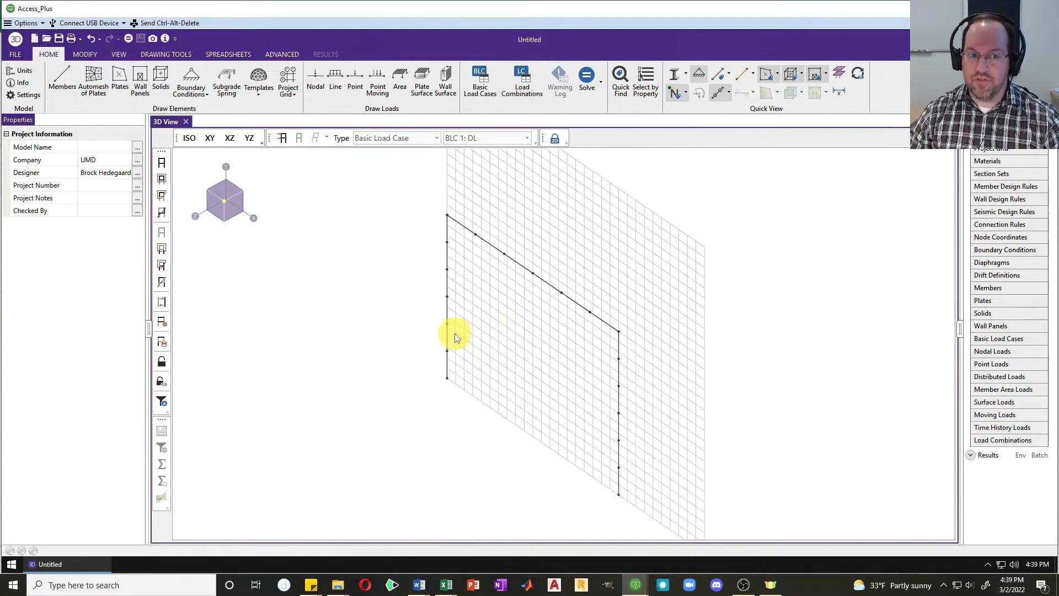
mouse_move(483, 284)
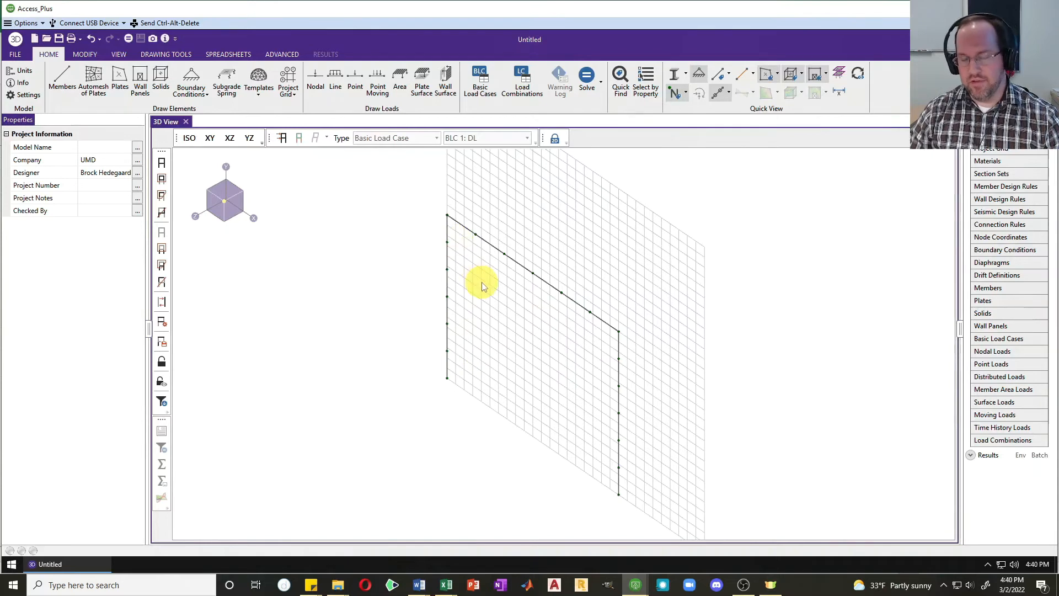
mouse_move(503, 350)
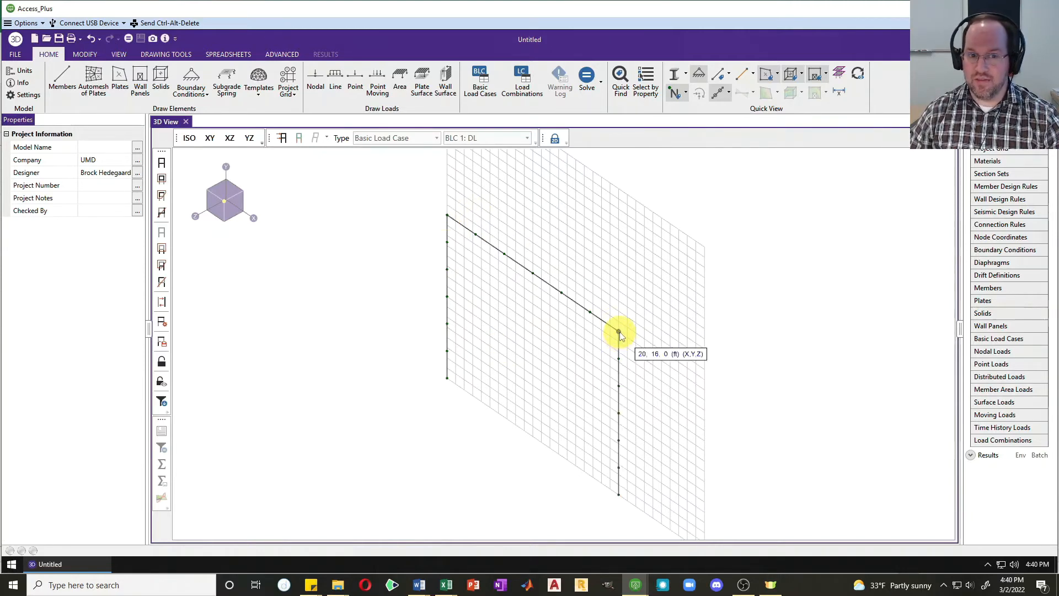
mouse_move(639, 289)
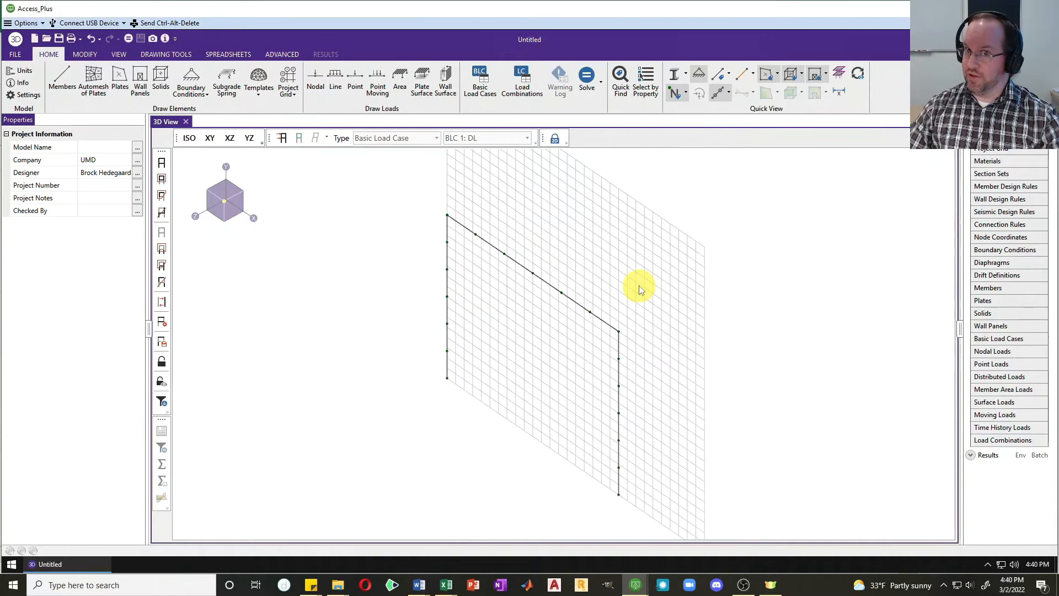
mouse_move(626, 291)
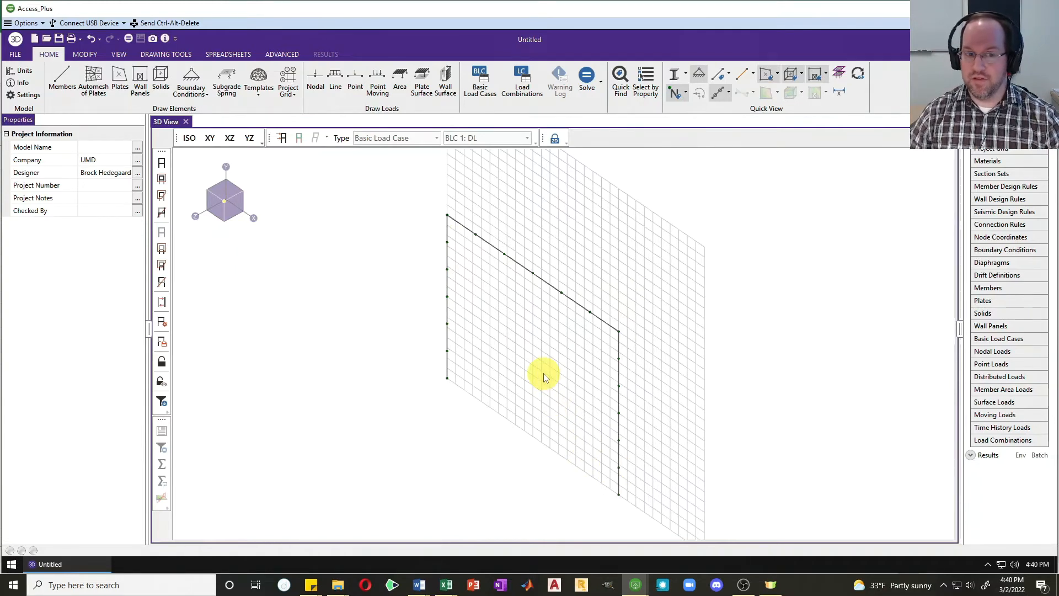
mouse_move(429, 382)
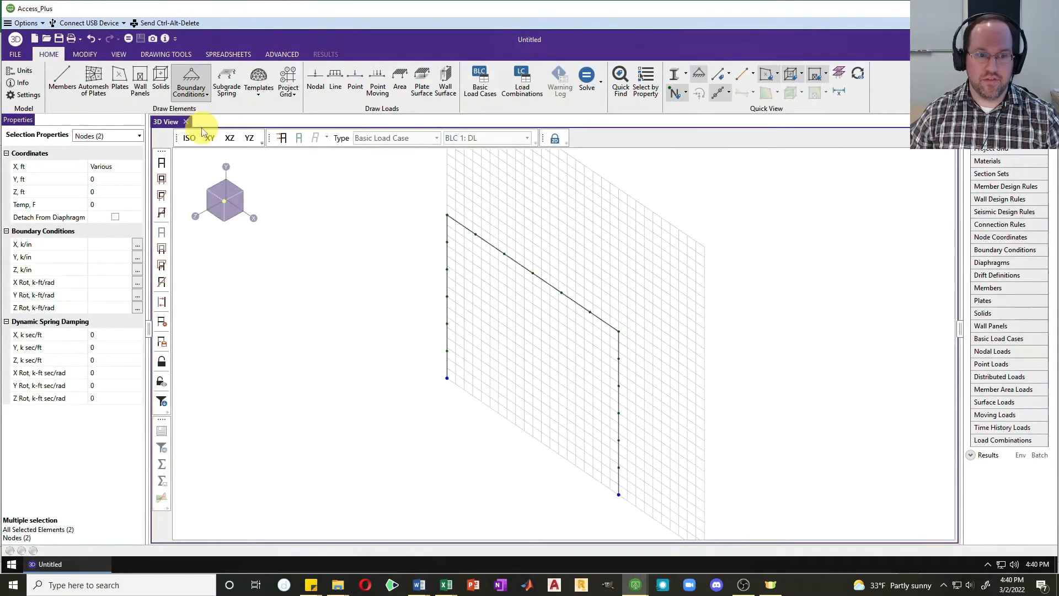
Set both base nodes to Reaction in all translations and rotations
click(166, 55)
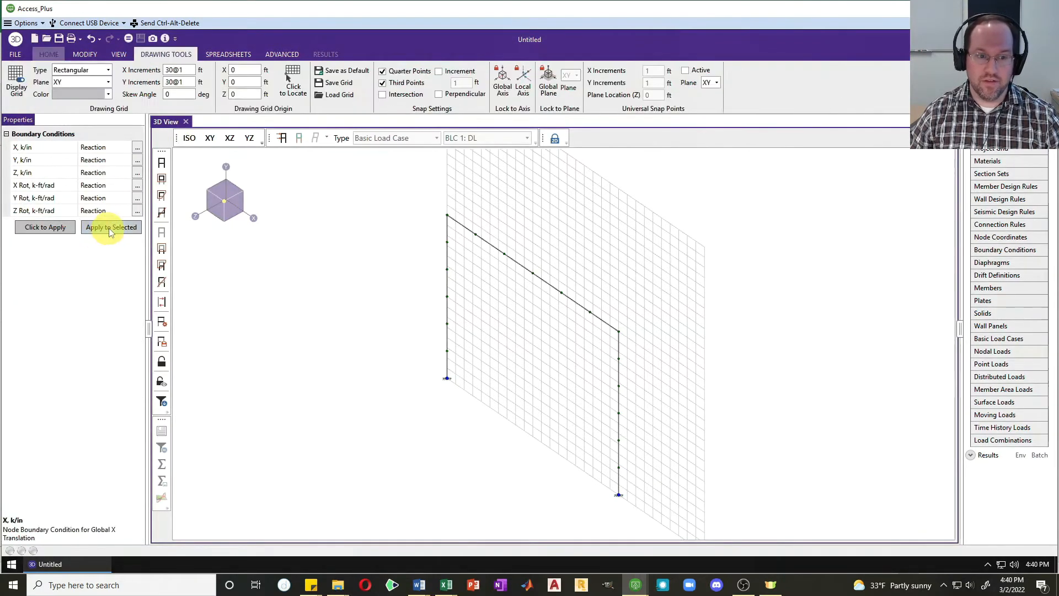
click(111, 226)
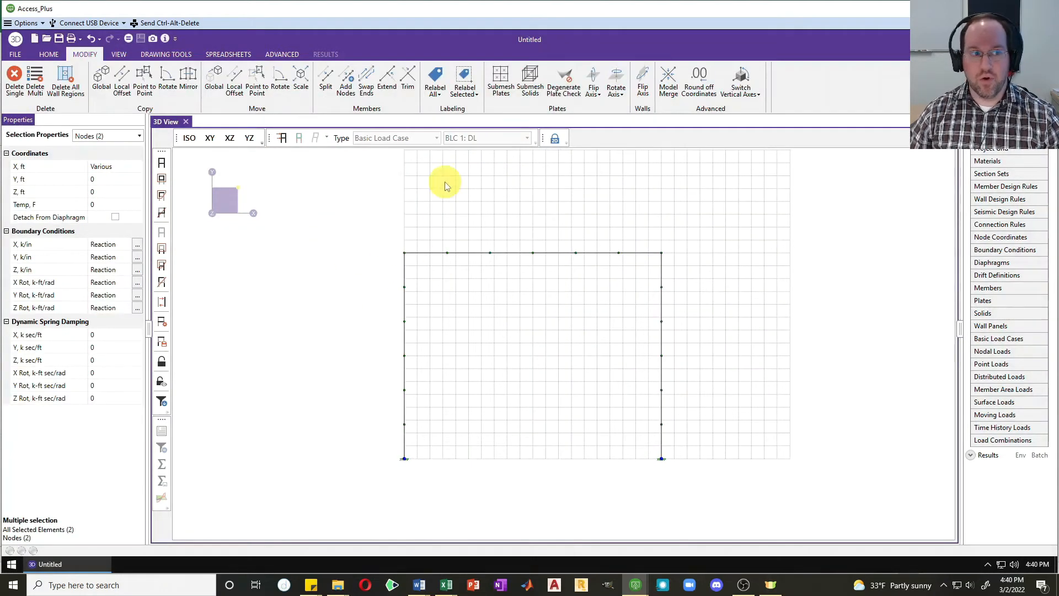
Apply full-length beam line loads of -1.5 k/ft under DL and -2 k/ft under LL
click(48, 54)
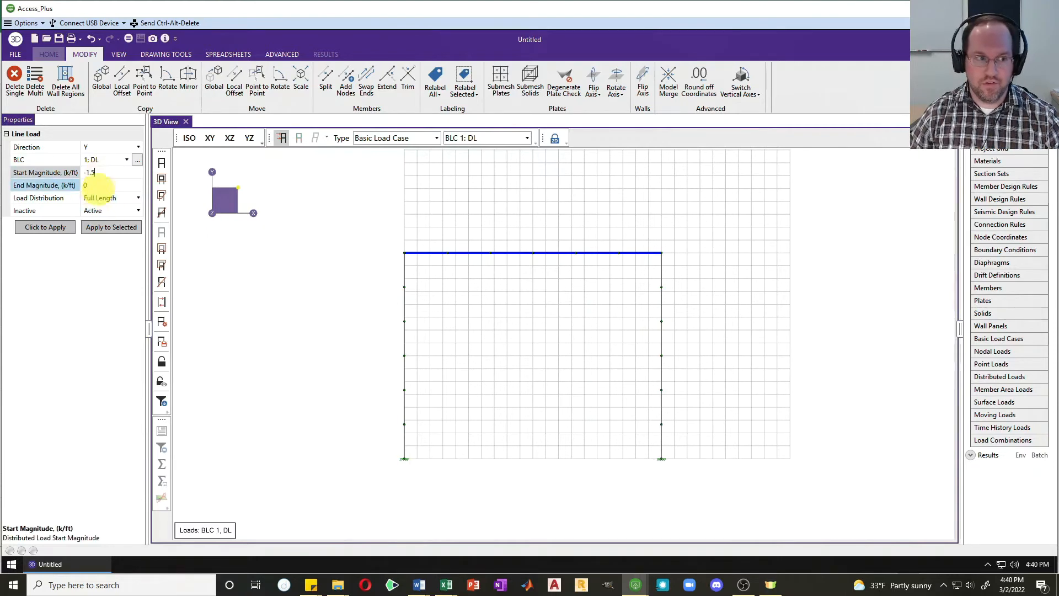
text(-1.5)
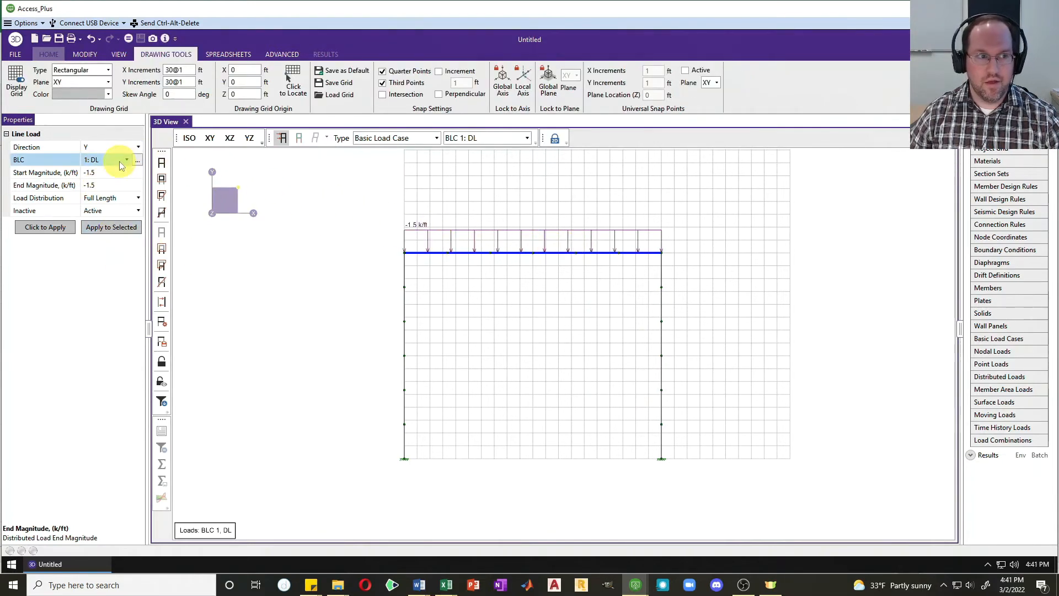
click(126, 159)
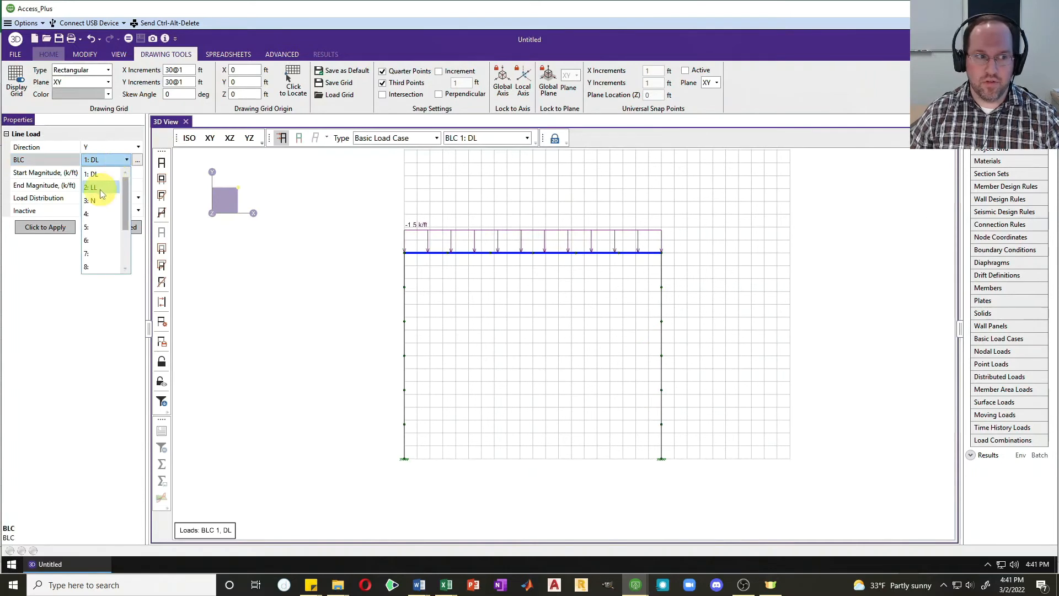
click(91, 187)
text(-2)
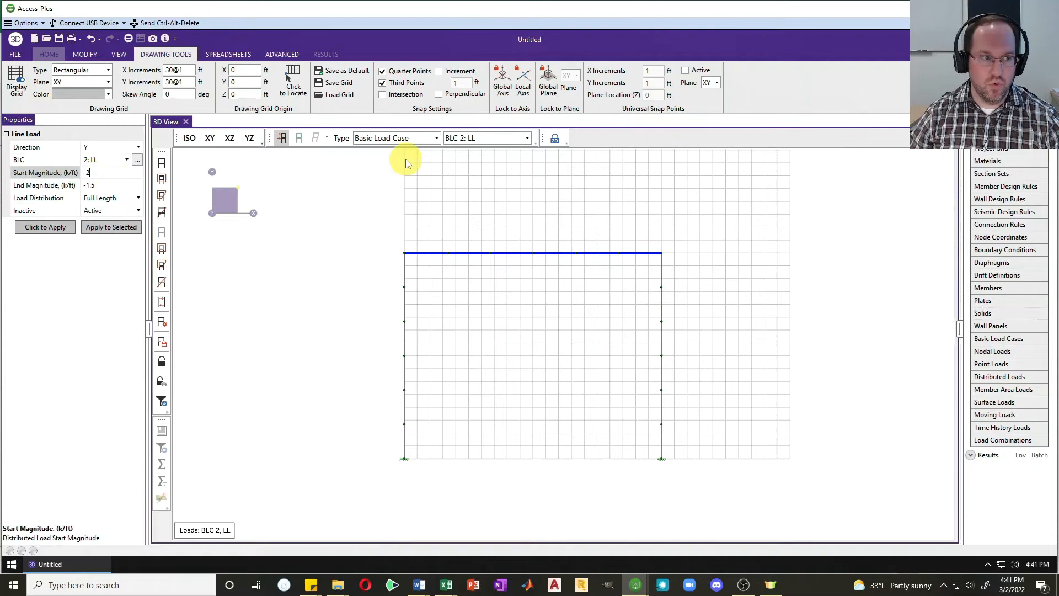
click(108, 185)
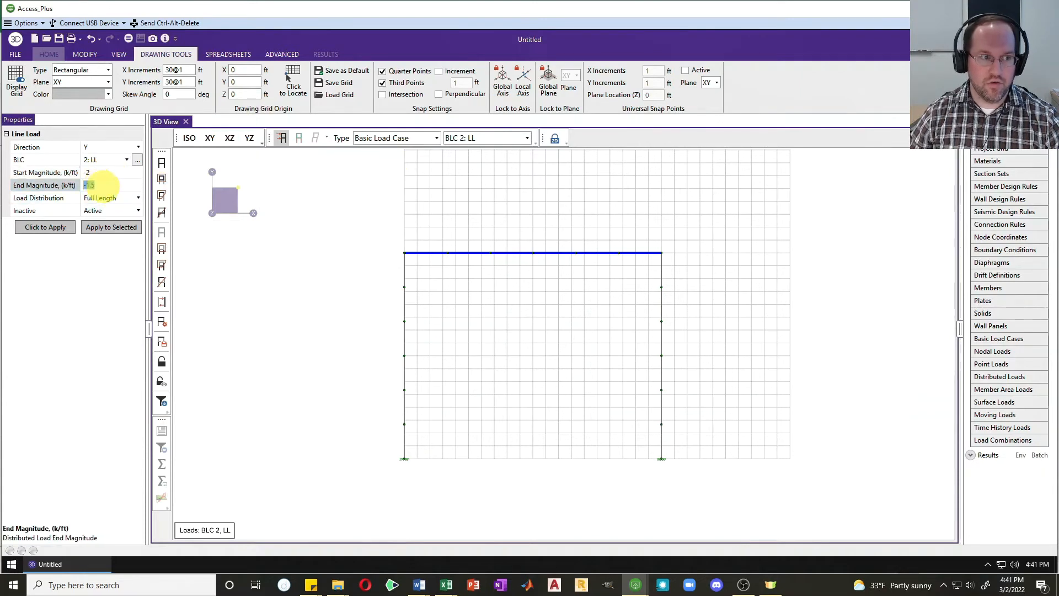
text(-2)
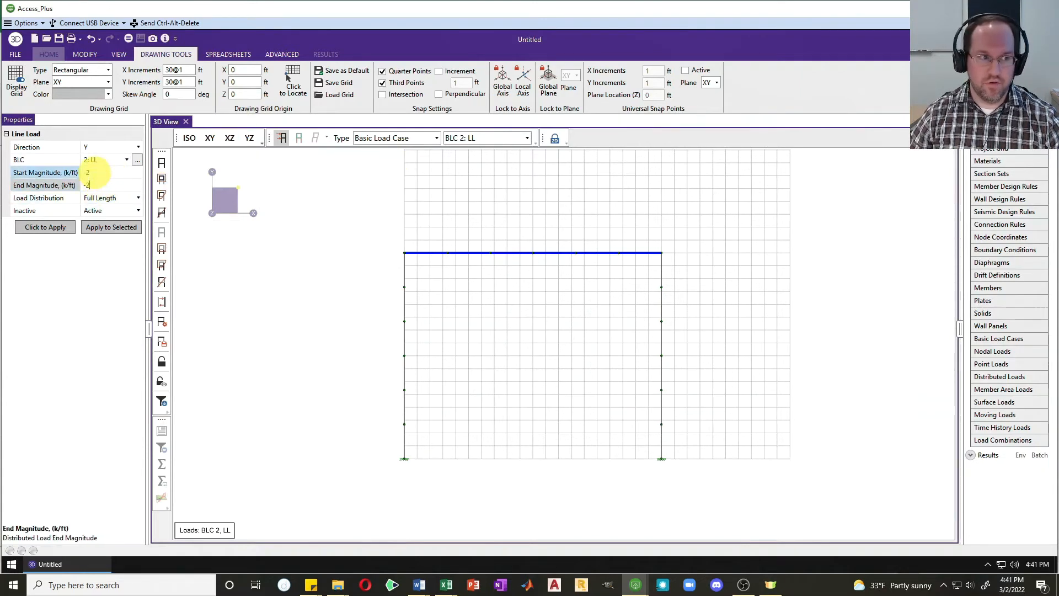
click(111, 227)
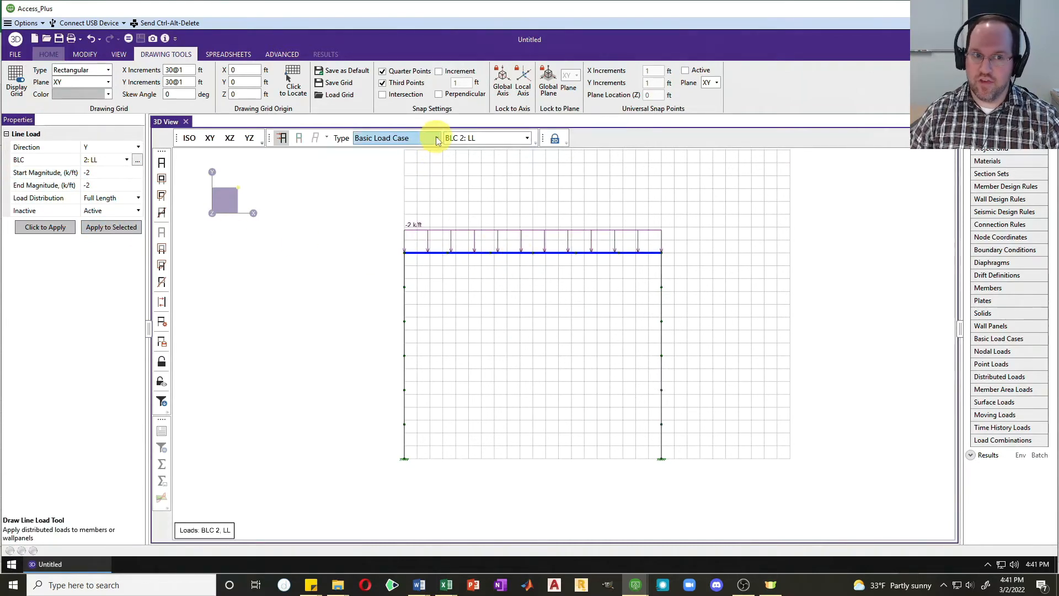
click(435, 138)
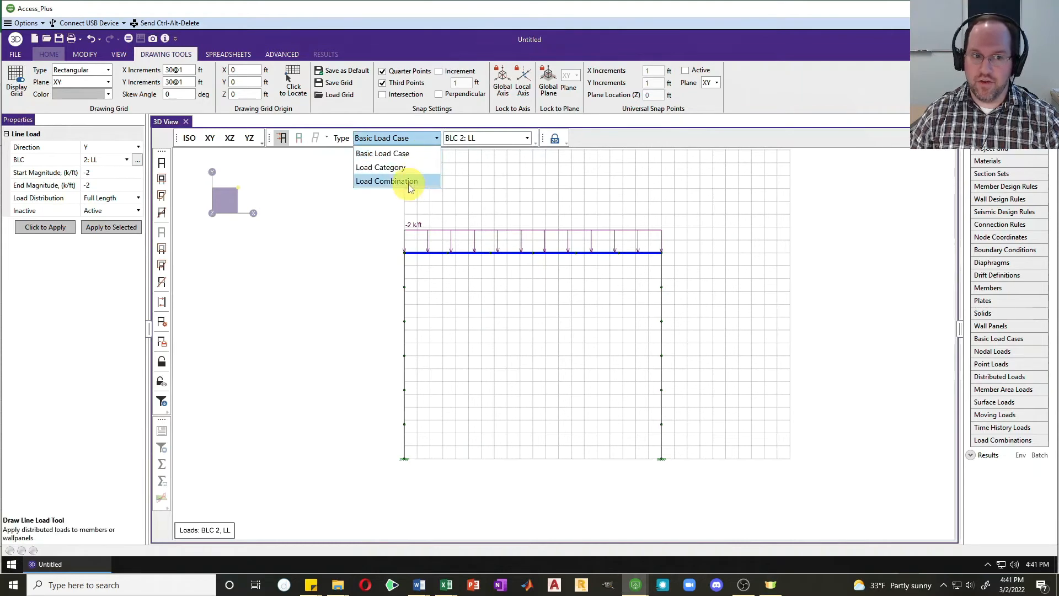
click(386, 181)
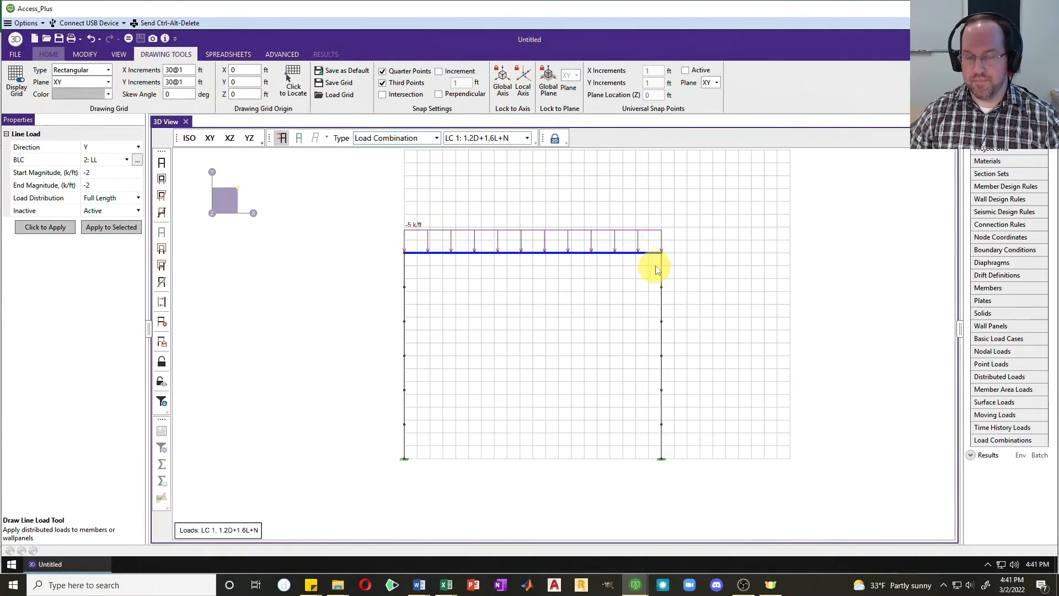
click(48, 54)
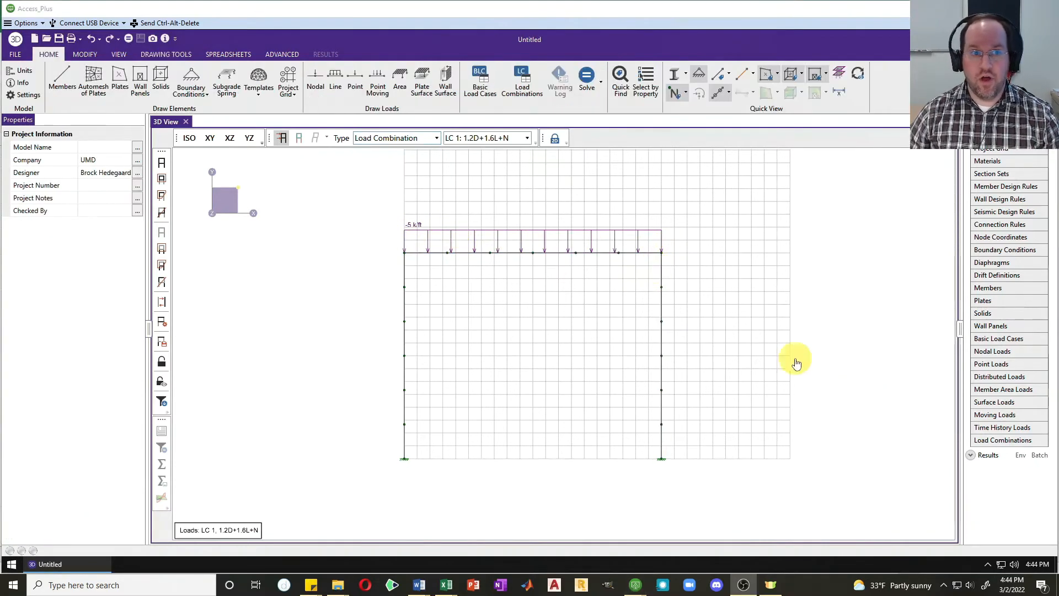
mouse_move(464, 204)
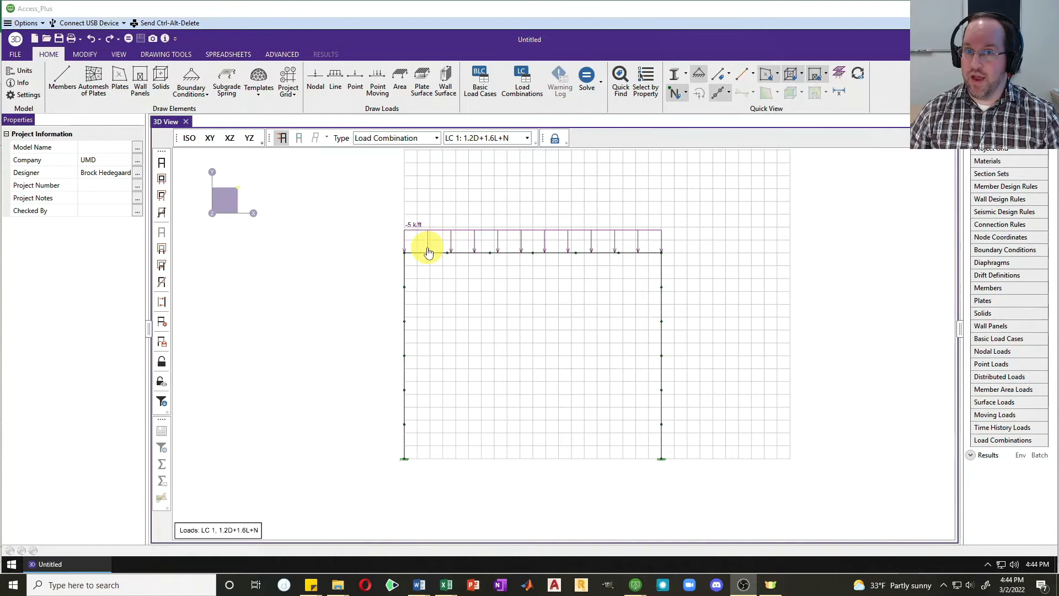
mouse_move(665, 249)
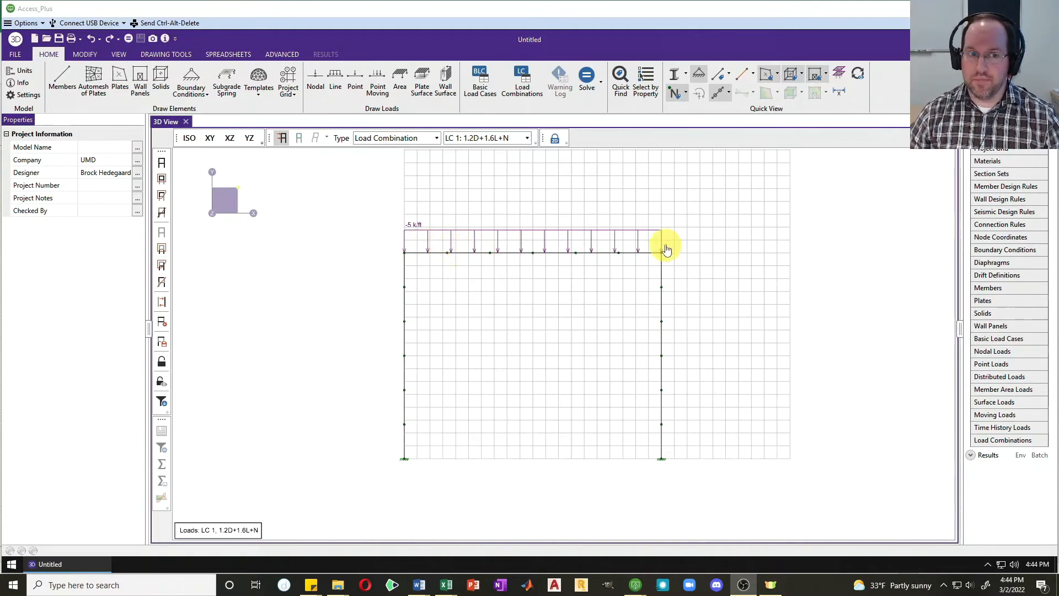
mouse_move(686, 252)
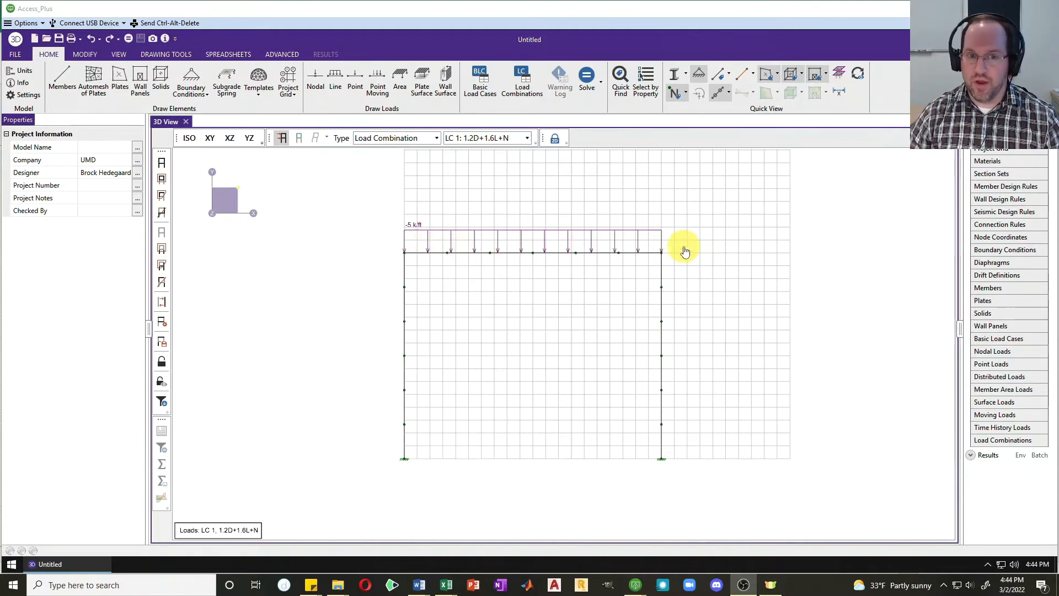
mouse_move(418, 238)
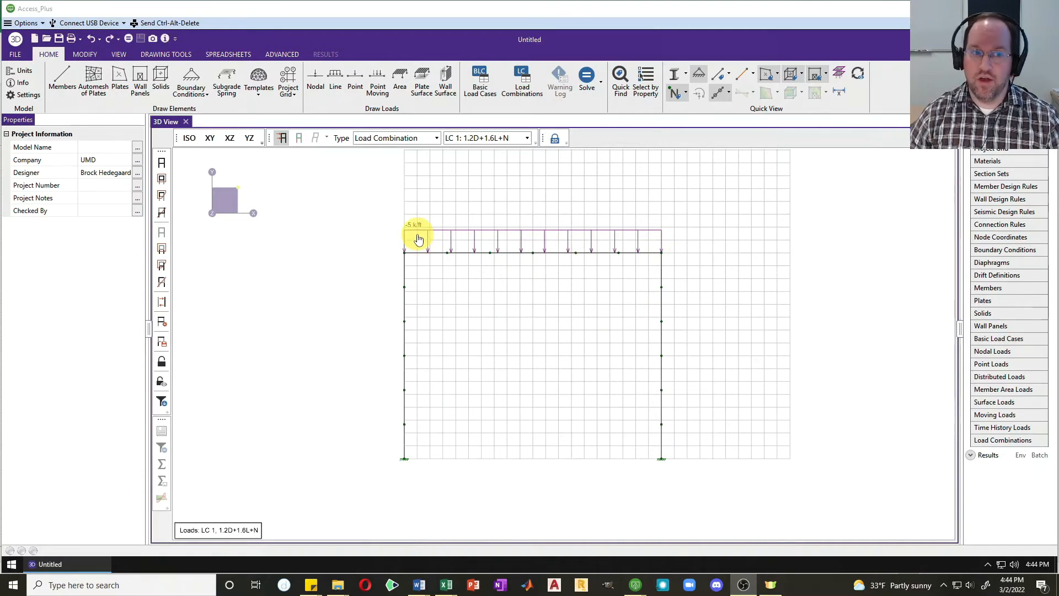
mouse_move(661, 263)
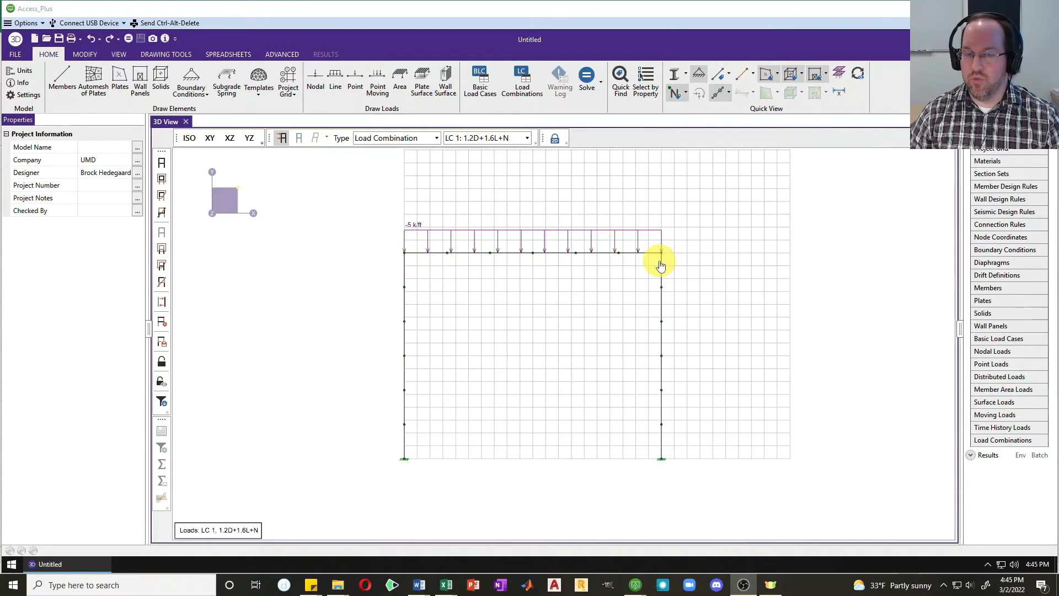
mouse_move(699, 255)
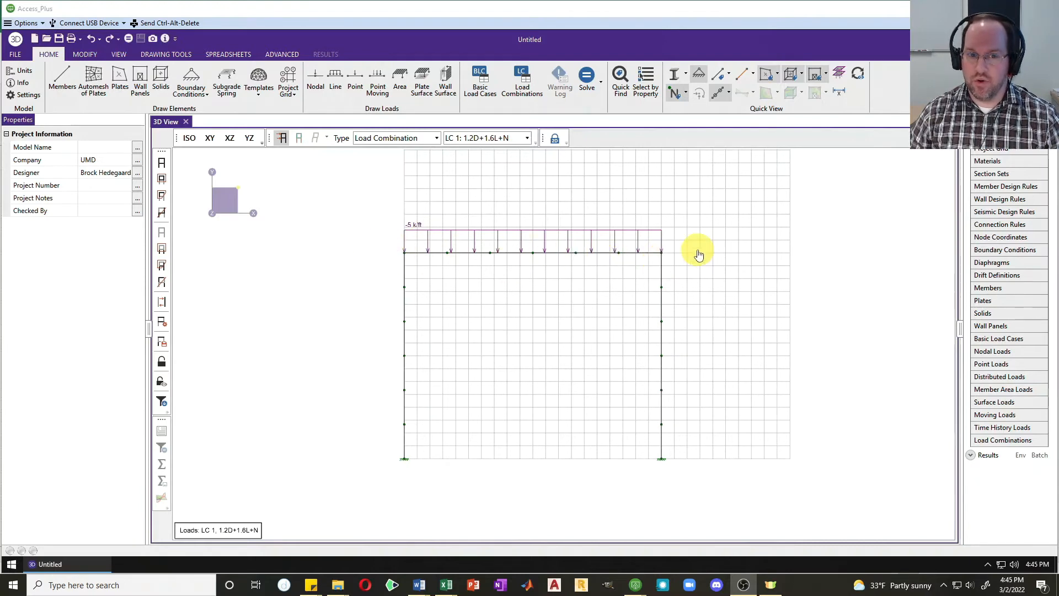
mouse_move(688, 256)
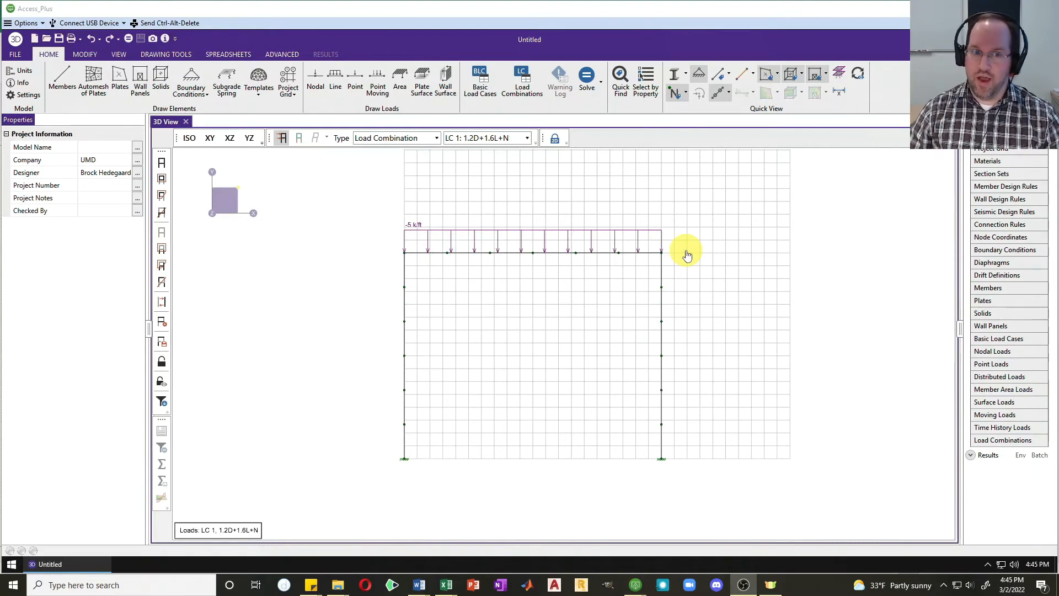
mouse_move(430, 272)
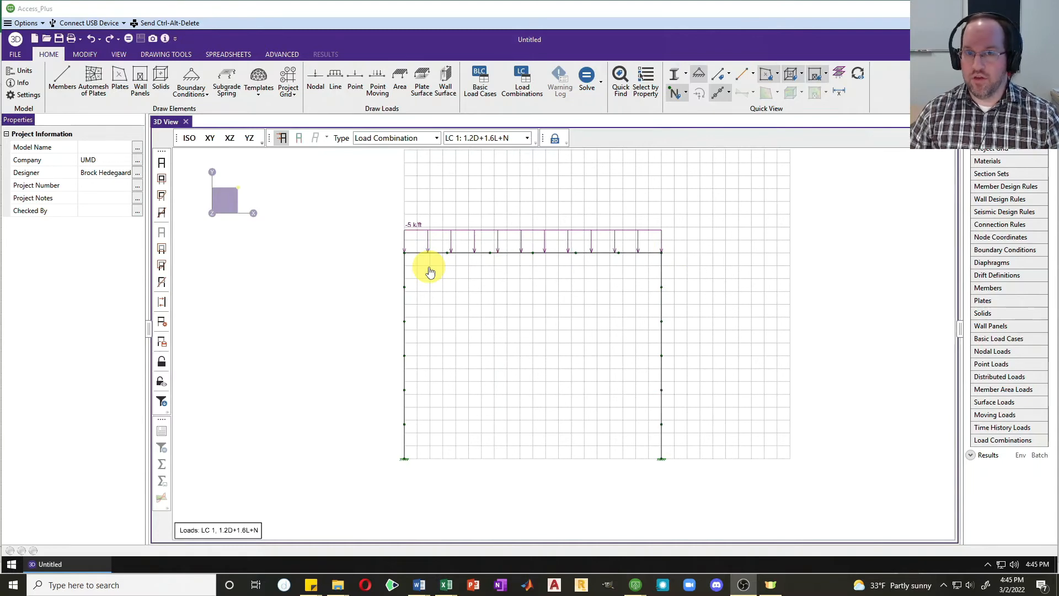
mouse_move(389, 245)
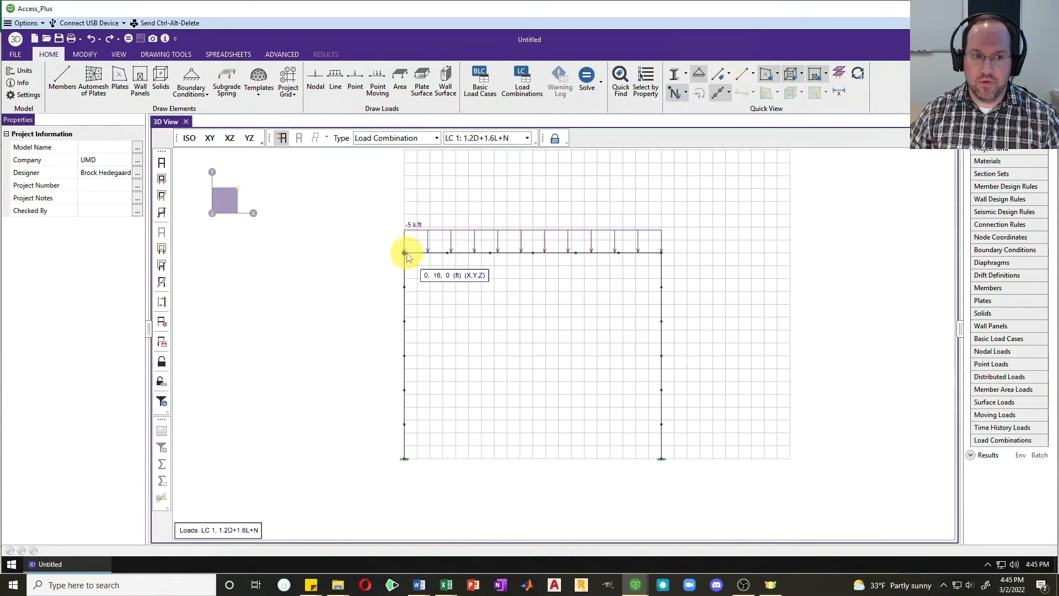
Select both top corner nodes and set a 0.1 k X-direction nodal load in case N
click(84, 54)
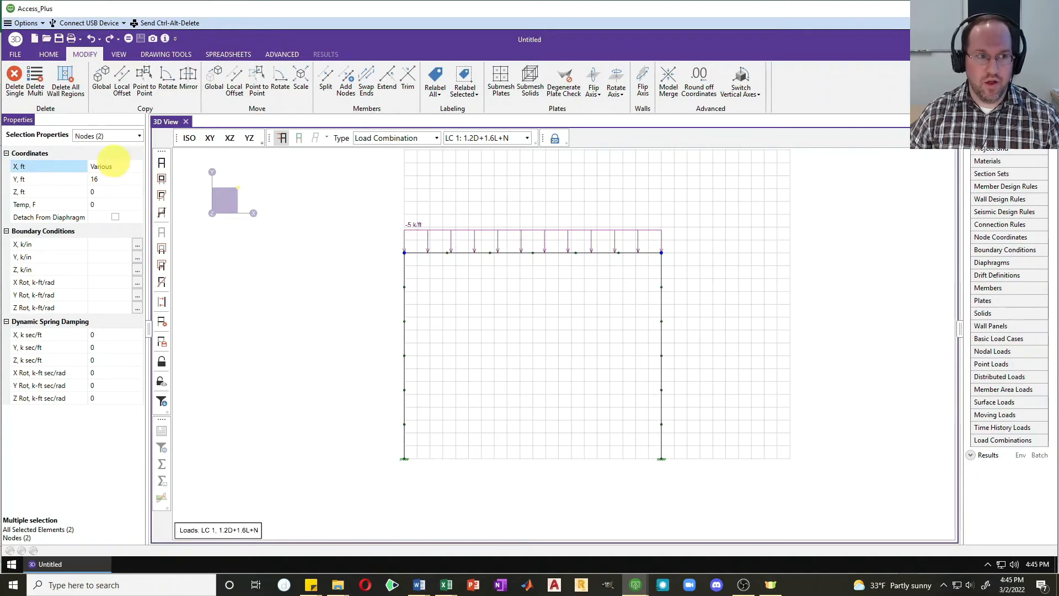
click(48, 54)
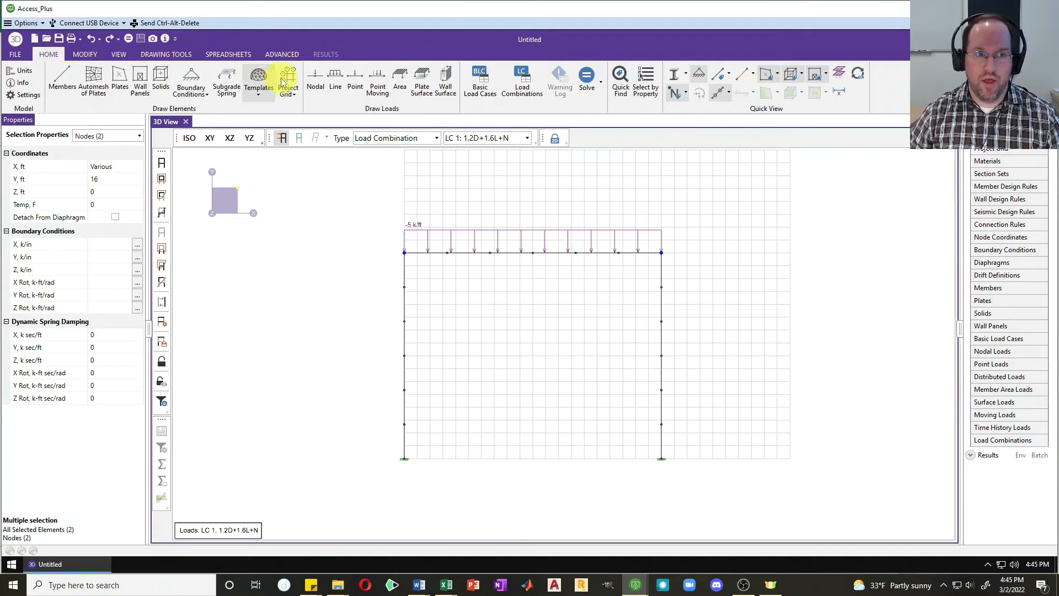
click(315, 81)
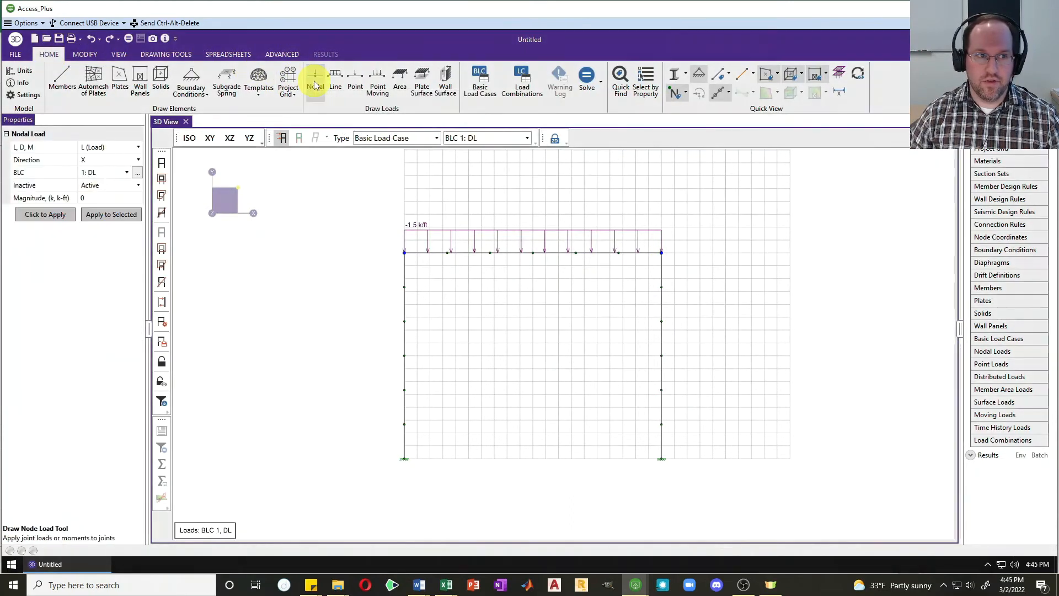
click(105, 172)
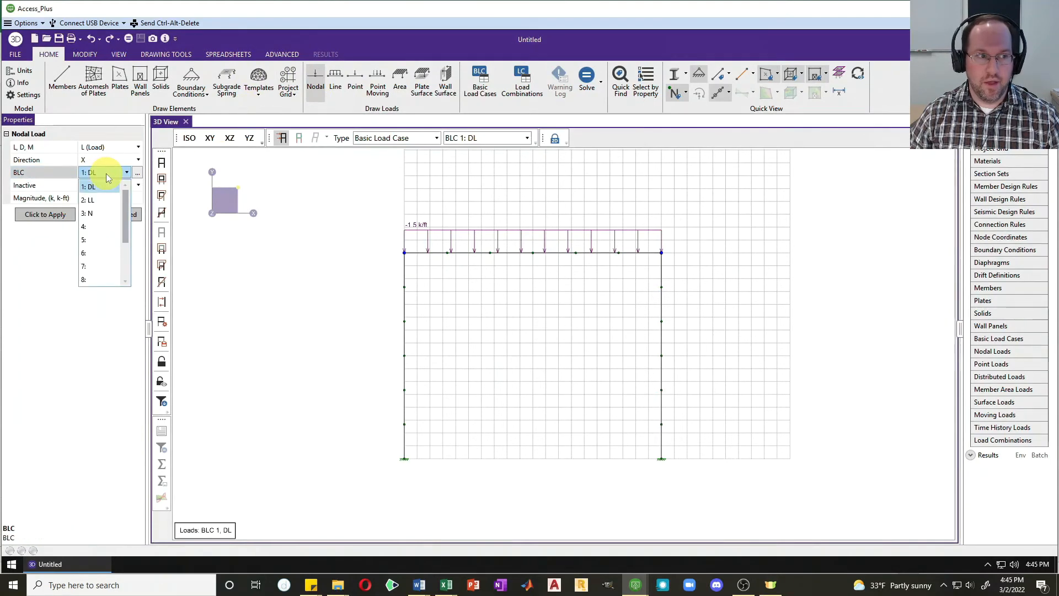
click(88, 213)
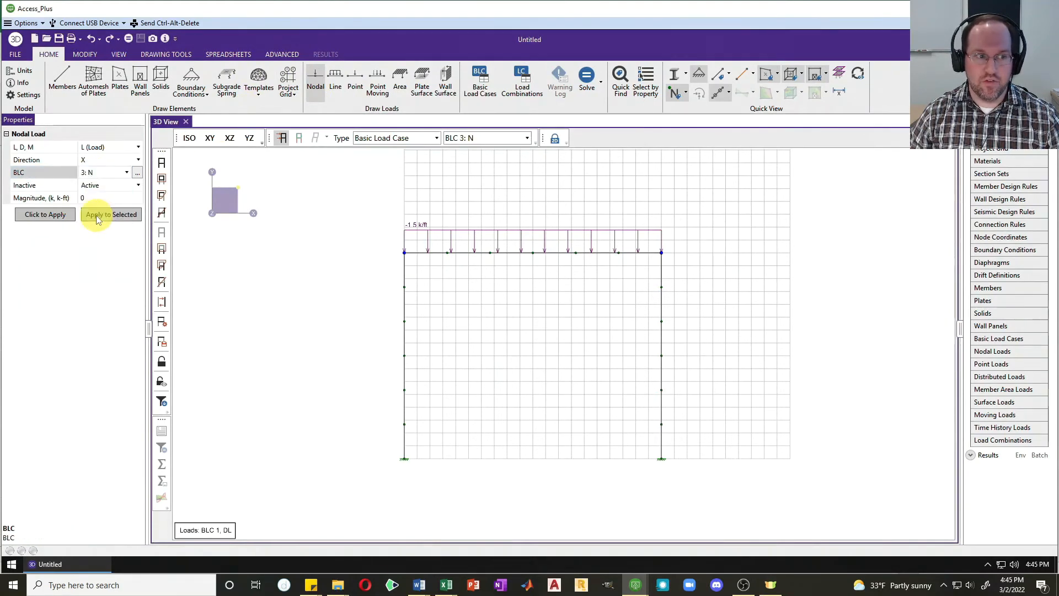
click(111, 214)
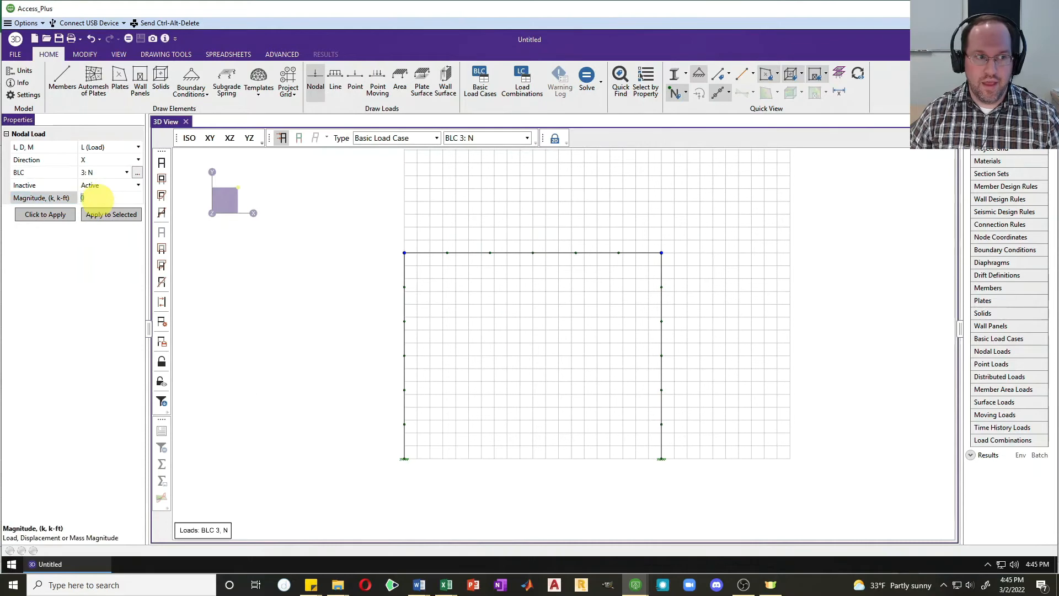
text(0.1)
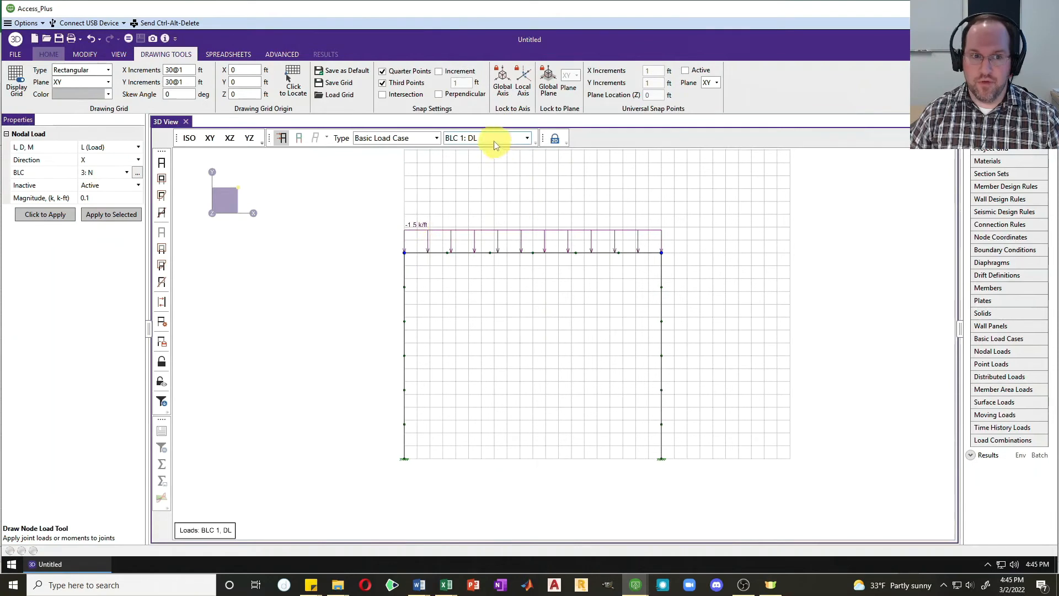
Display the BLC 3: N nodal loads, then show them under combination LC 1
click(526, 138)
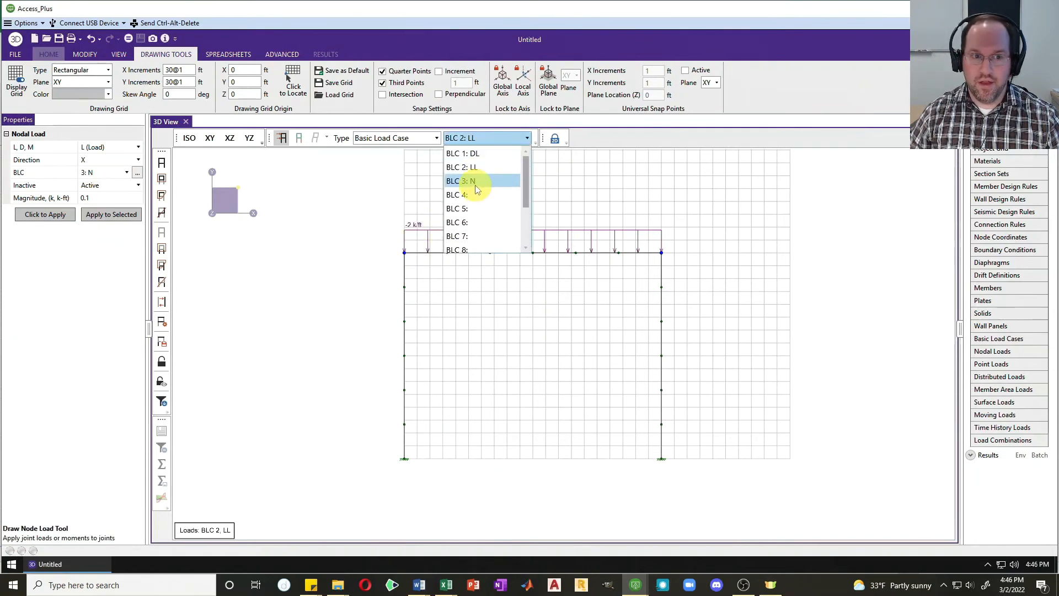
click(462, 180)
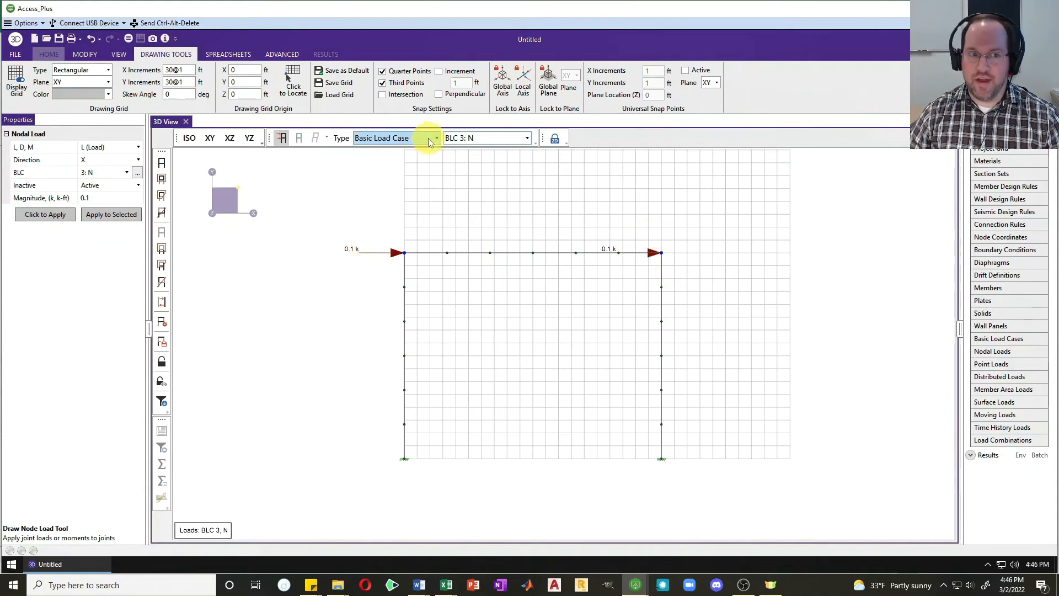
click(435, 138)
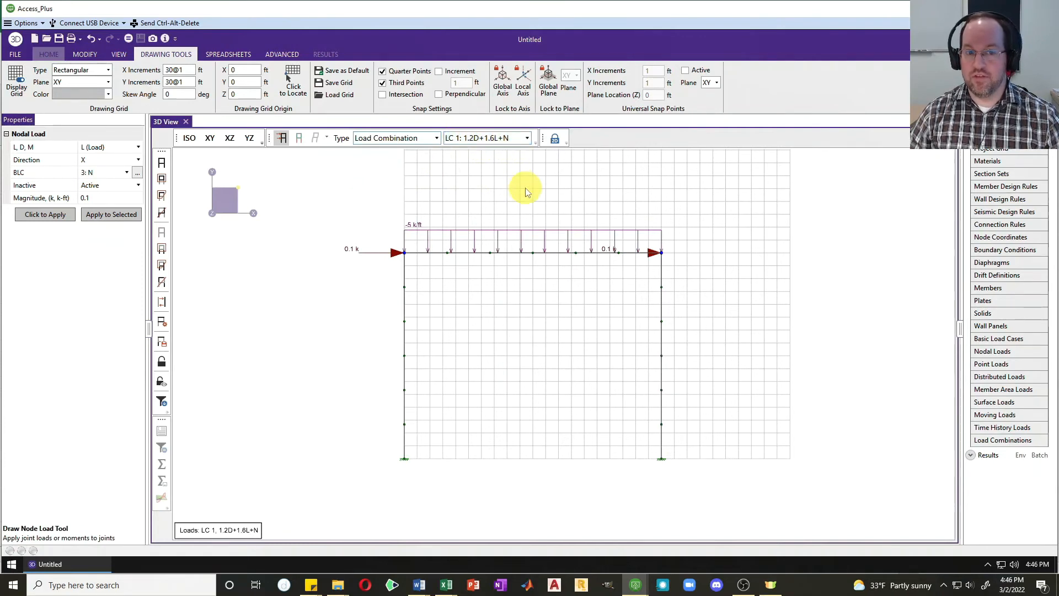
mouse_move(517, 199)
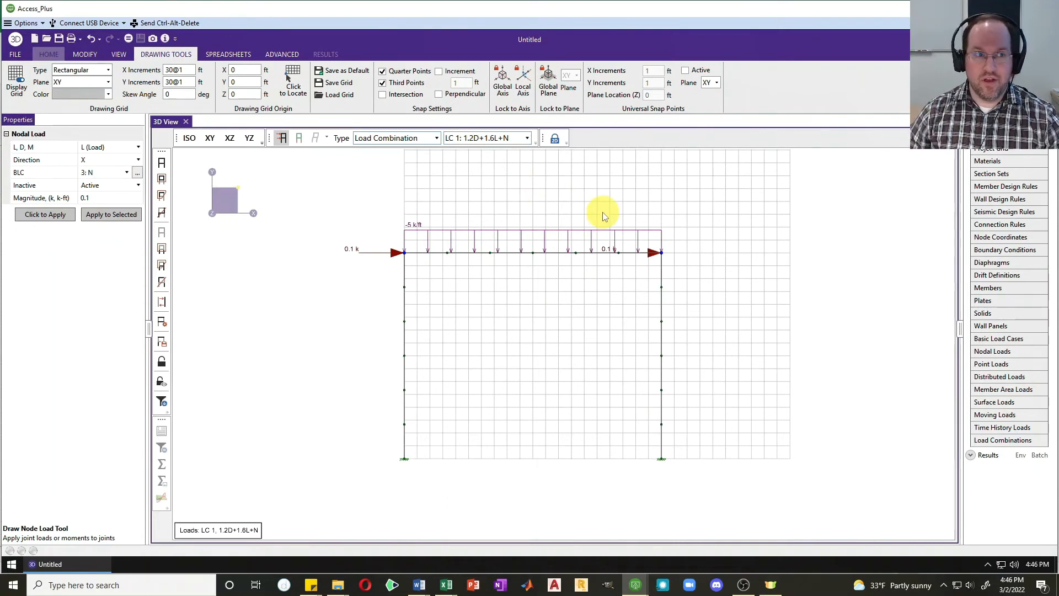
Solve combination LC 1 (1.2D+1.6L+N) and review the node reactions table
click(48, 54)
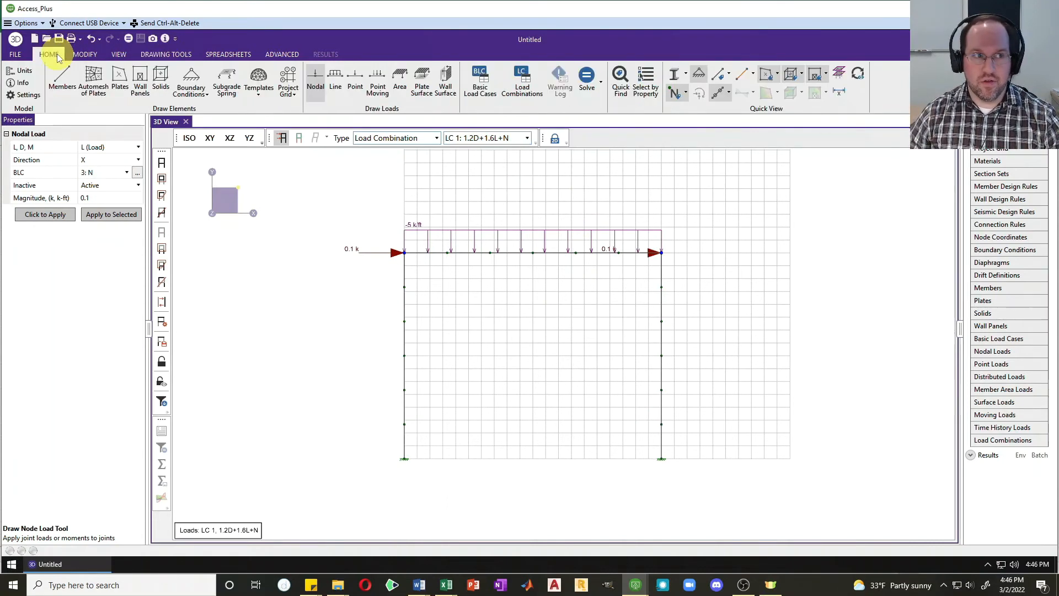
click(585, 79)
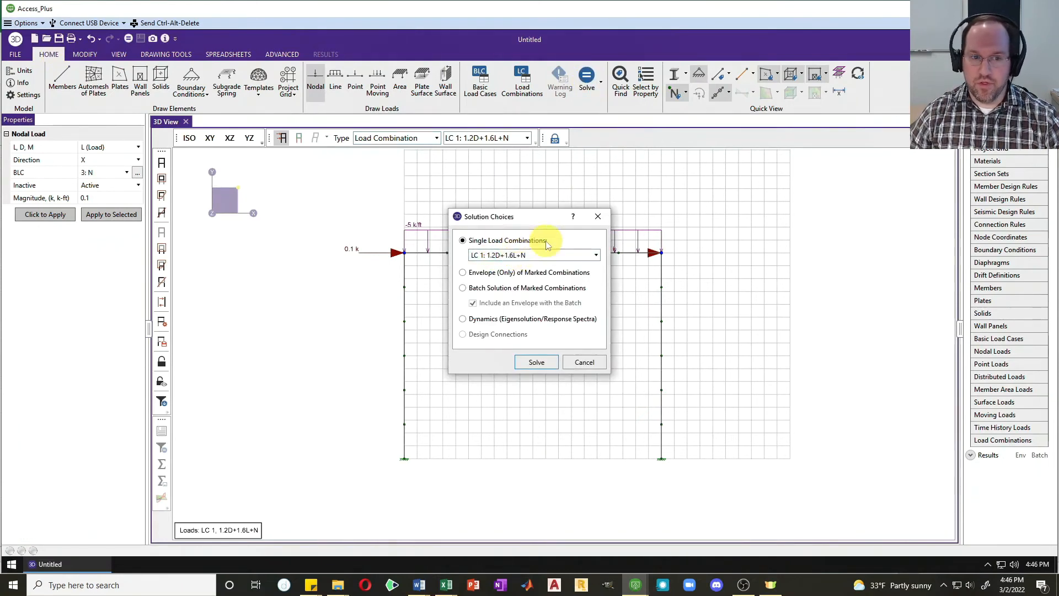
click(536, 362)
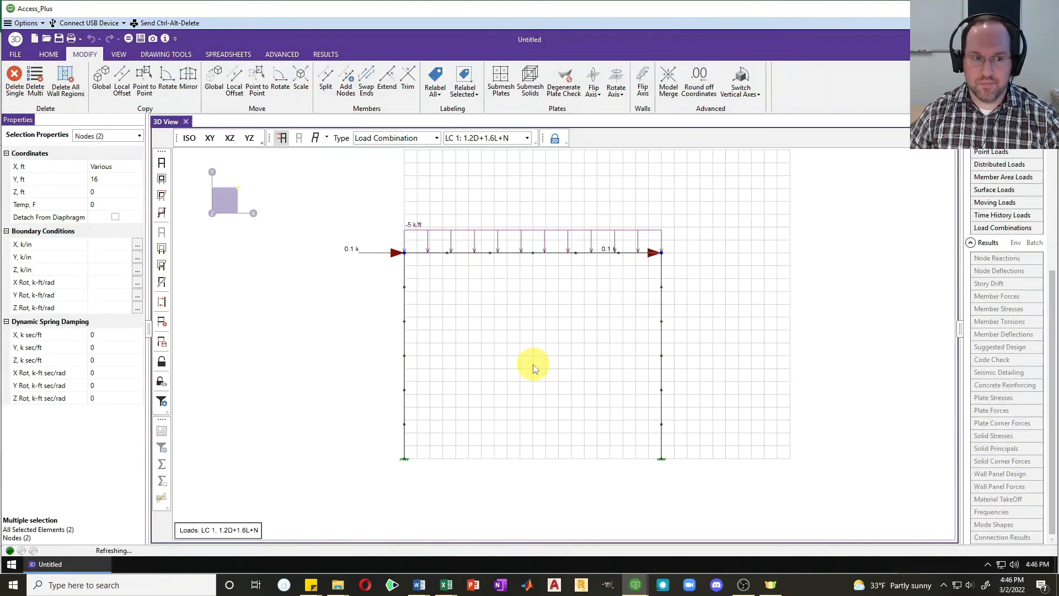
click(998, 258)
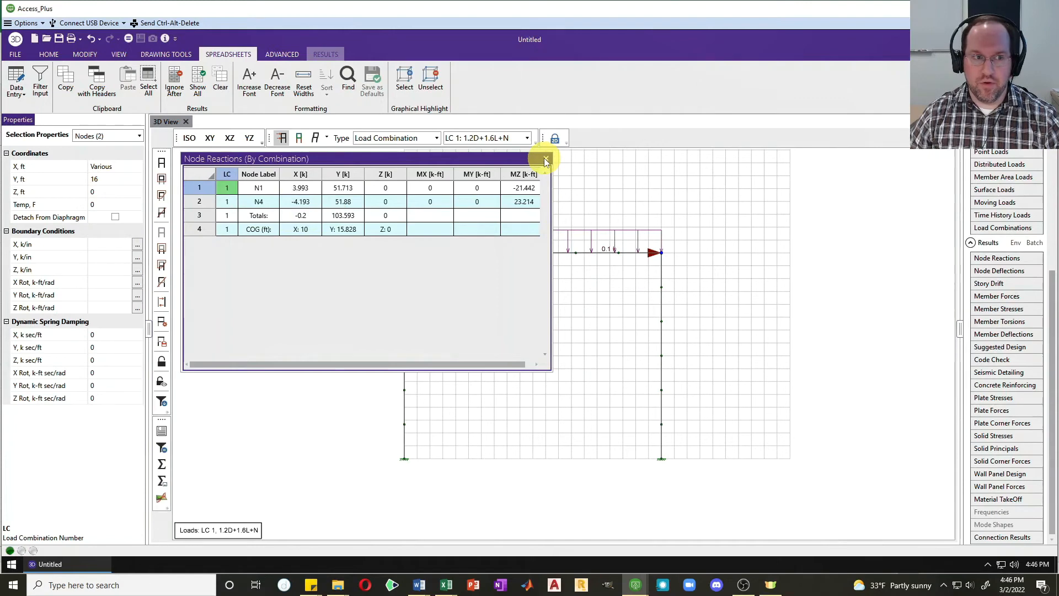
click(545, 159)
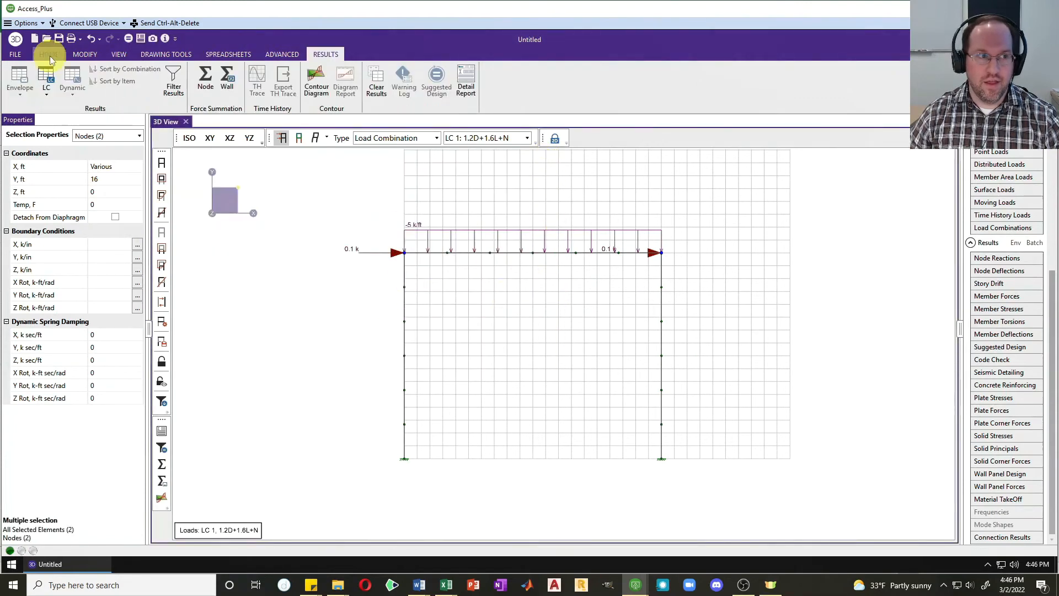
Show Y-direction force and Z-axis moment reactions at both supports
click(48, 55)
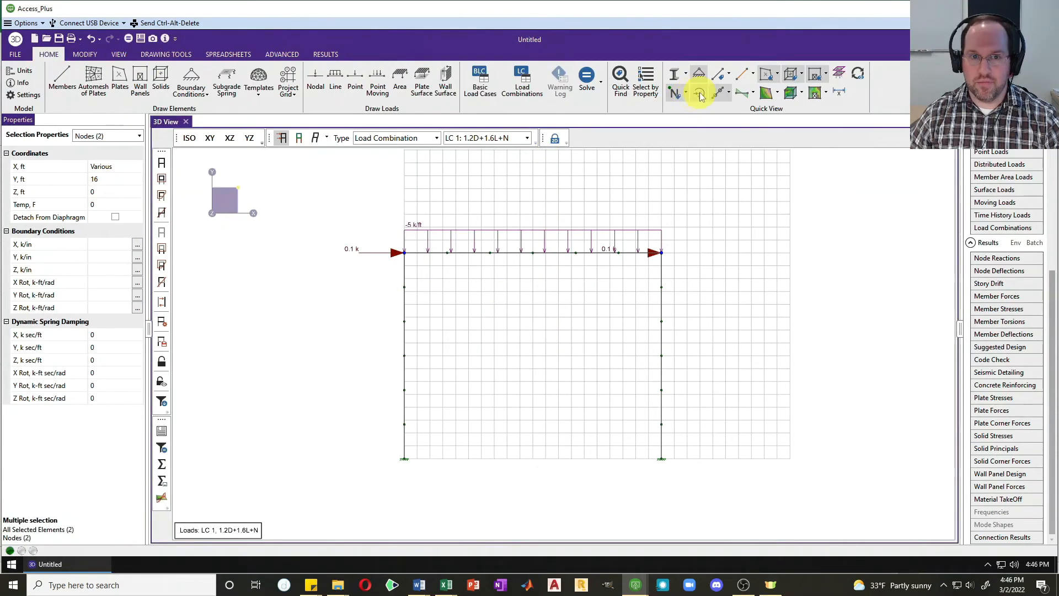
click(698, 93)
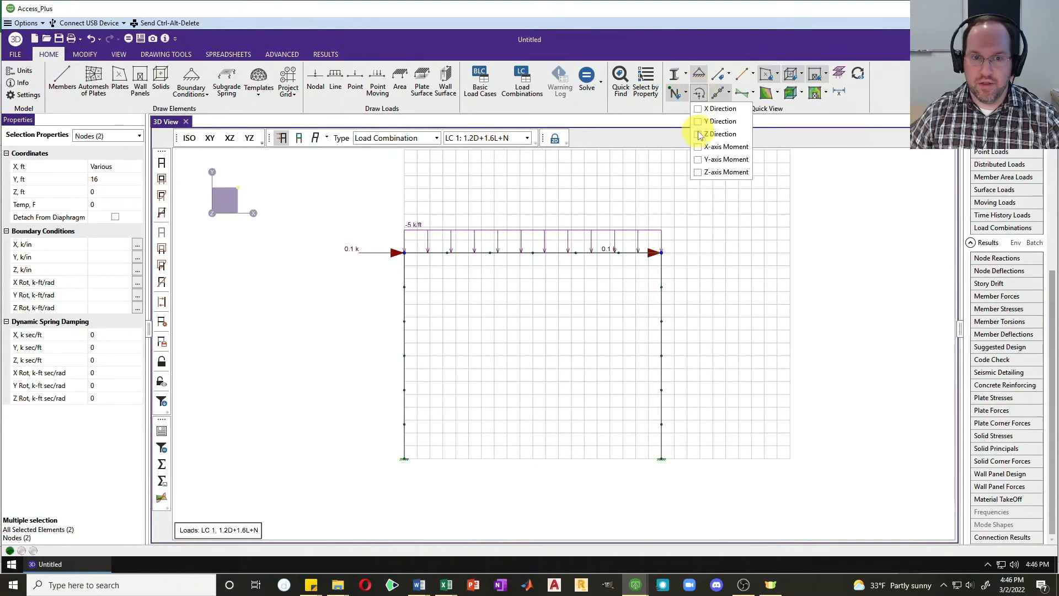
click(697, 121)
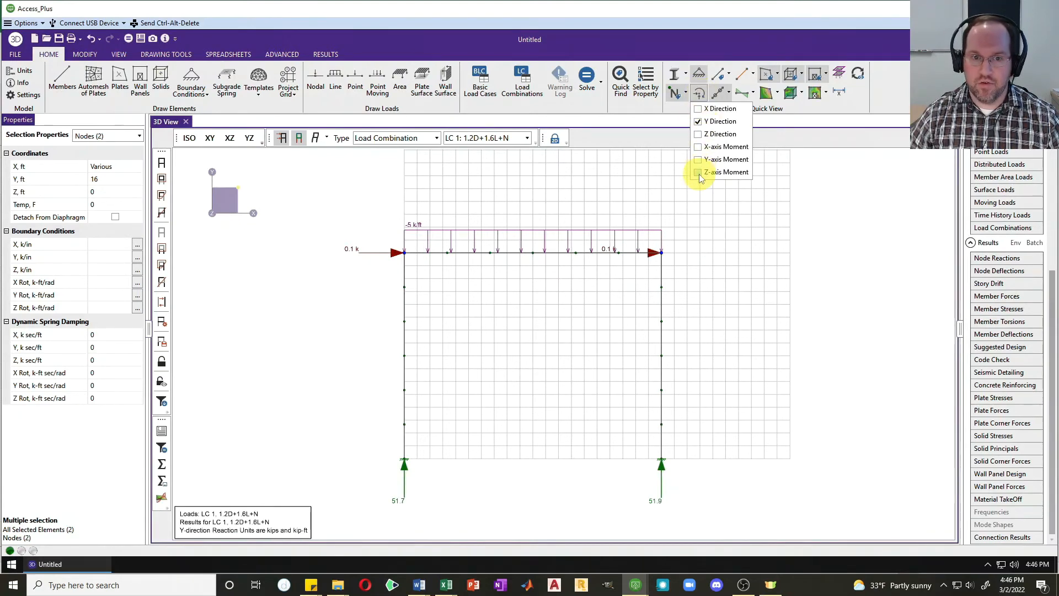
click(697, 171)
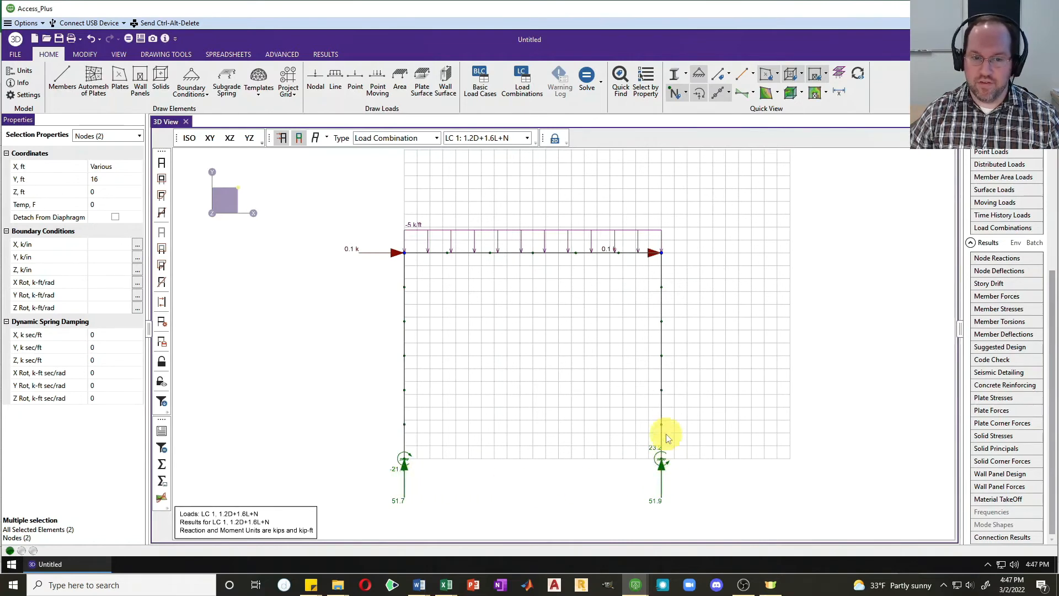
mouse_move(668, 501)
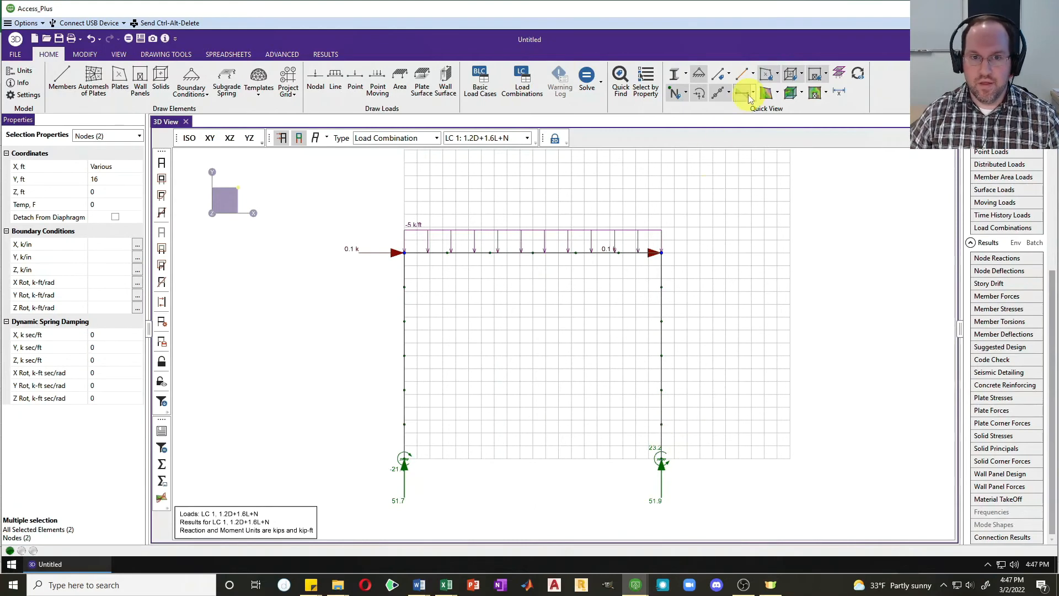
Display axial force diagrams on the members and view the frame isometrically
click(748, 93)
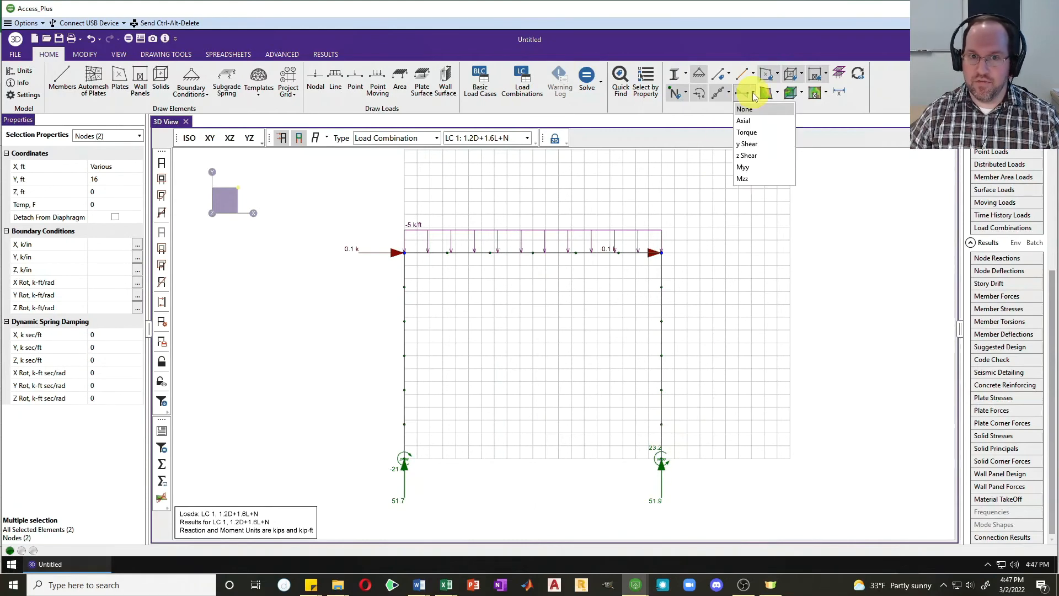
click(743, 120)
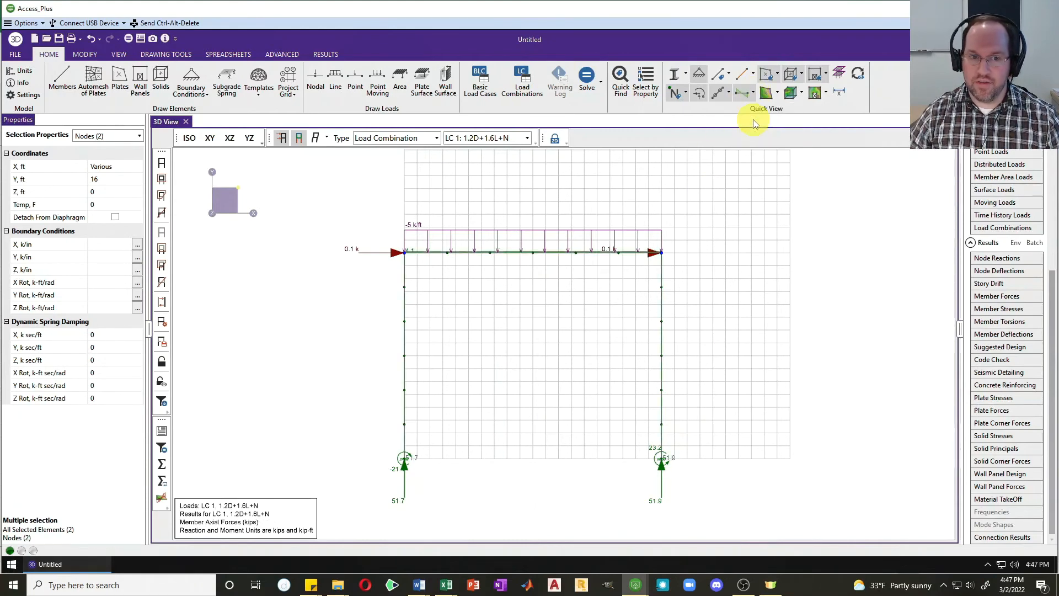
mouse_move(554, 300)
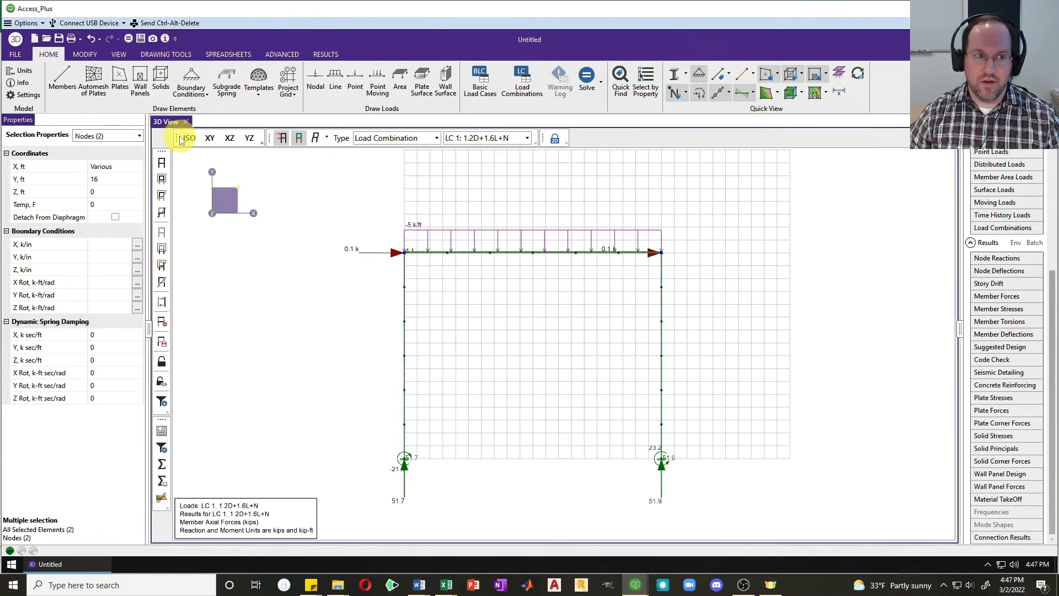
click(189, 138)
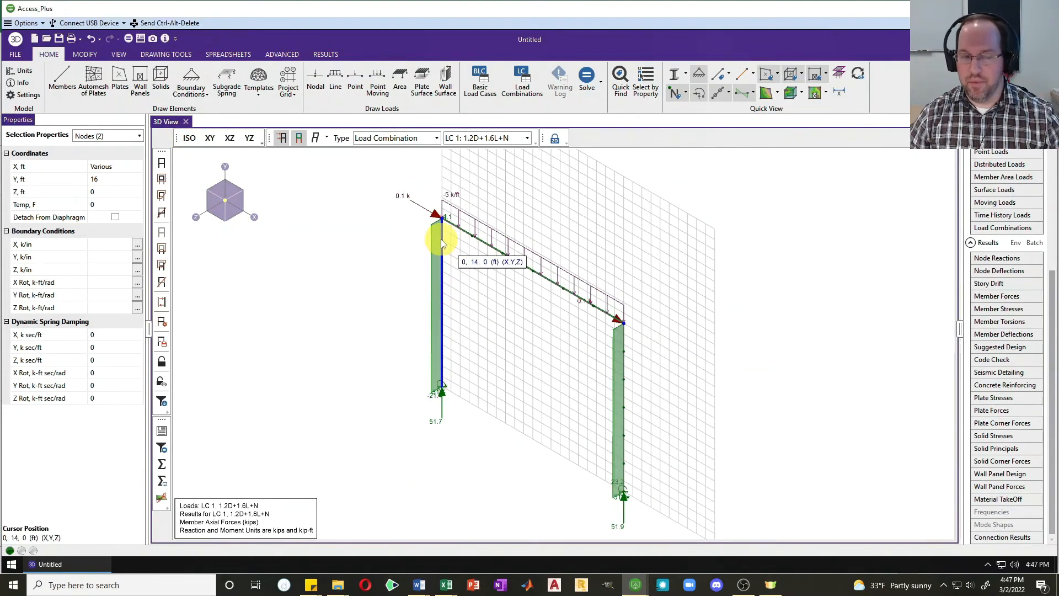
click(427, 410)
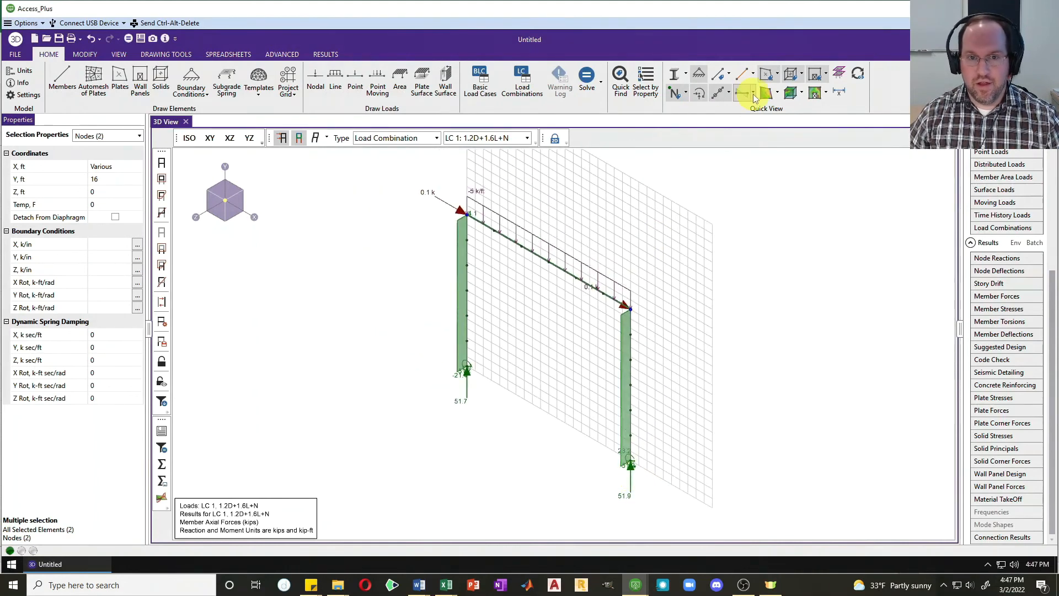
Show the Mzz moment diagram peaking near -210.6 k-ft, then switch to Myy diagrams
click(746, 92)
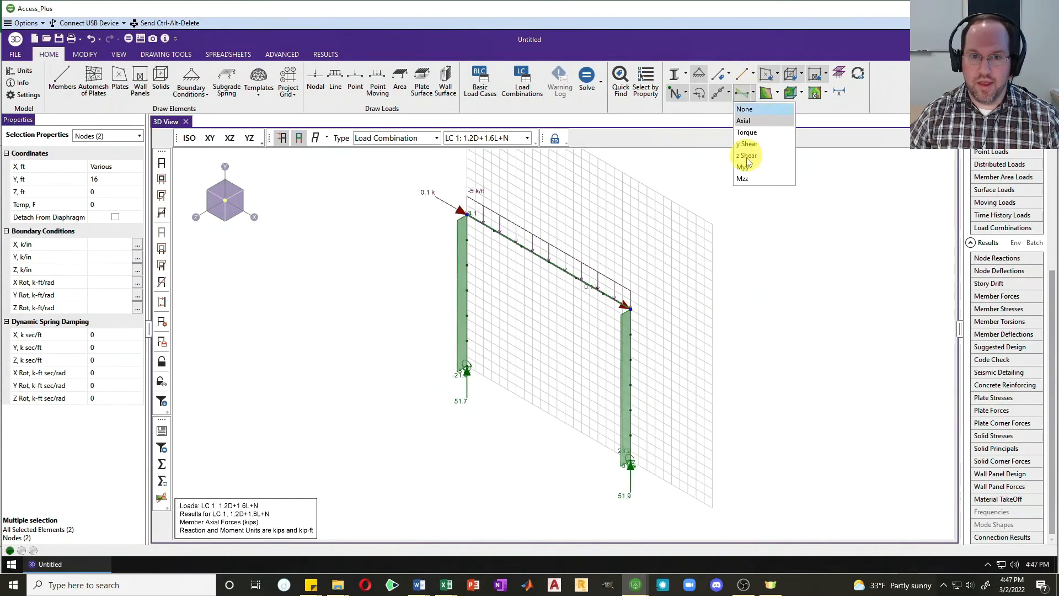
click(742, 178)
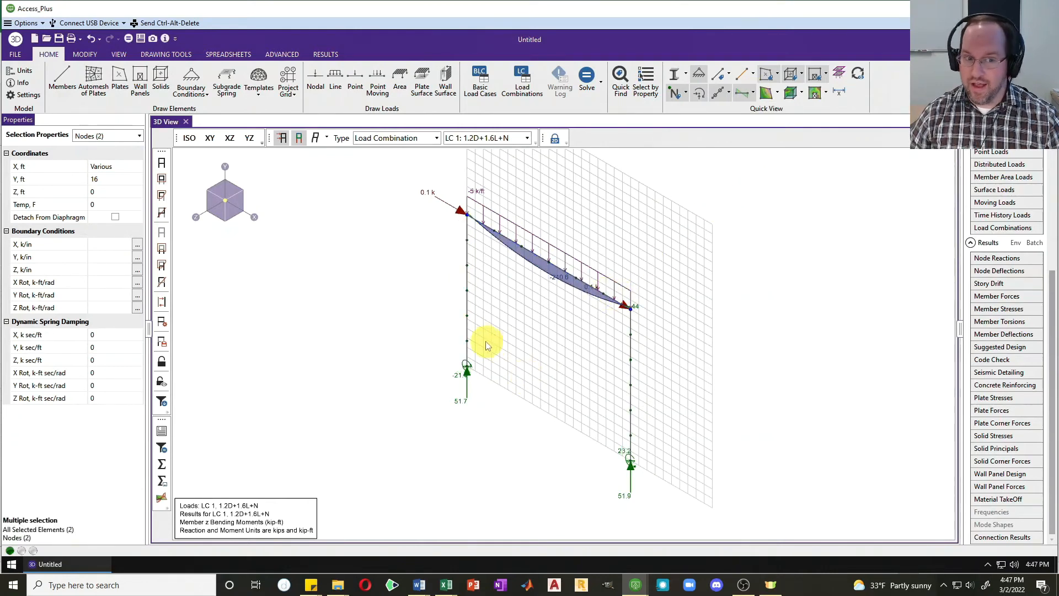
mouse_move(659, 340)
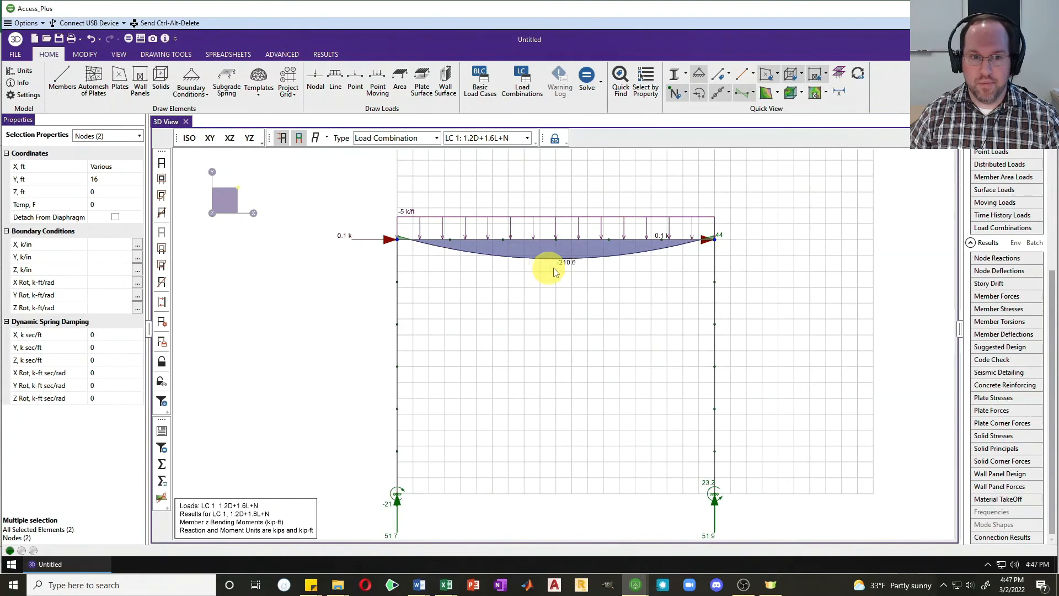
mouse_move(733, 106)
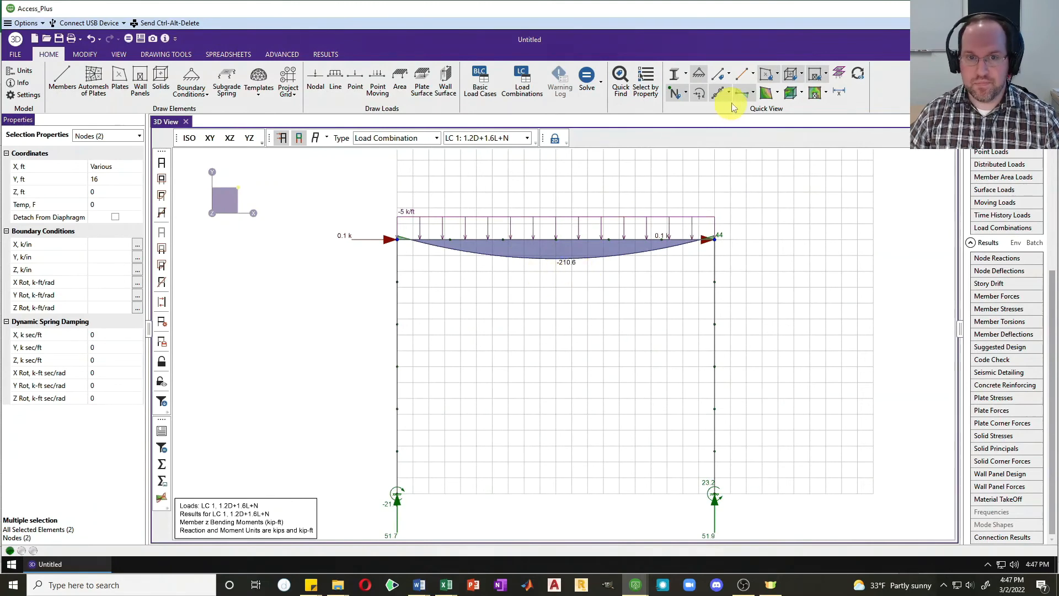
click(732, 92)
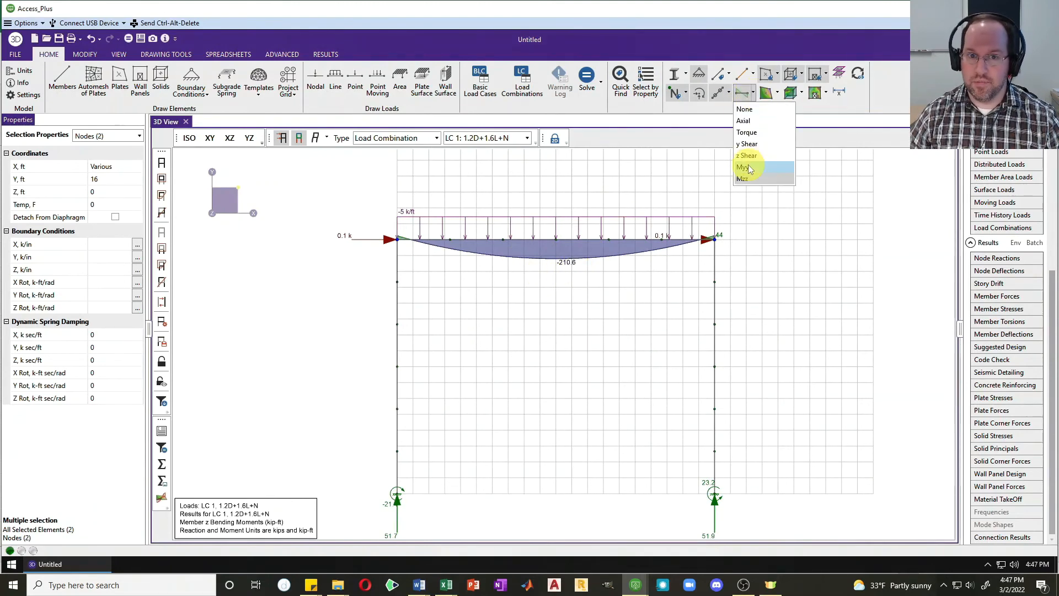
click(742, 168)
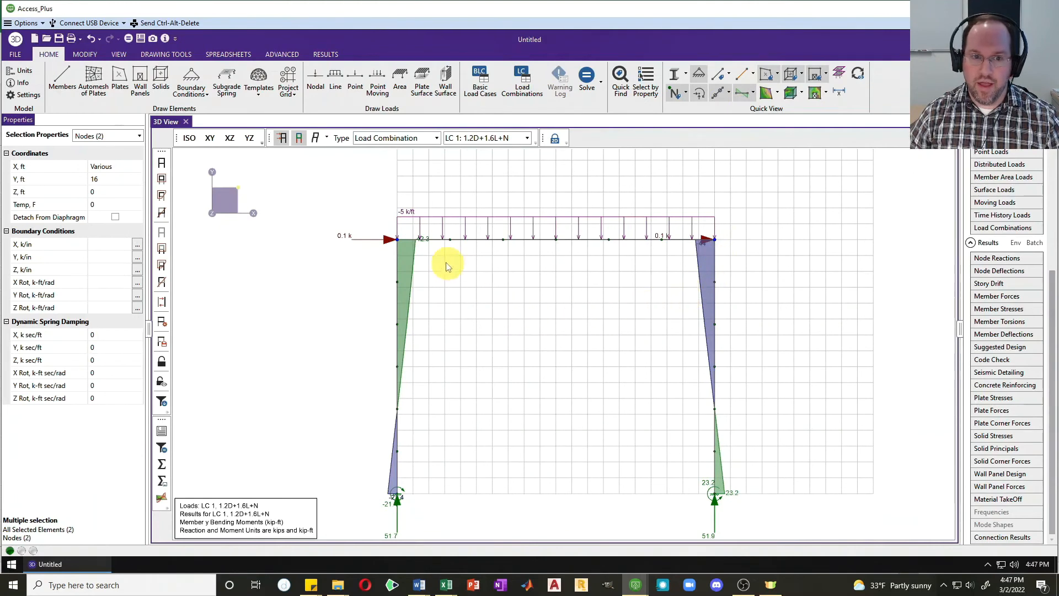
mouse_move(679, 295)
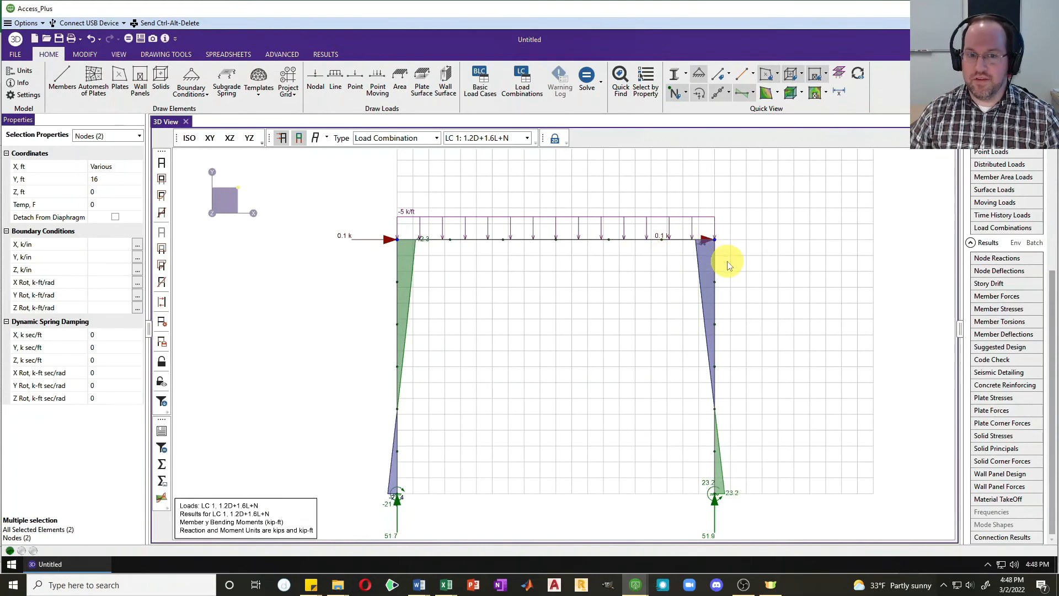
Open column M3's detail report and scroll to its AISC LRFD check, 0.412 unity
click(642, 239)
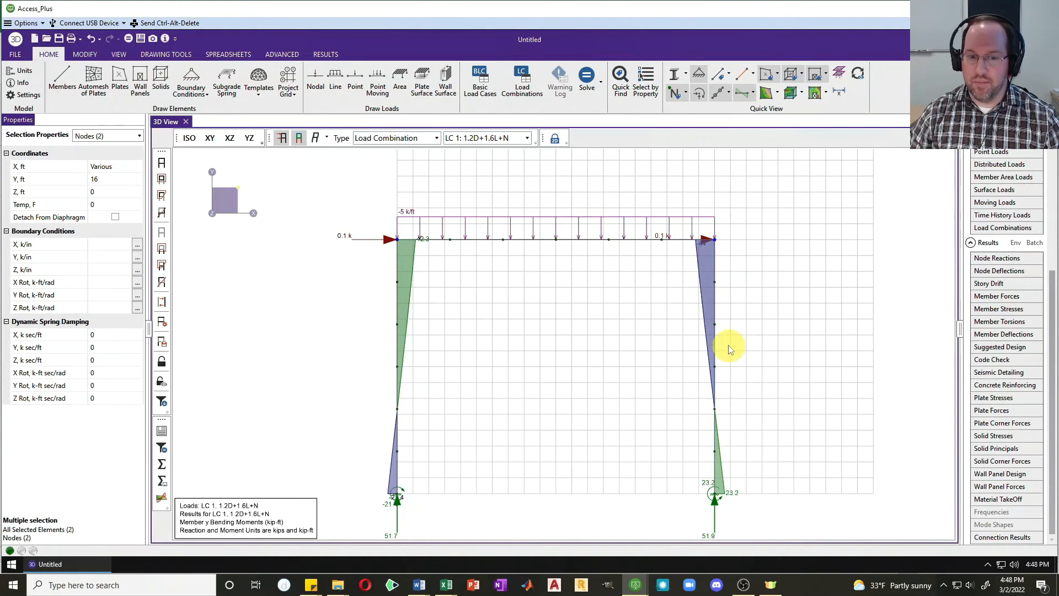
mouse_move(712, 309)
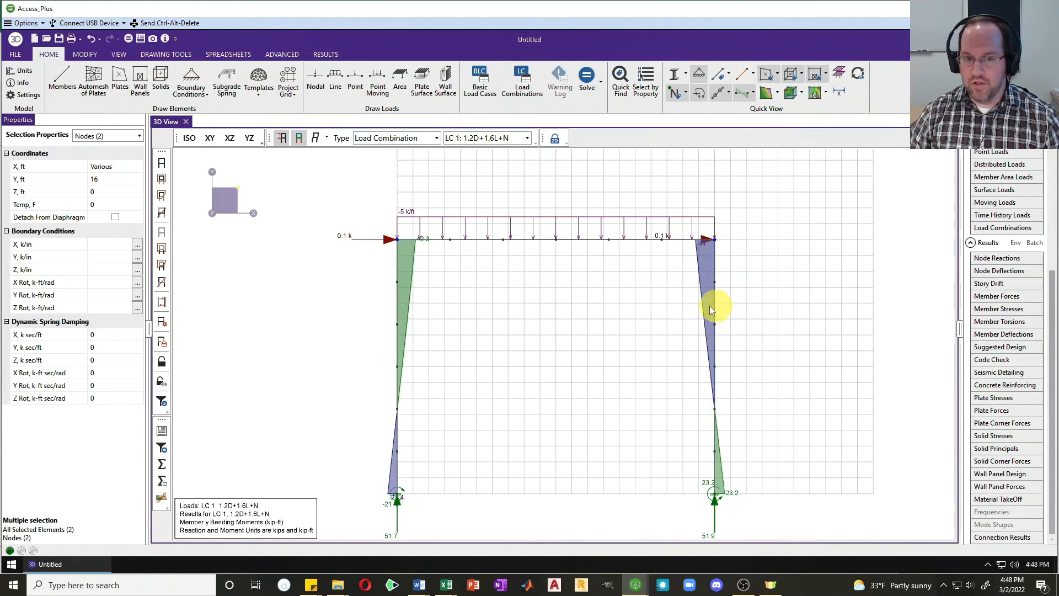
mouse_move(162, 432)
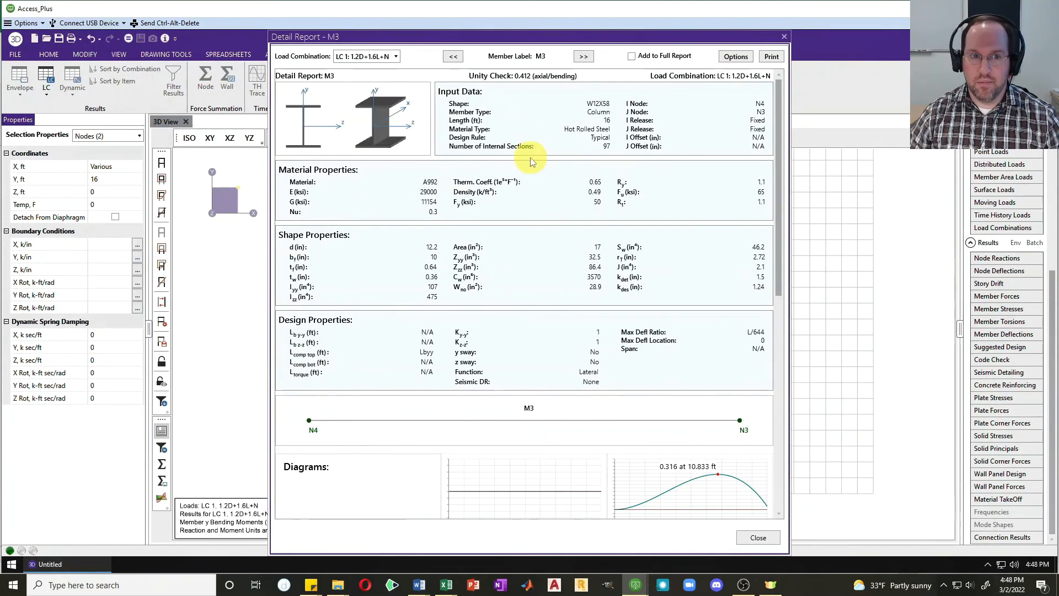
scroll(down, 3)
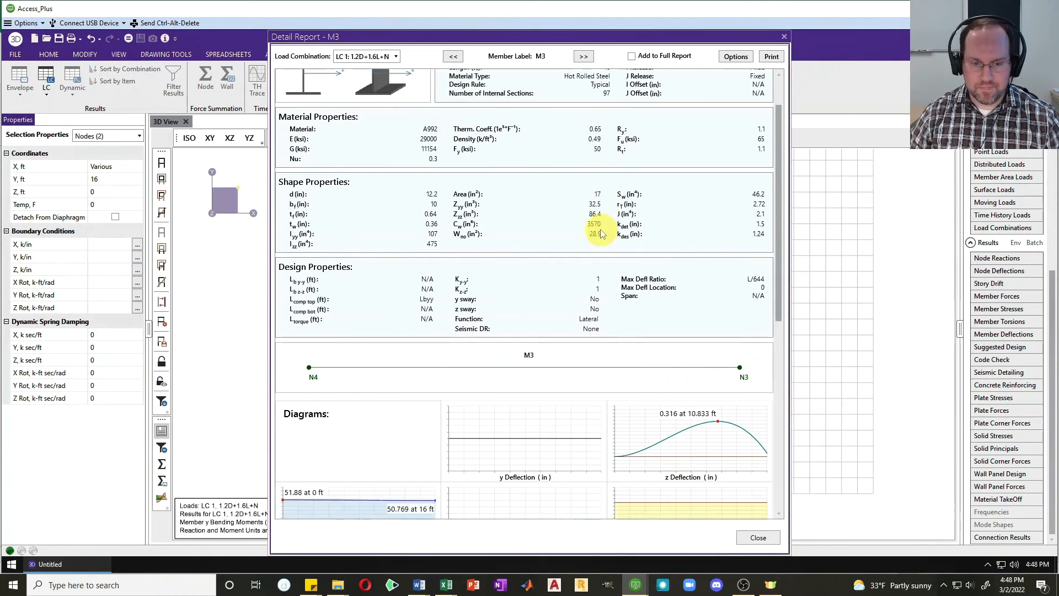
scroll(down, 3)
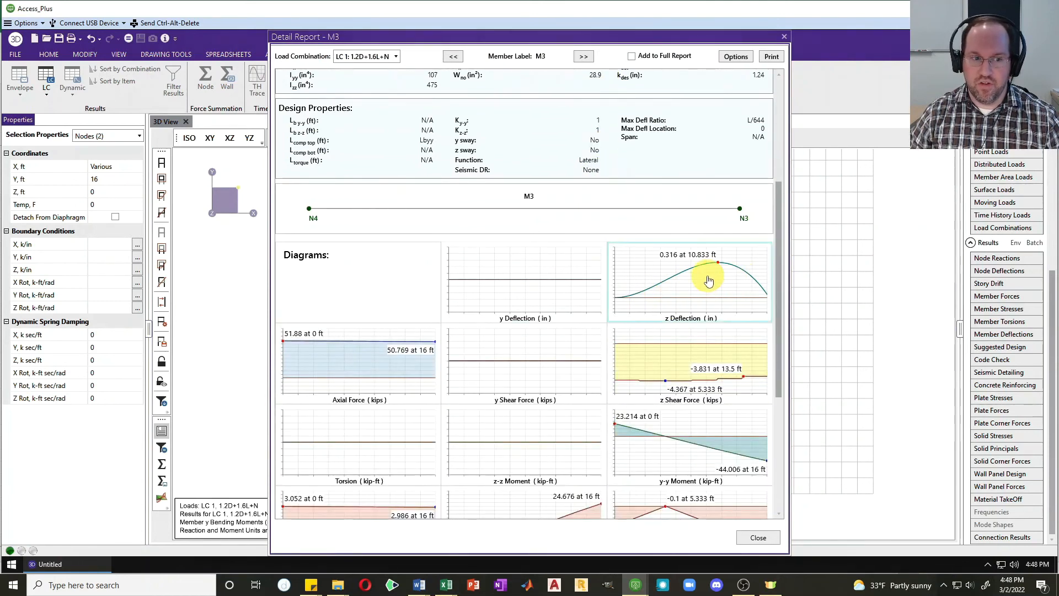
scroll(down, 3)
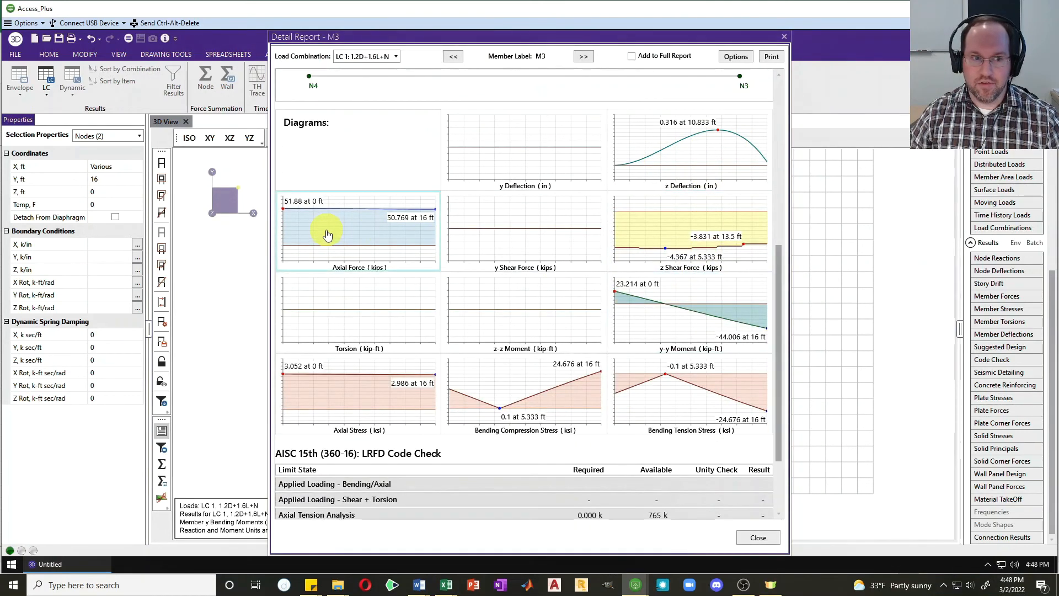
mouse_move(437, 325)
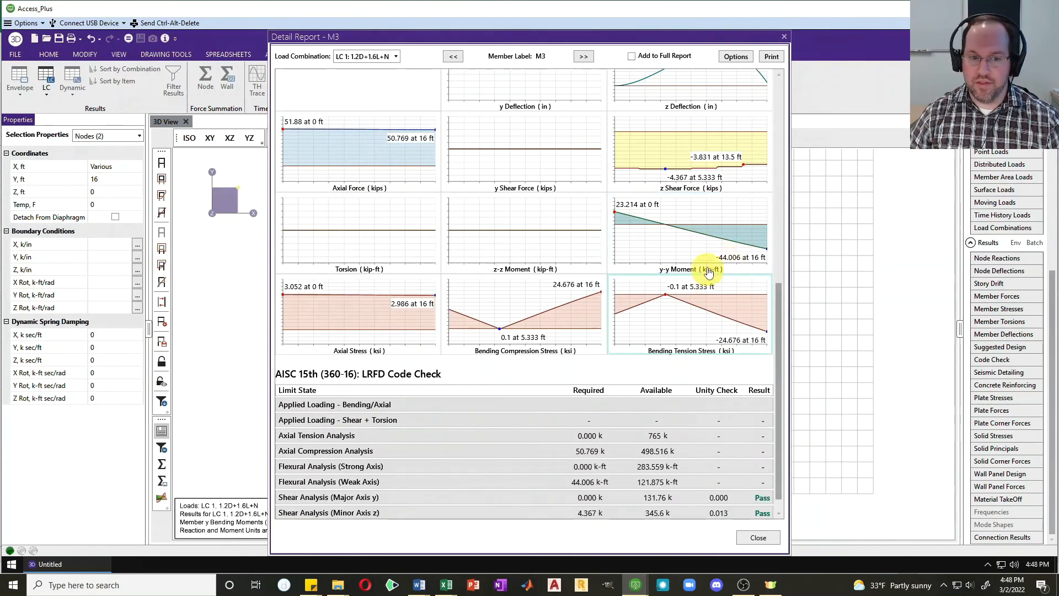
scroll(down, 3)
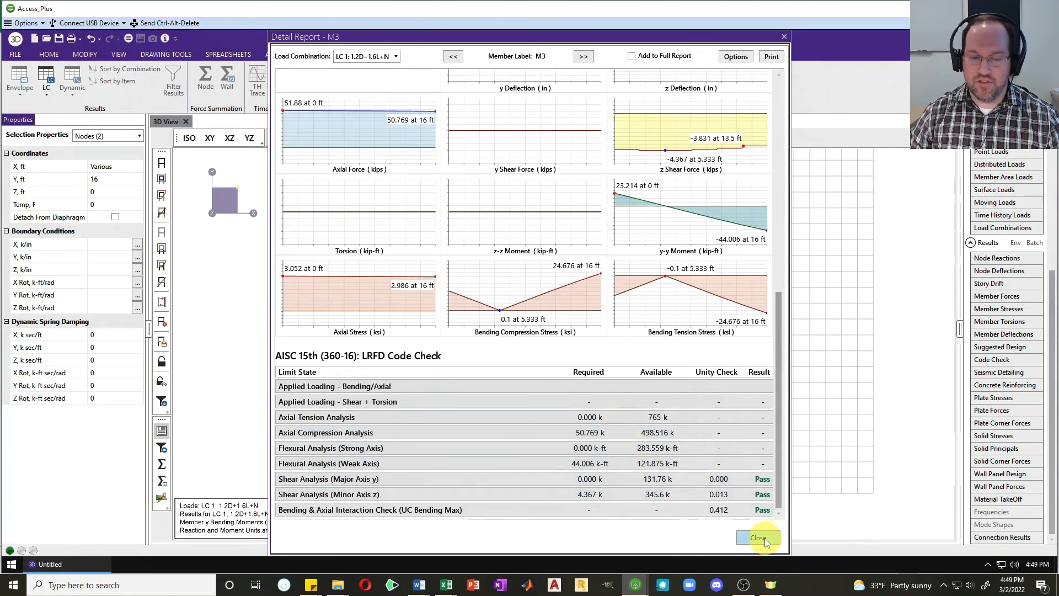
Close M3's report, then scroll beam M2's report to its 0.853-unity check and close it
click(758, 537)
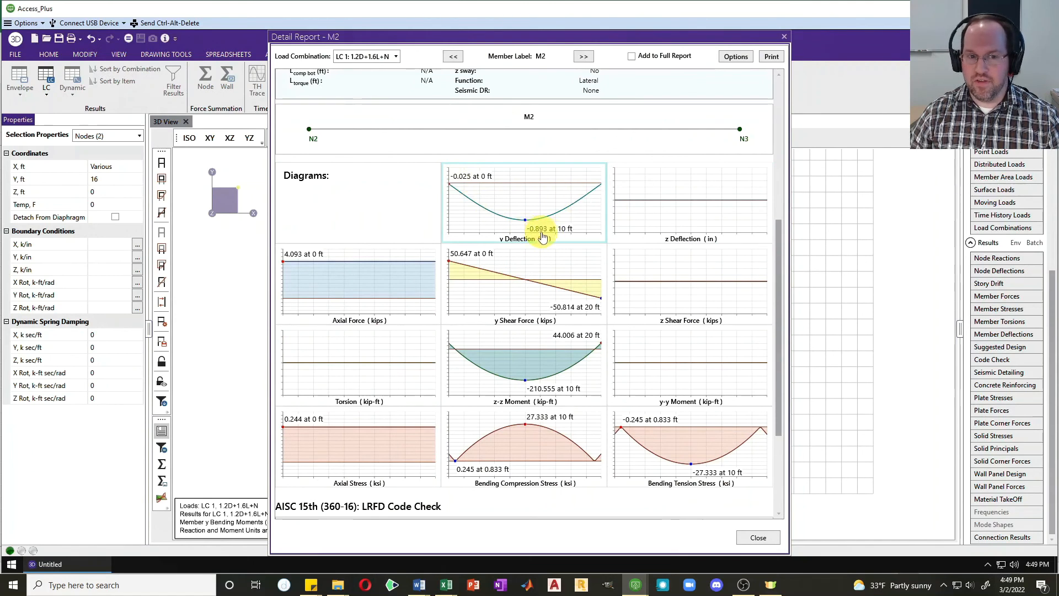
mouse_move(642, 217)
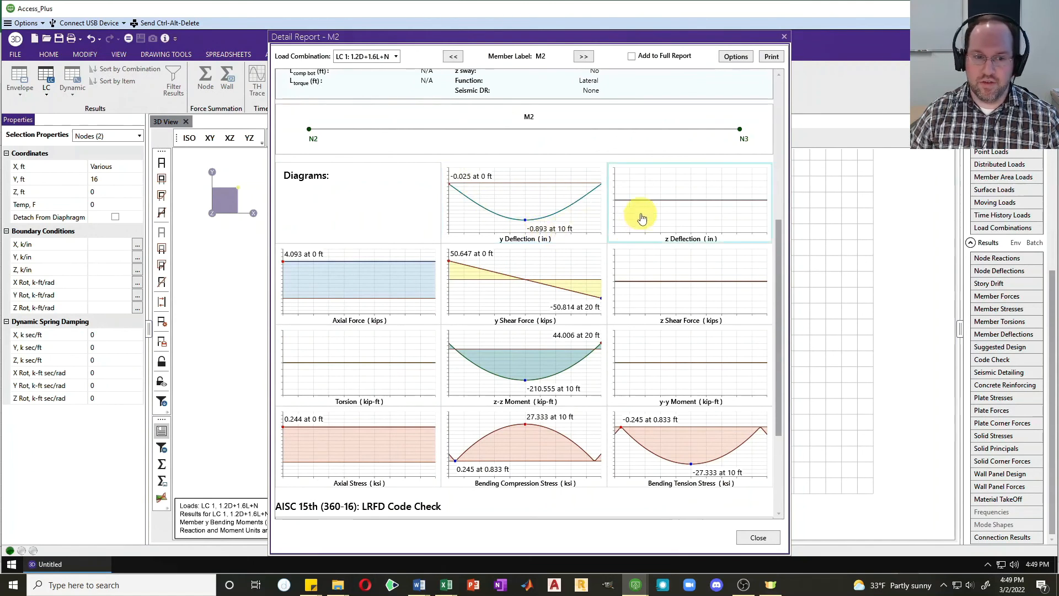
scroll(down, 3)
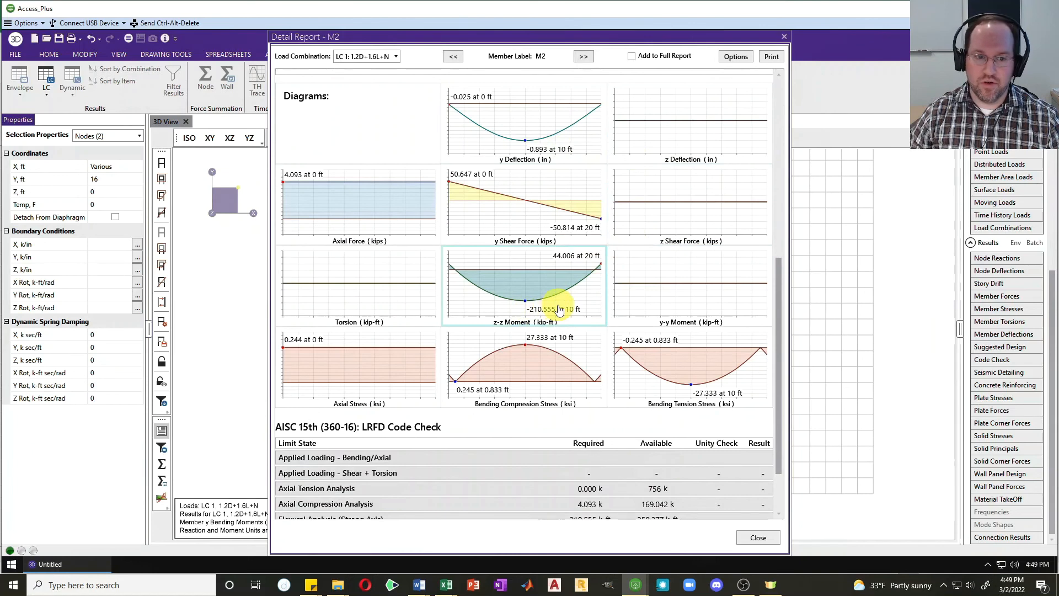
scroll(down, 3)
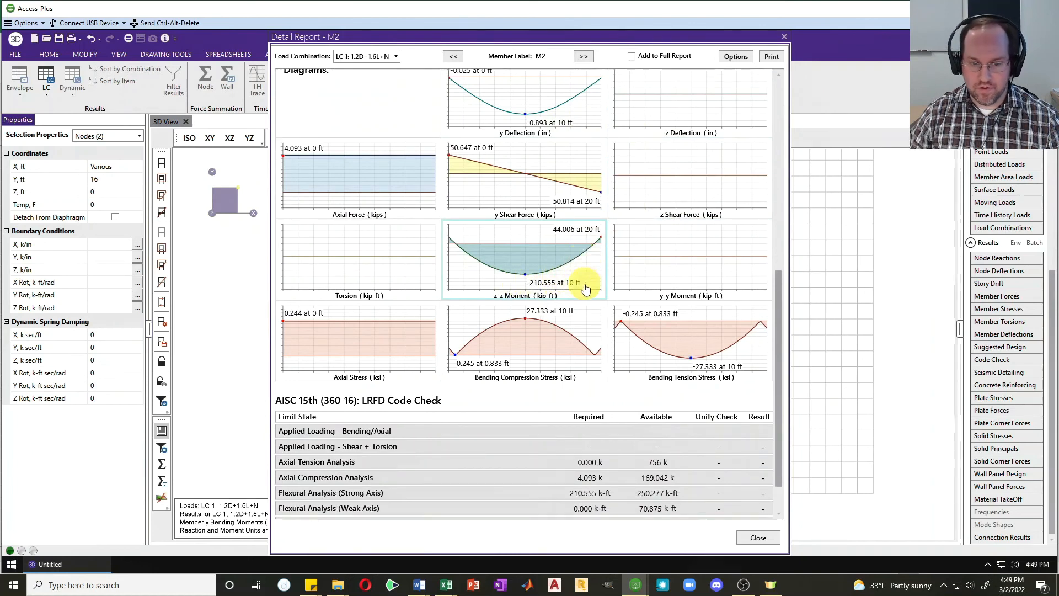
scroll(down, 3)
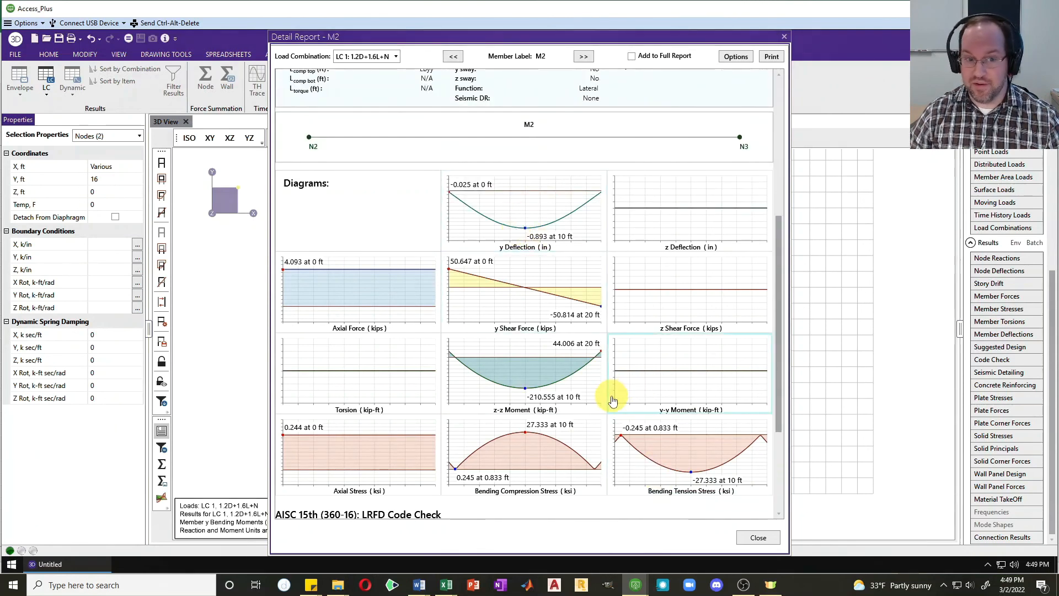
scroll(down, 3)
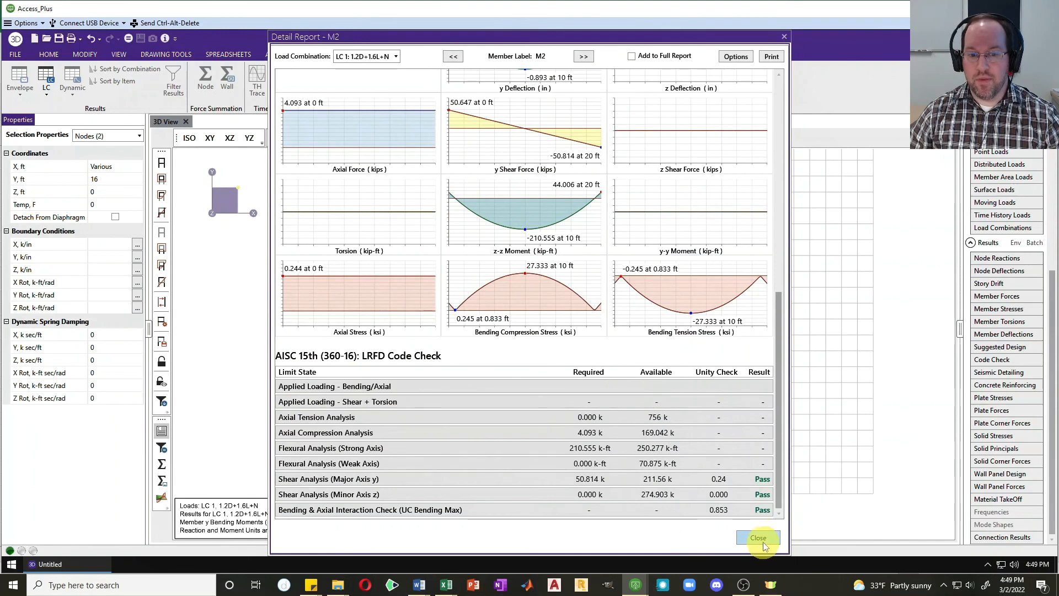
click(758, 537)
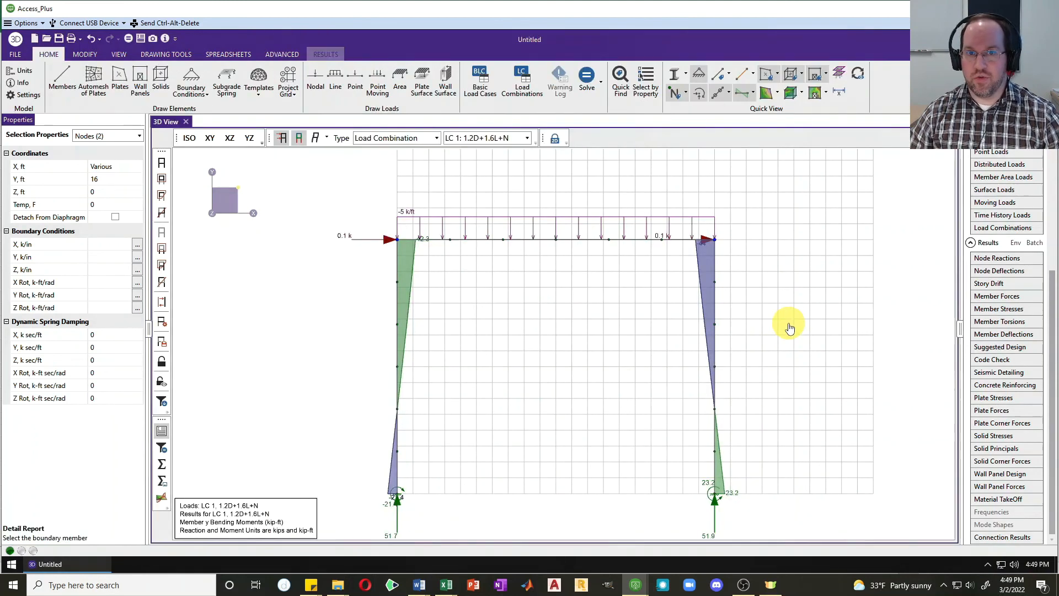